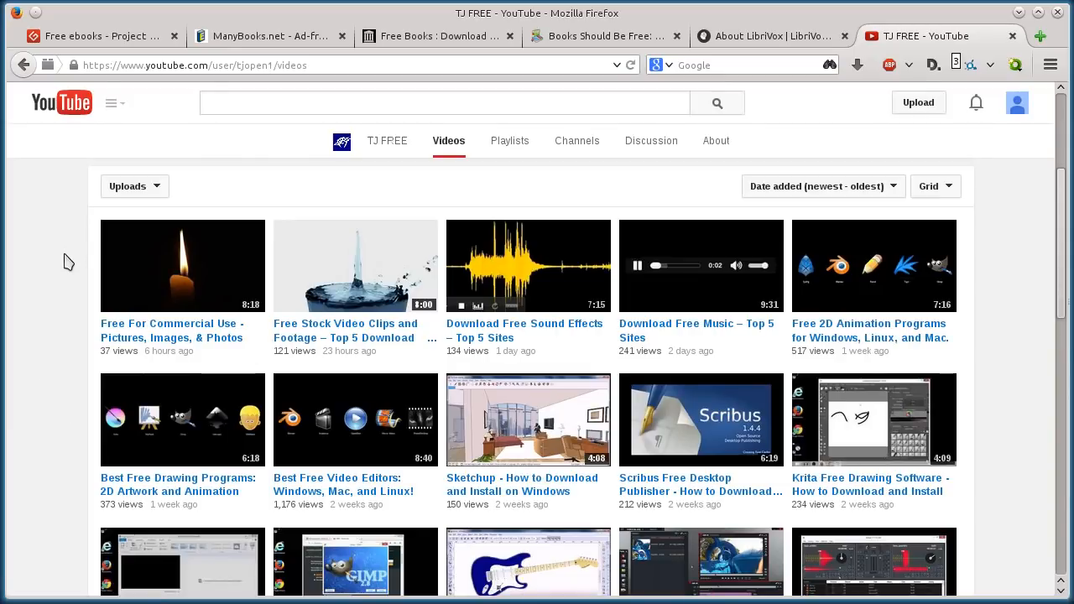
{"action": "mouse_move", "coordinate": [1017, 359]}
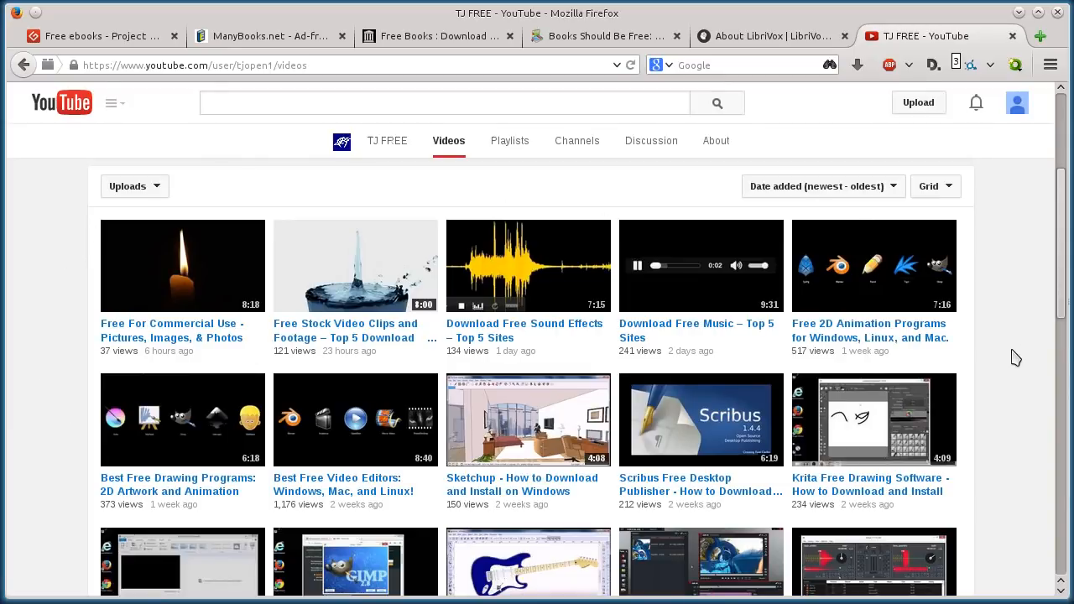
{"action": "mouse_move", "coordinate": [52, 235]}
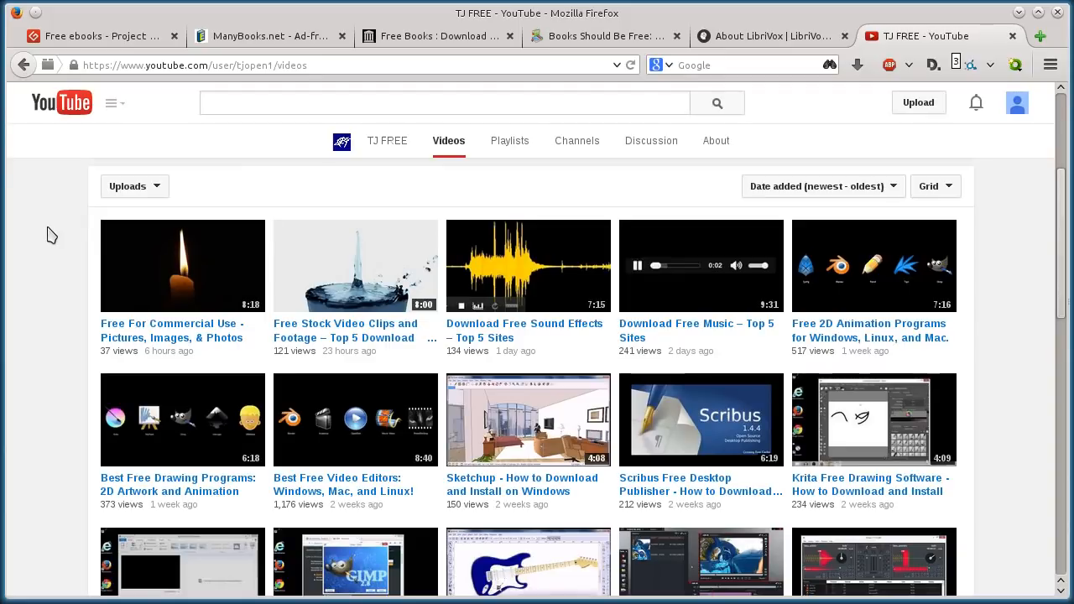
{"action": "mouse_move", "coordinate": [54, 220]}
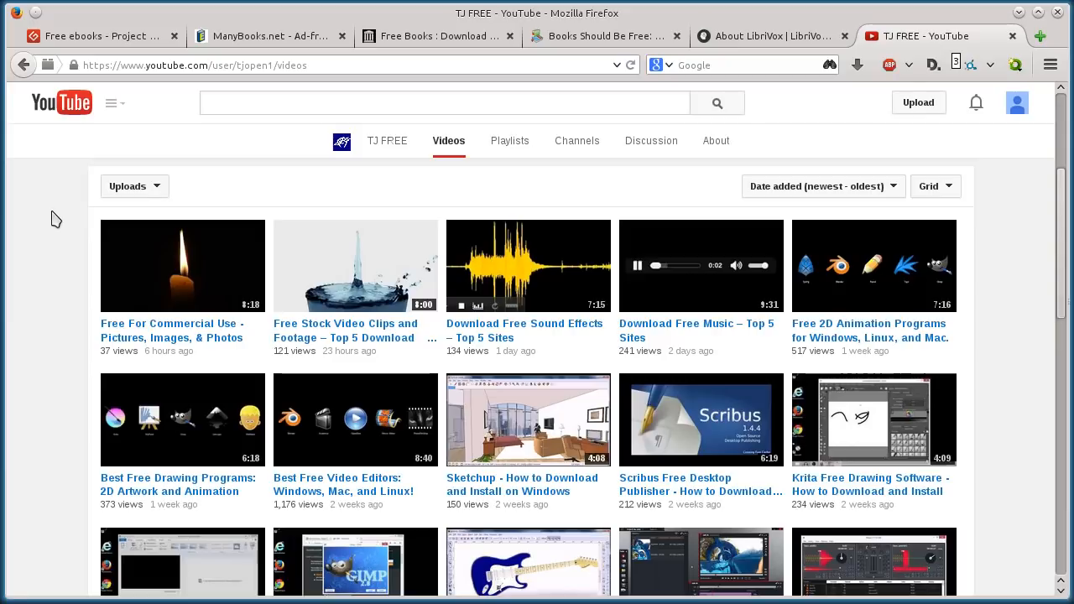
- Visit the ManyBooks, Books Should Be Free, LibriVox and Project Gutenberg tabs in turn
{"action": "left_click", "coordinate": [97, 37]}
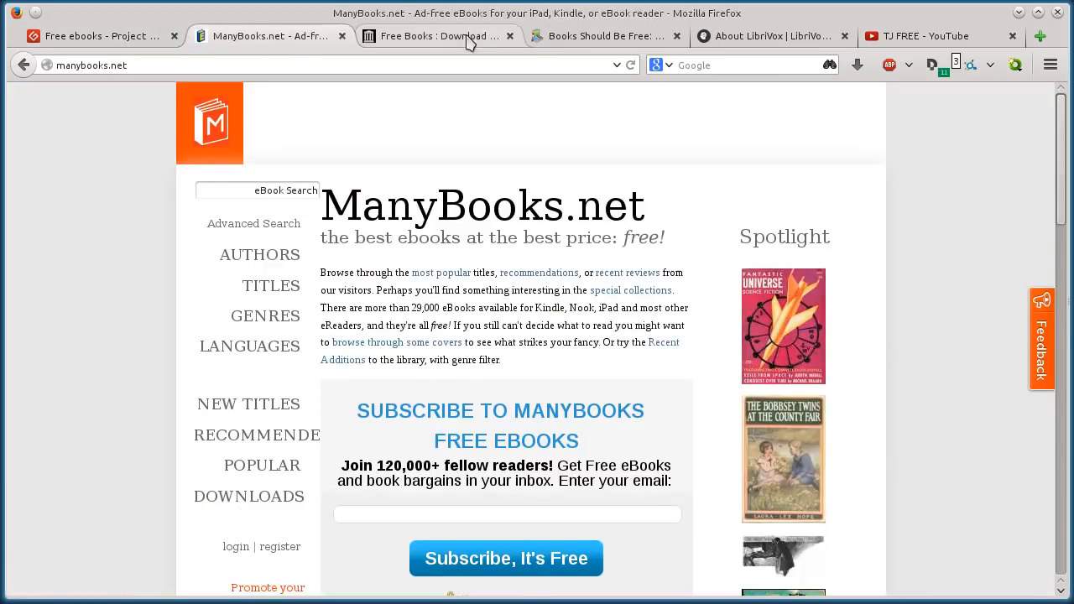
{"action": "left_click", "coordinate": [603, 37]}
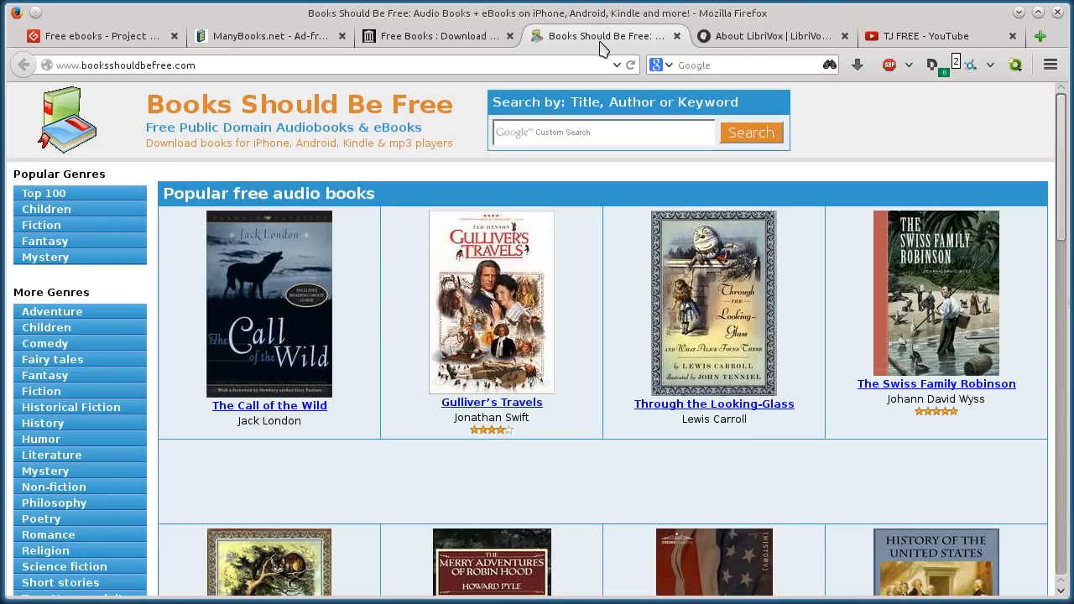
{"action": "left_click", "coordinate": [768, 37]}
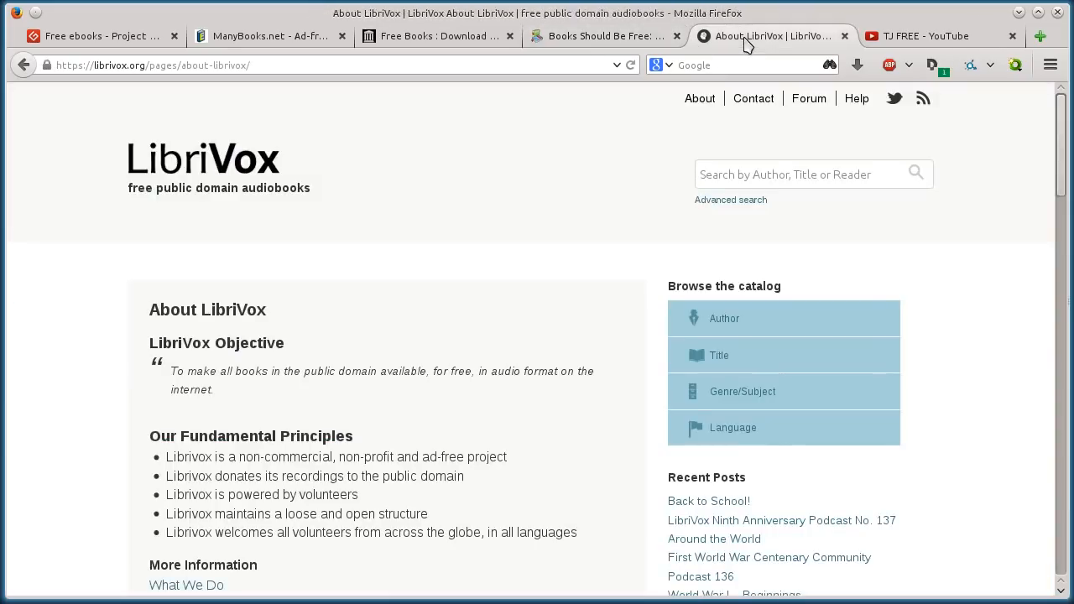
{"action": "left_click", "coordinate": [97, 37]}
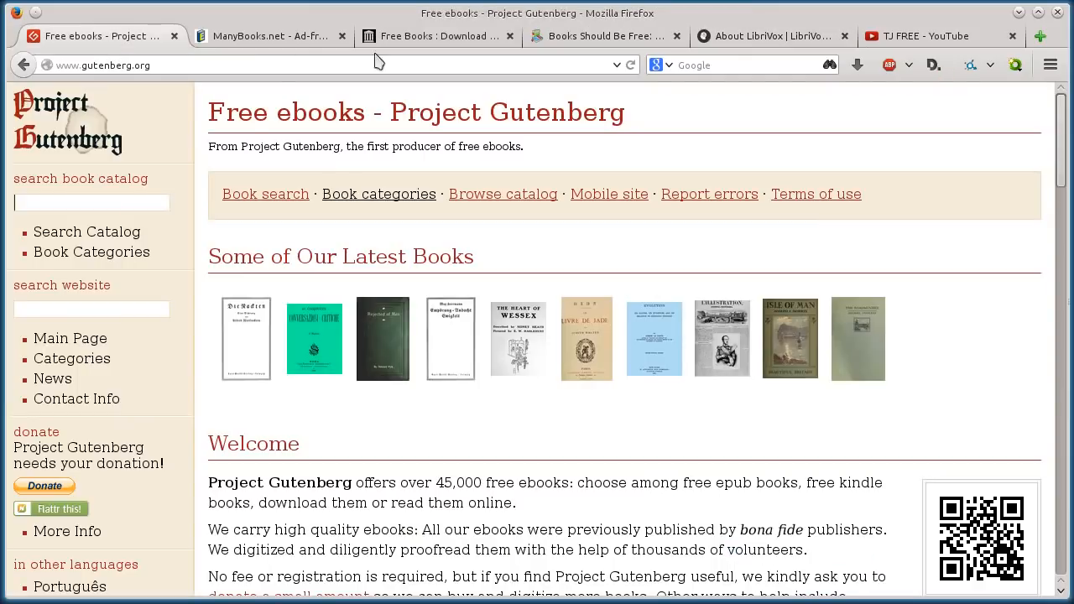
{"action": "mouse_move", "coordinate": [480, 332]}
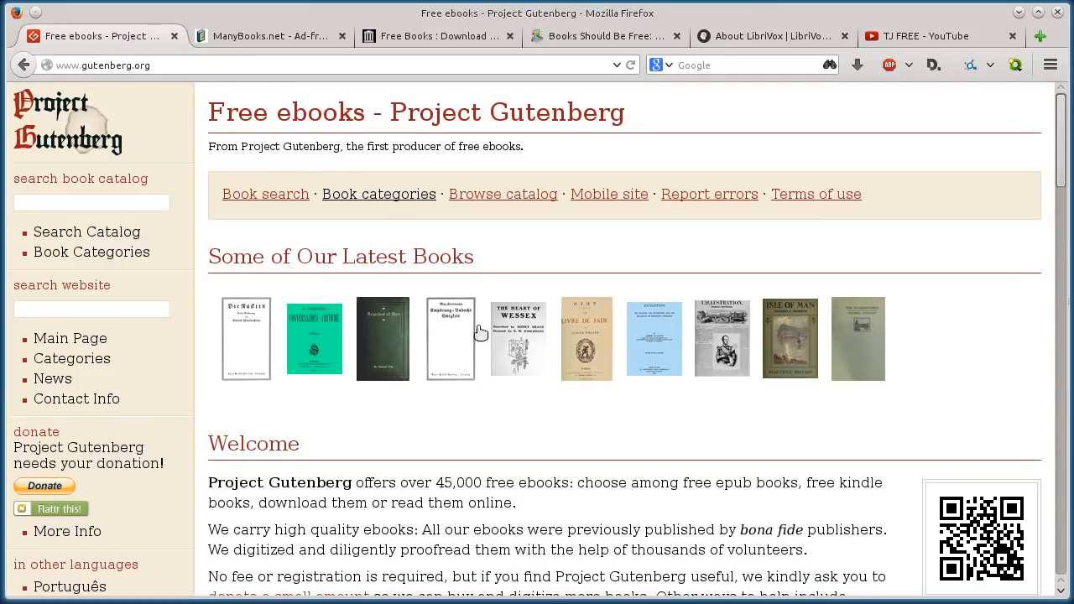
{"action": "mouse_move", "coordinate": [247, 148]}
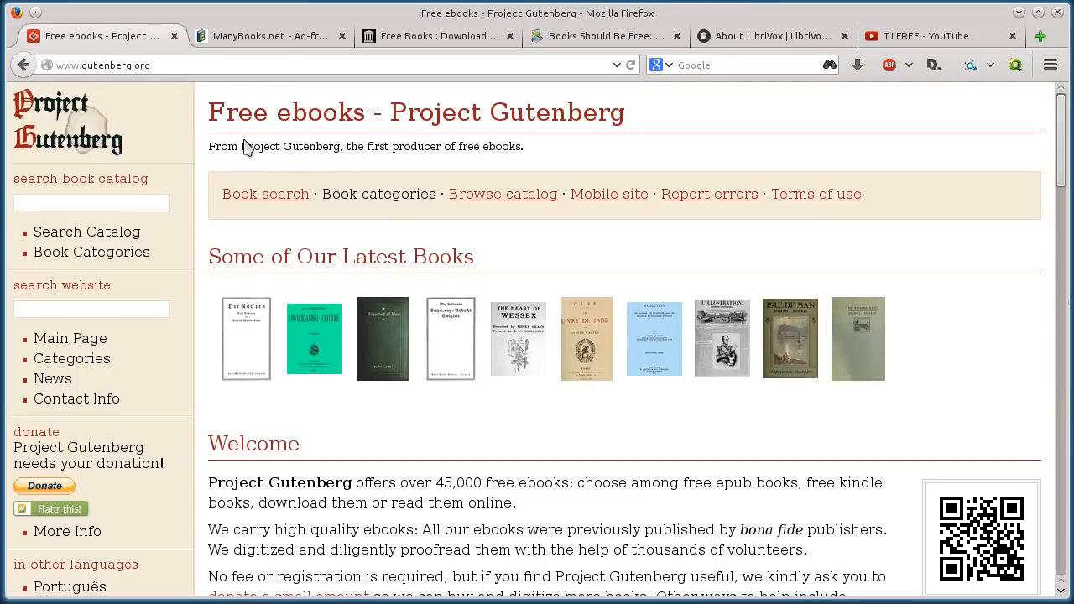
- Browse the Gutenberg home page and go to Book Categories from the left sidebar
{"action": "scroll", "scroll_direction": "down", "scroll_amount": 3}
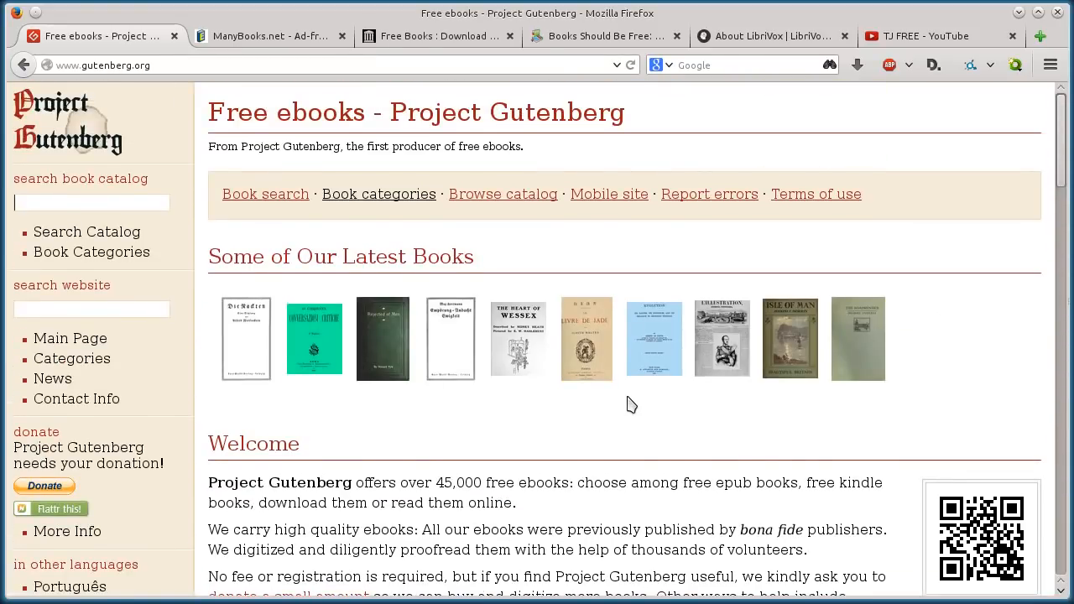
{"action": "scroll", "scroll_direction": "down", "scroll_amount": 3}
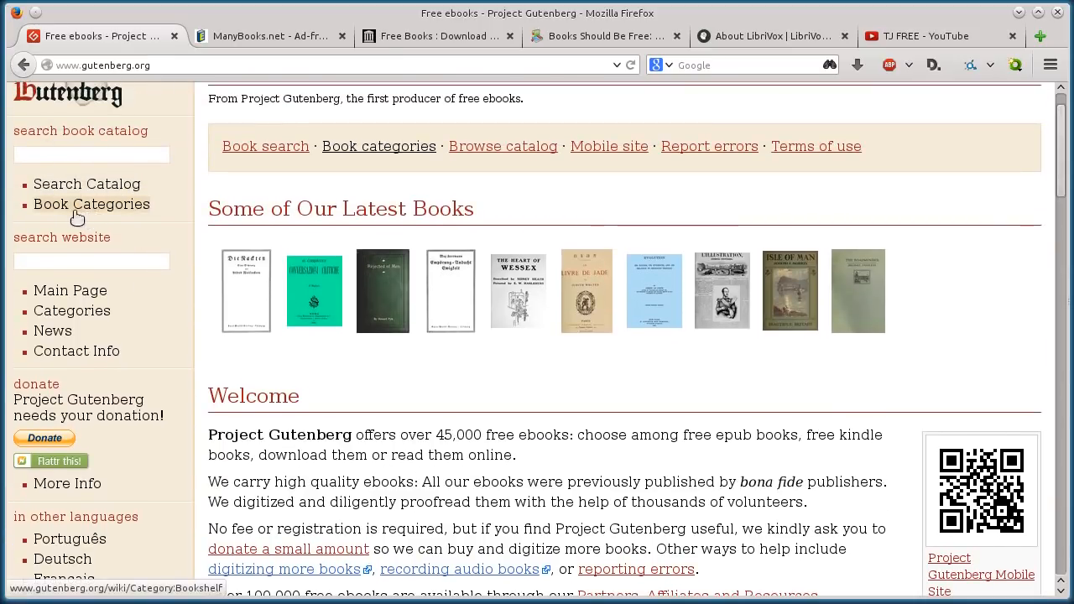
{"action": "left_click", "coordinate": [91, 205]}
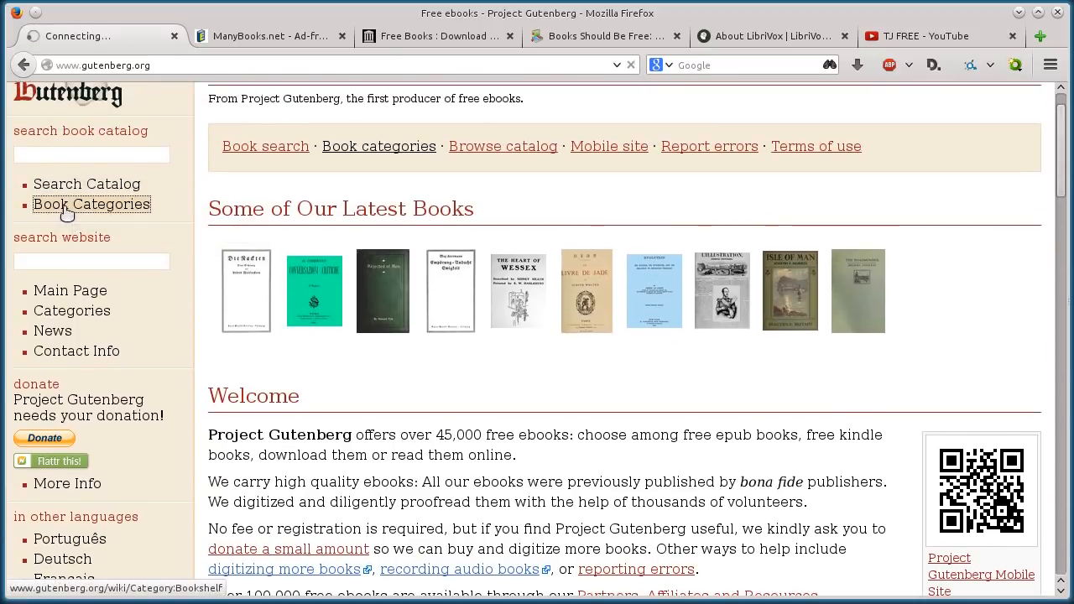
- Scroll the bookshelf category list and open the Archaeology (Bookshelf) link
{"action": "left_click", "coordinate": [90, 204]}
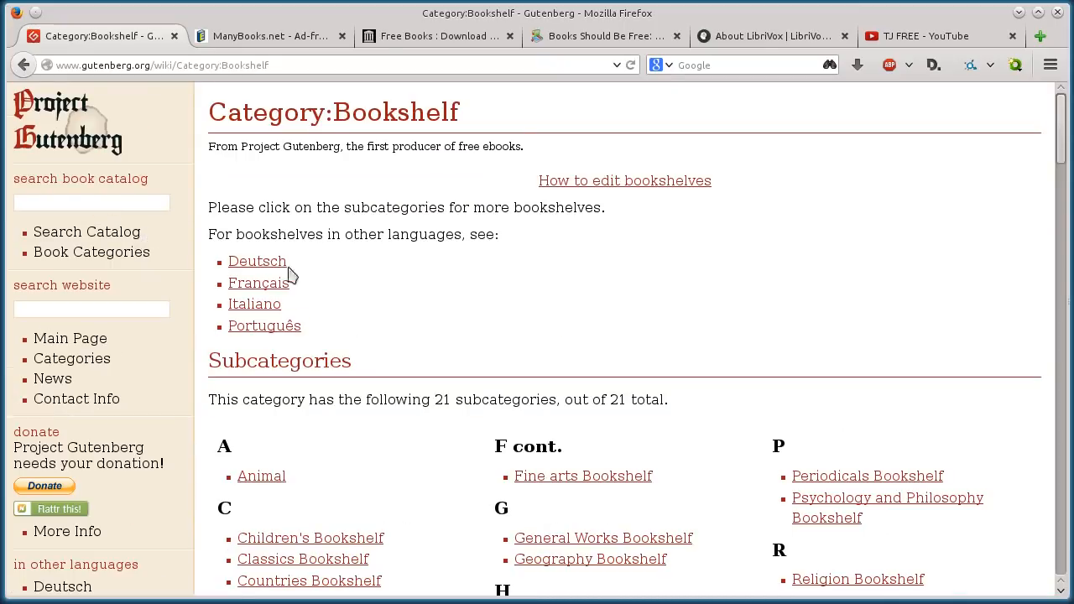
{"action": "mouse_move", "coordinate": [428, 278]}
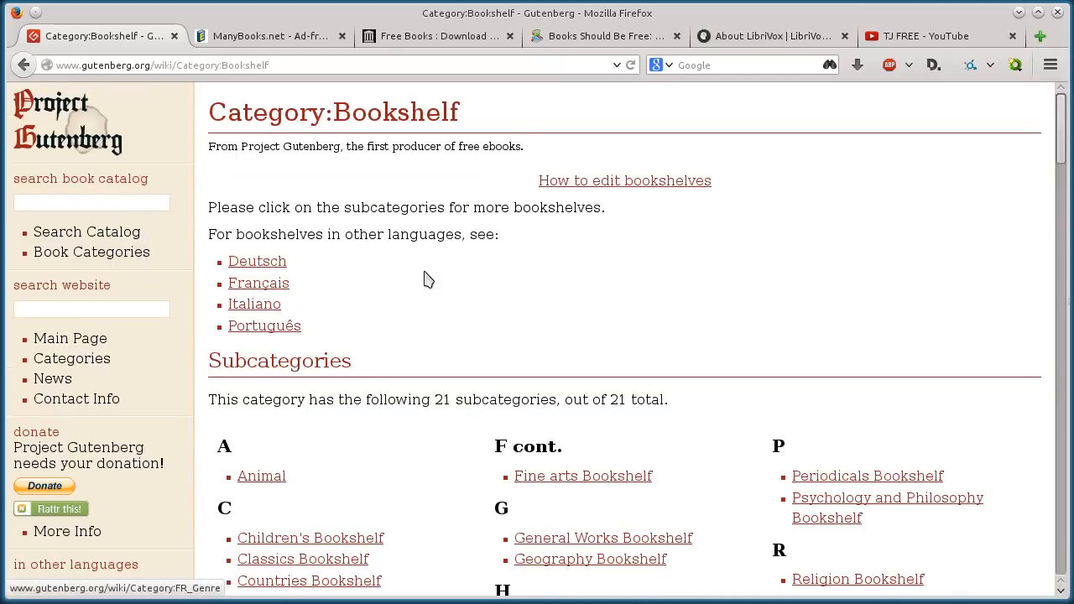
{"action": "scroll", "scroll_direction": "down", "scroll_amount": 3}
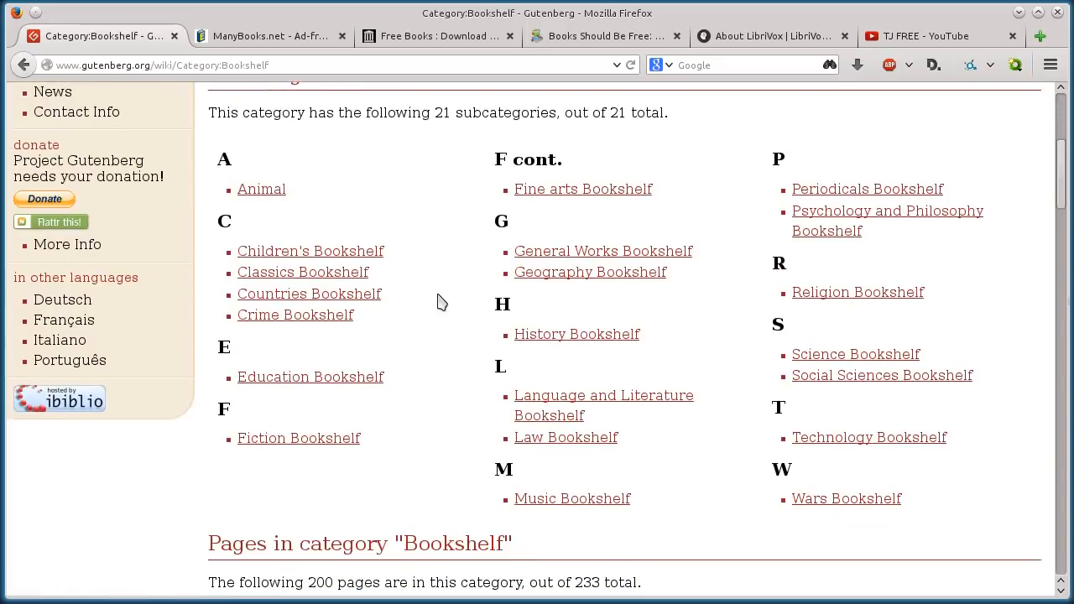
{"action": "scroll", "scroll_direction": "down", "scroll_amount": 3}
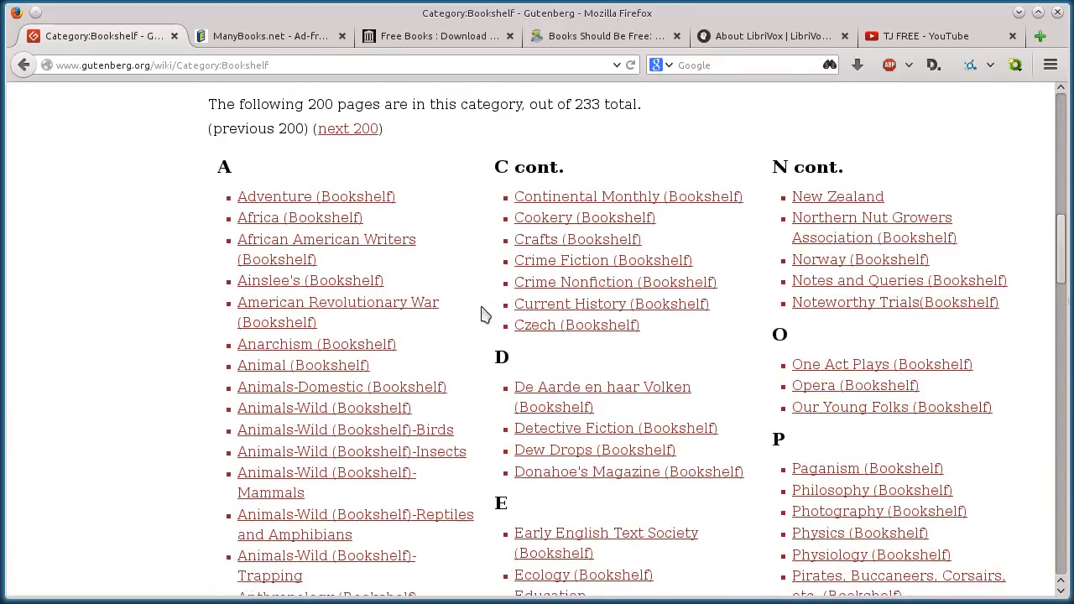
{"action": "scroll", "scroll_direction": "down", "scroll_amount": 3}
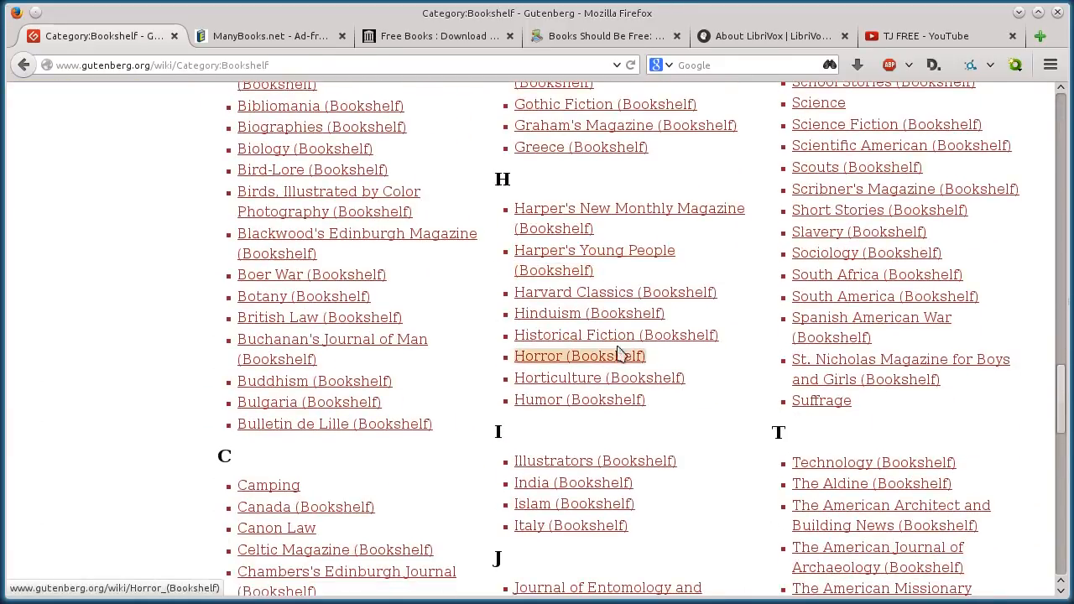
{"action": "scroll", "scroll_direction": "down", "scroll_amount": 3}
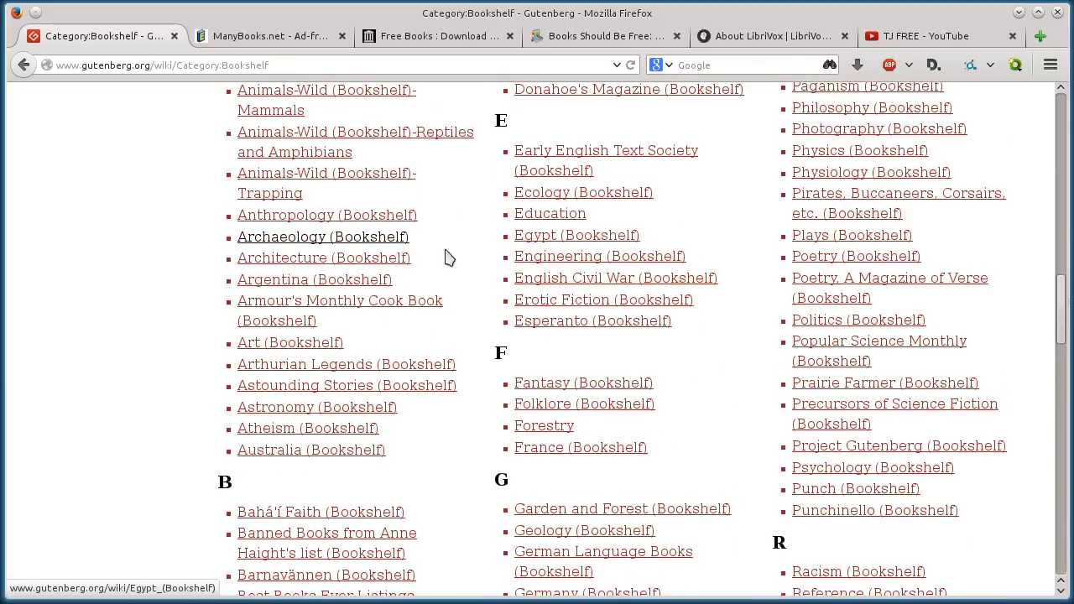
{"action": "left_click", "coordinate": [322, 236]}
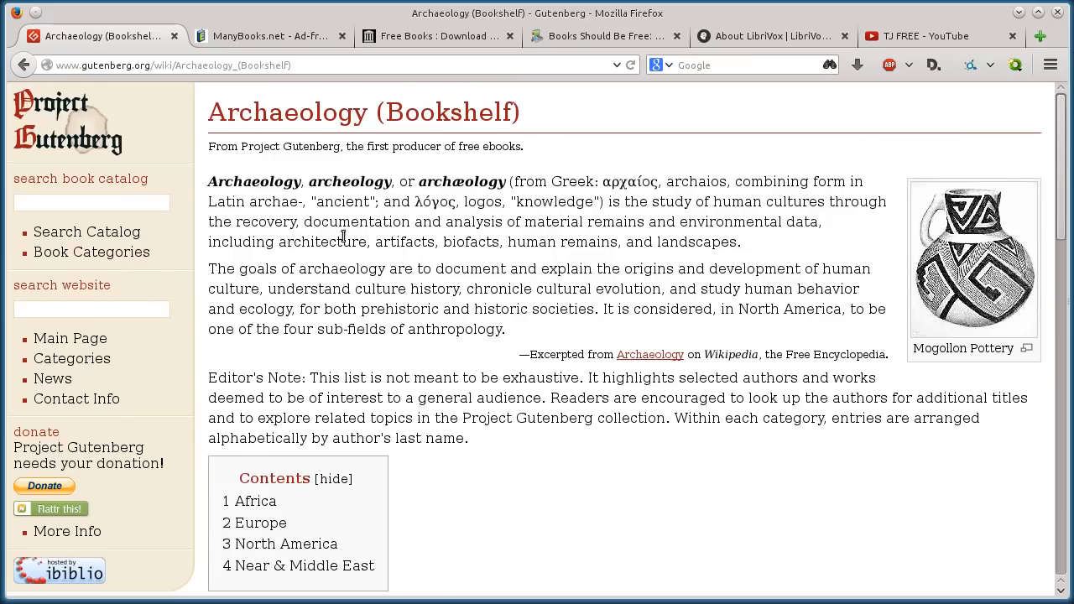
- Open The Mound Builders by George Bryce from the North America section
{"action": "scroll", "scroll_direction": "down", "scroll_amount": 3}
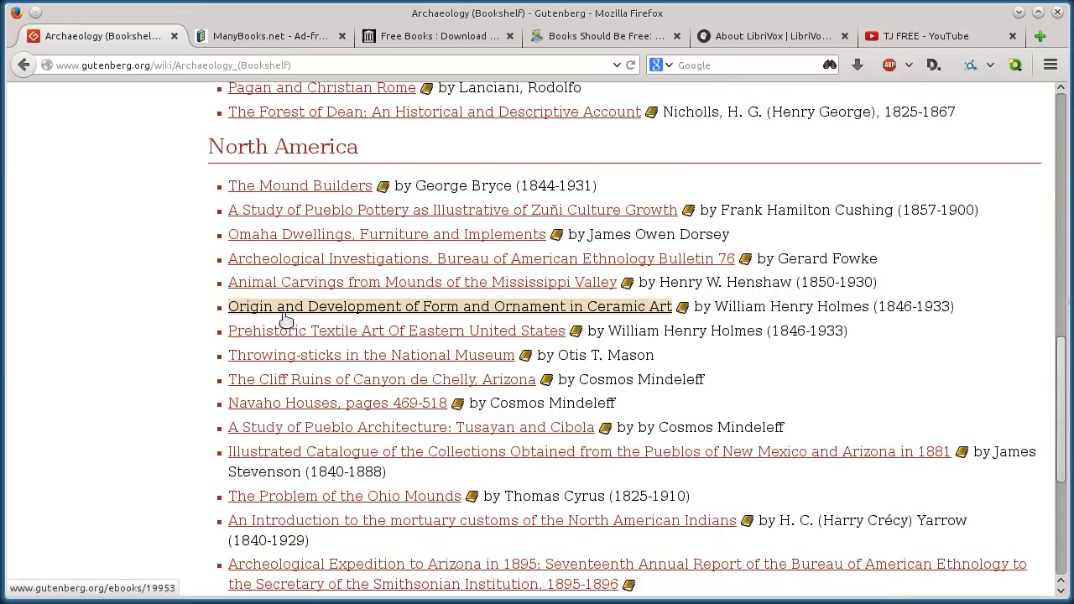
{"action": "left_click", "coordinate": [454, 209]}
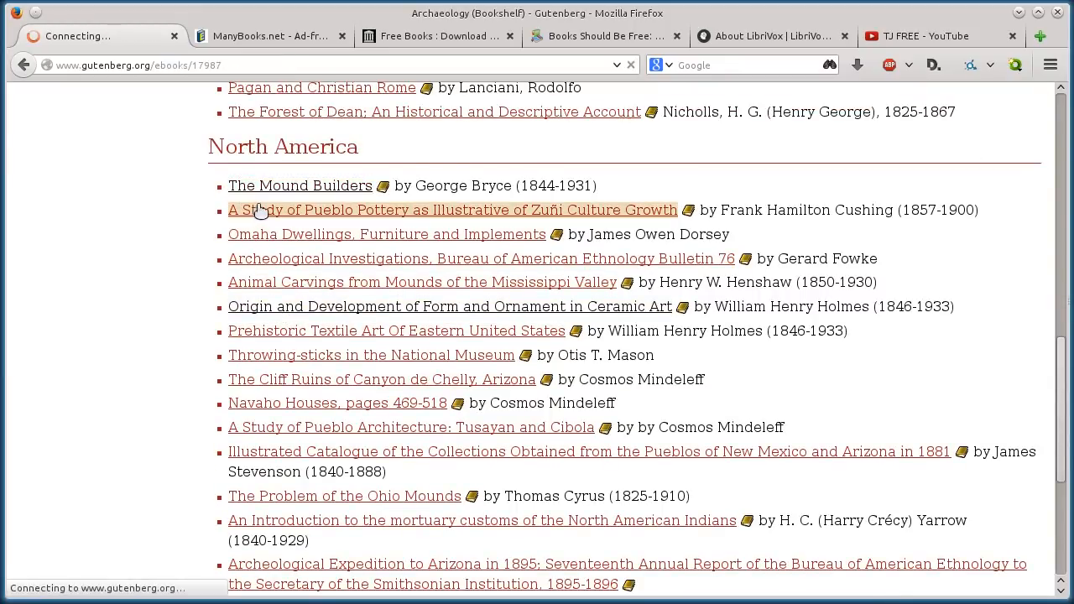
- Download the EPUB and Kindle editions with images, view More Files, and return to the bookshelf
{"action": "left_click", "coordinate": [299, 185]}
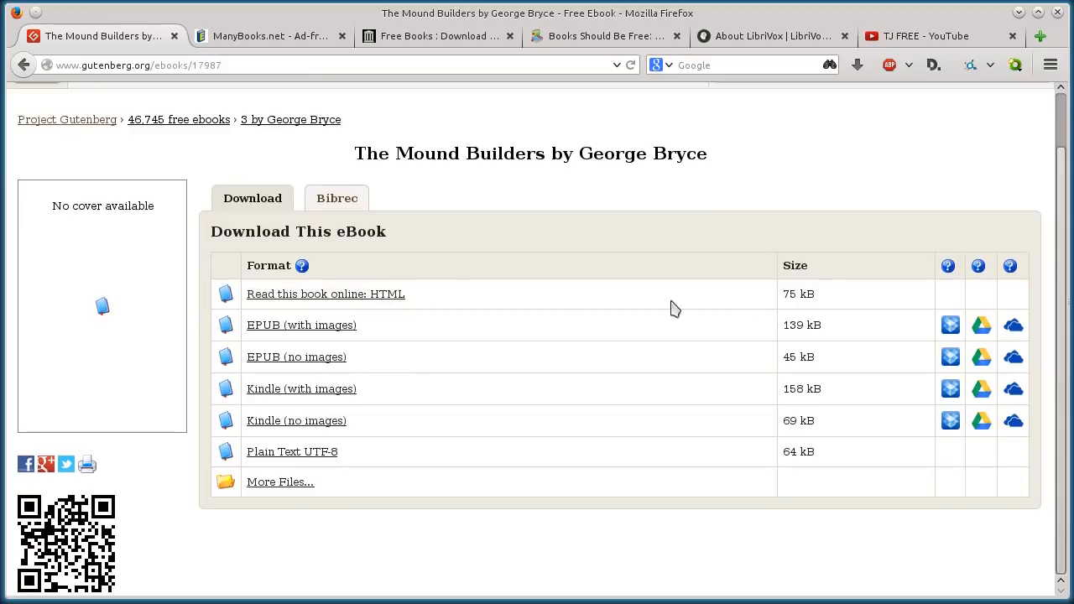
{"action": "mouse_move", "coordinate": [377, 302]}
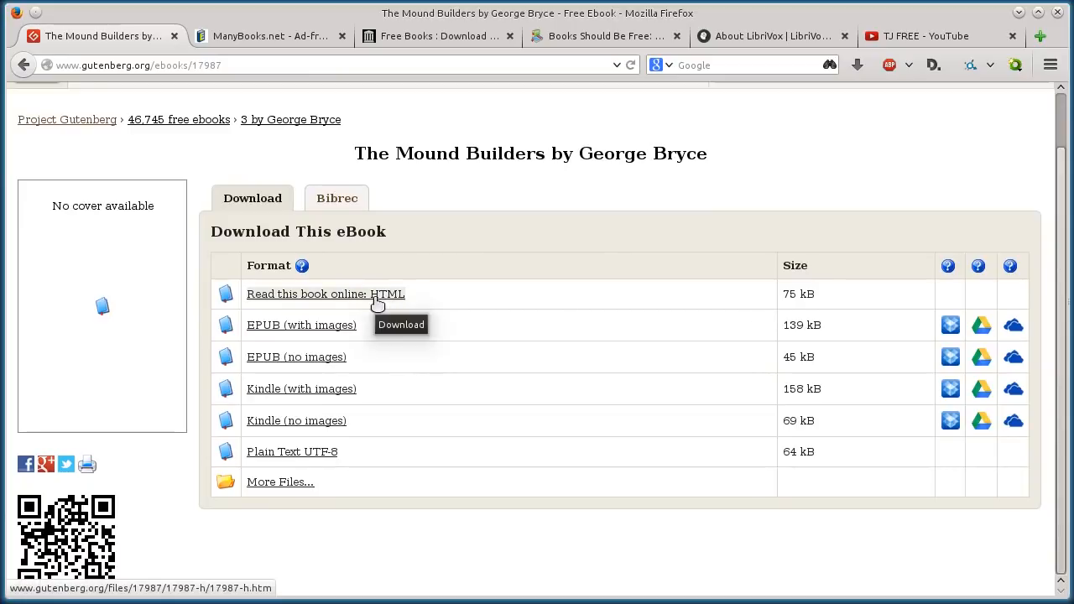
{"action": "mouse_move", "coordinate": [292, 326]}
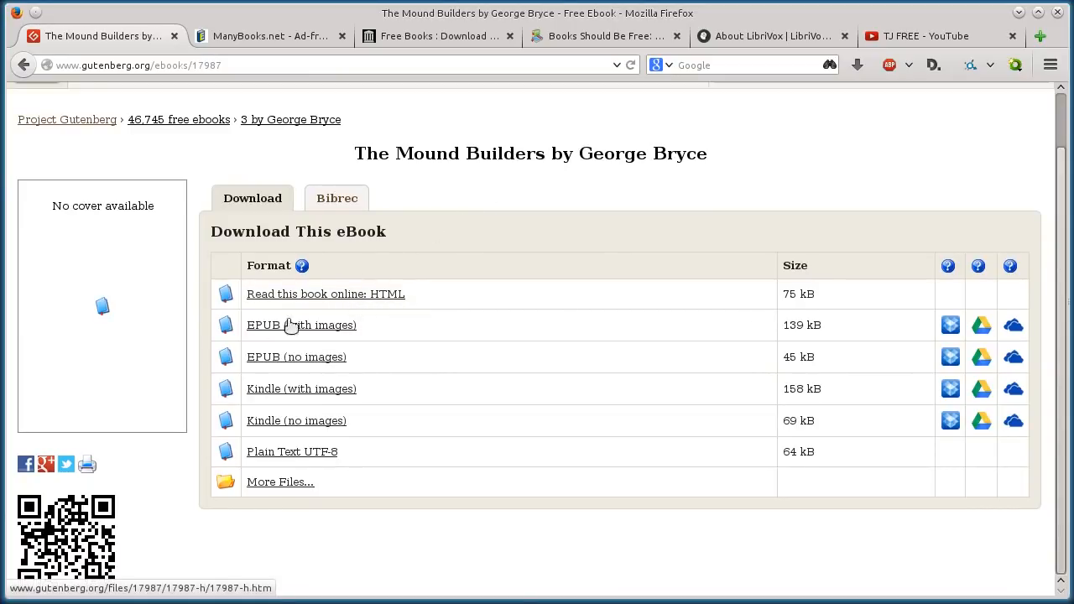
{"action": "left_click", "coordinate": [300, 326]}
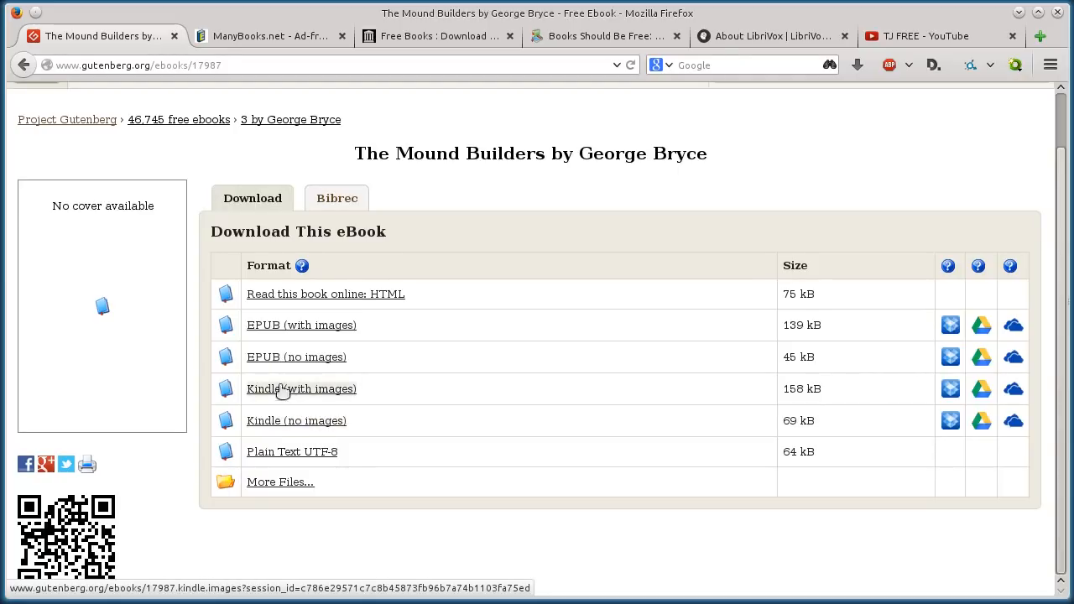
{"action": "left_click", "coordinate": [302, 325]}
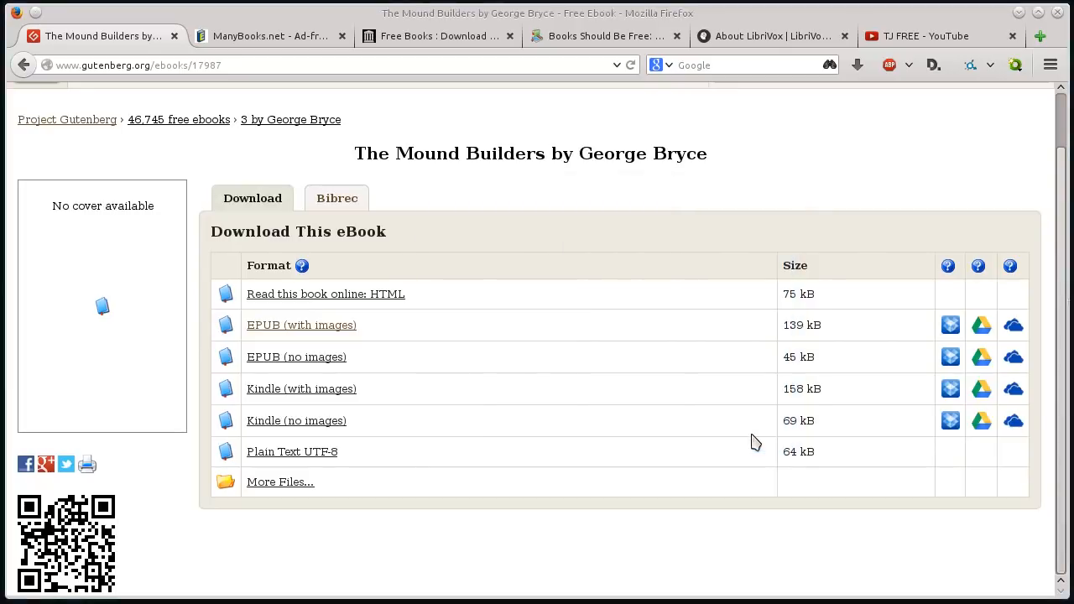
{"action": "mouse_move", "coordinate": [430, 328]}
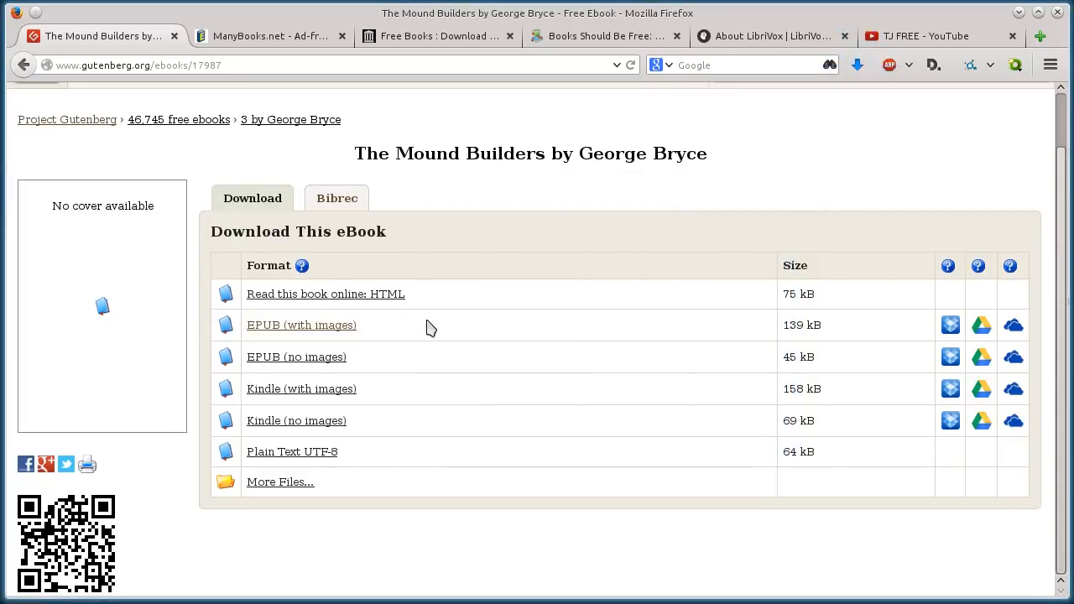
{"action": "left_click", "coordinate": [278, 481]}
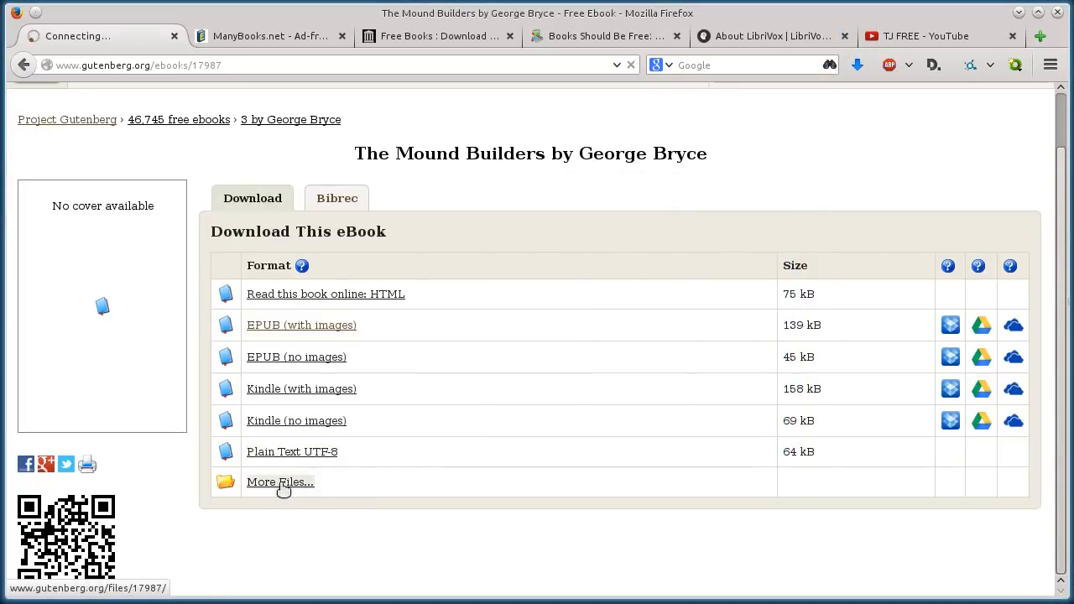
{"action": "left_click", "coordinate": [279, 482]}
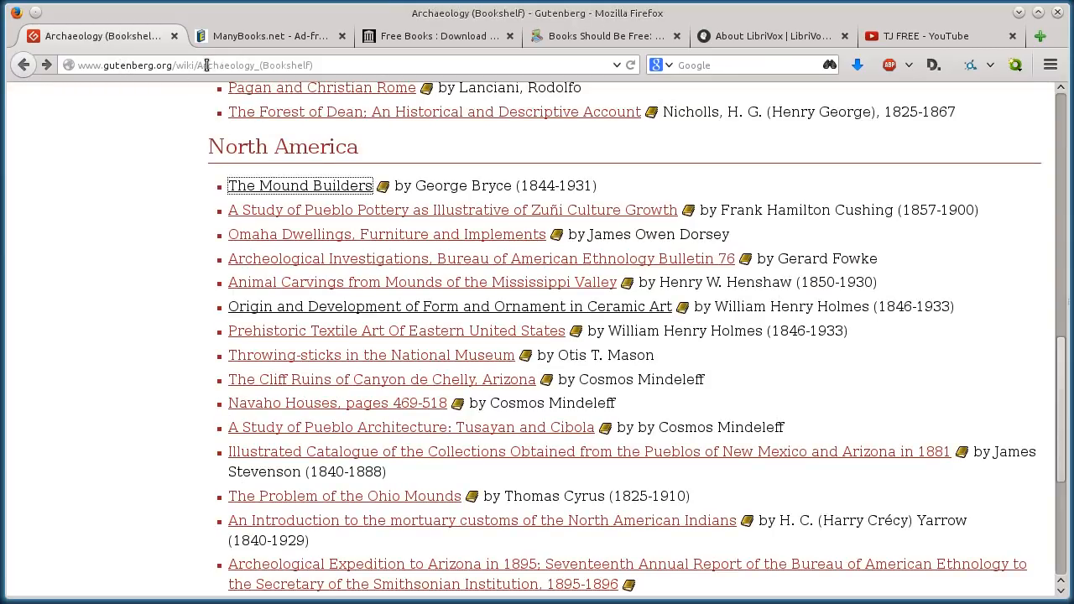
- Switch to ManyBooks.net and open its Genres list from the sidebar
{"action": "left_click", "coordinate": [268, 37]}
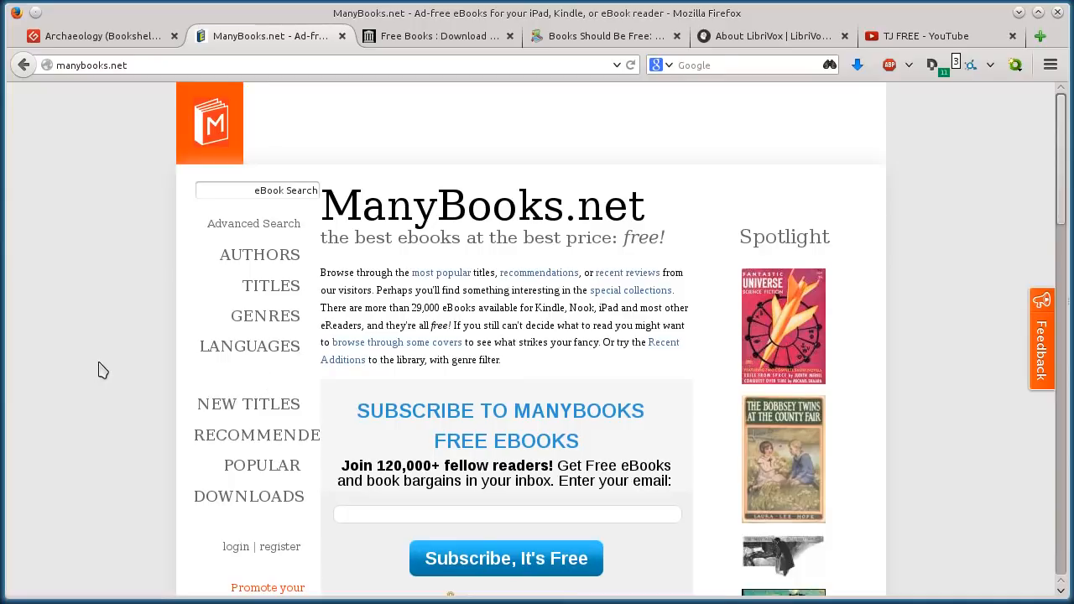
{"action": "scroll", "scroll_direction": "down", "scroll_amount": 3}
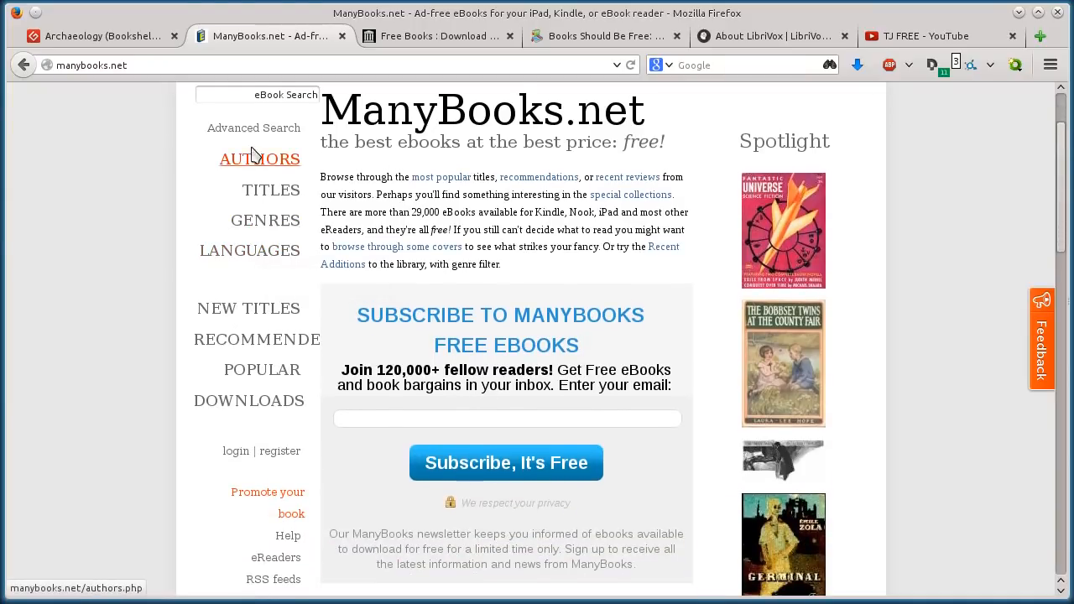
{"action": "left_click", "coordinate": [265, 220]}
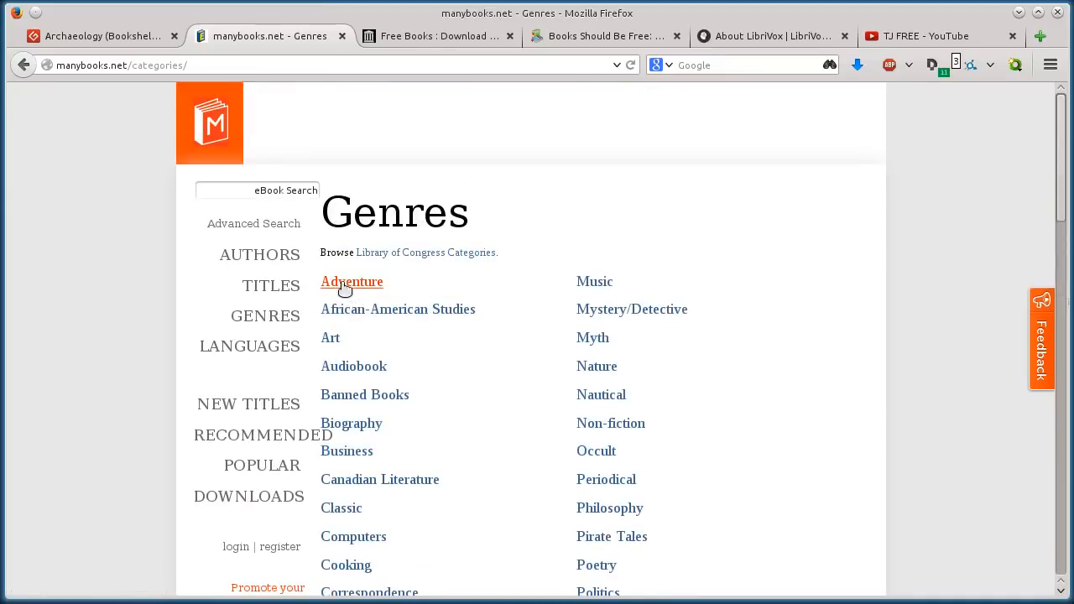
- Open the Adventure genre and the 20000 Lieues sous les mers book page
{"action": "left_click", "coordinate": [398, 309]}
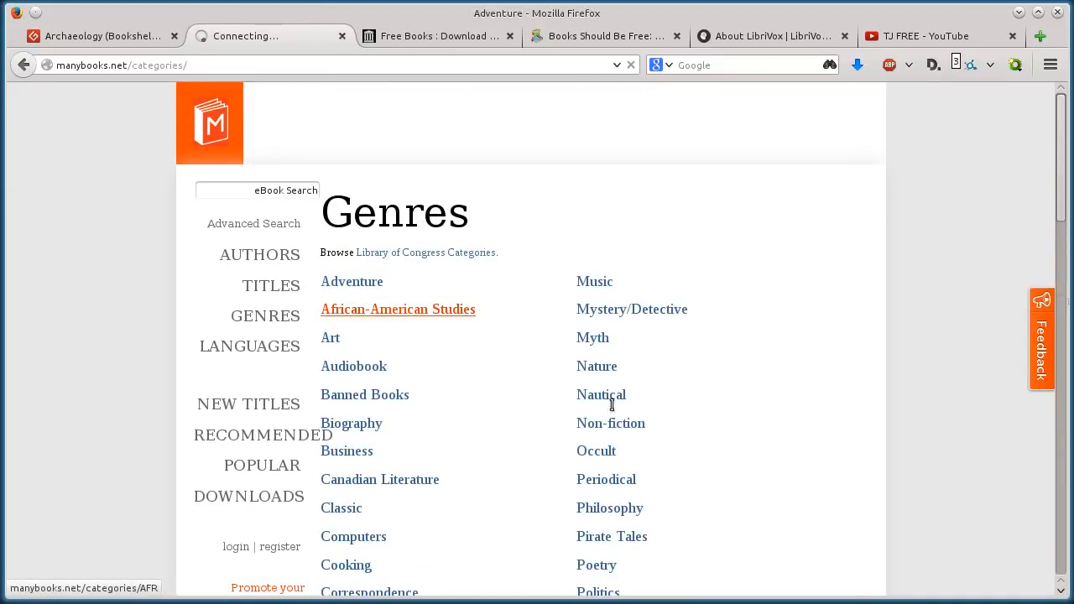
{"action": "left_click", "coordinate": [353, 282]}
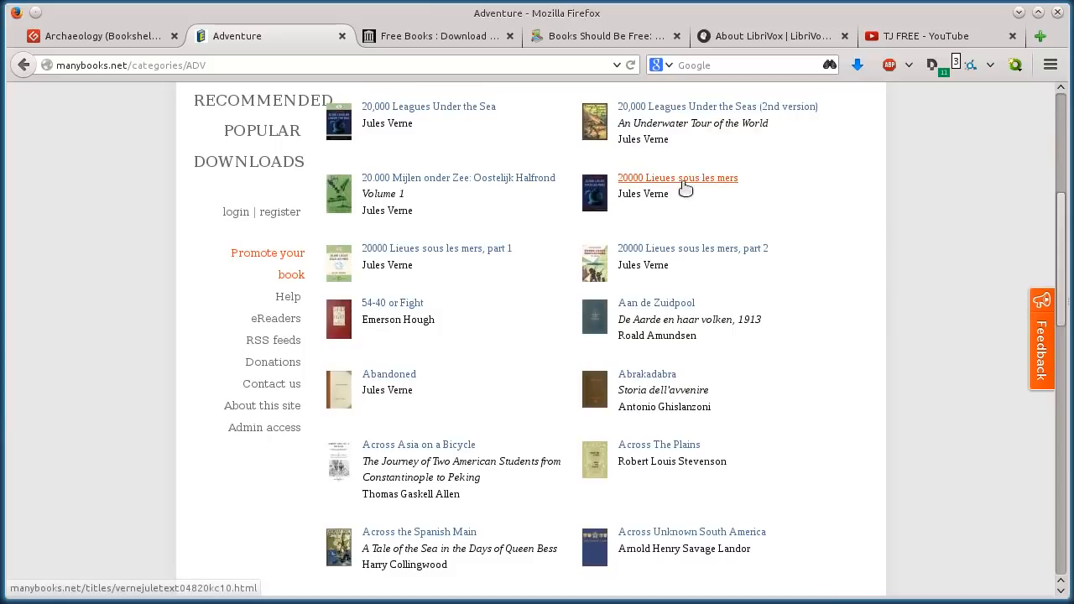
{"action": "left_click", "coordinate": [678, 178]}
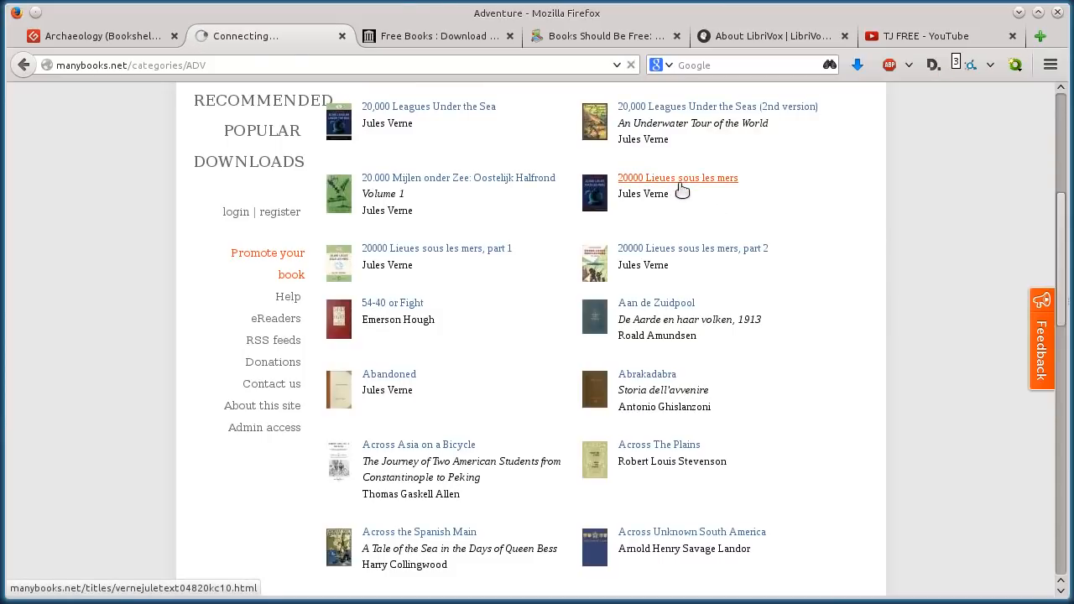
{"action": "left_click", "coordinate": [678, 178]}
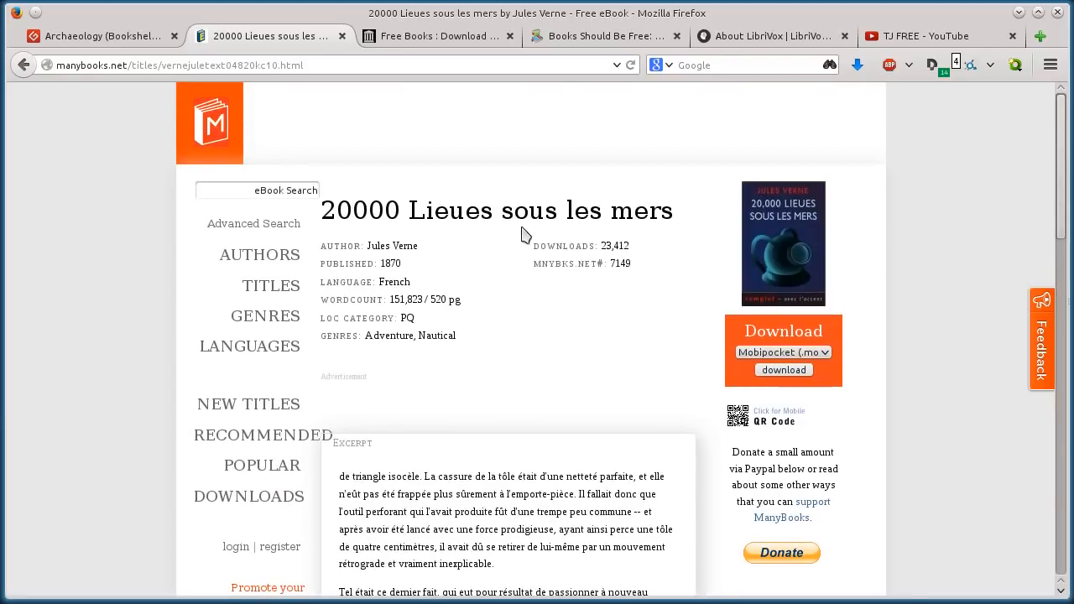
- Choose ePub as the download format and save the 20000 Lieues sous les mers .epub file
{"action": "scroll", "scroll_direction": "down", "scroll_amount": 3}
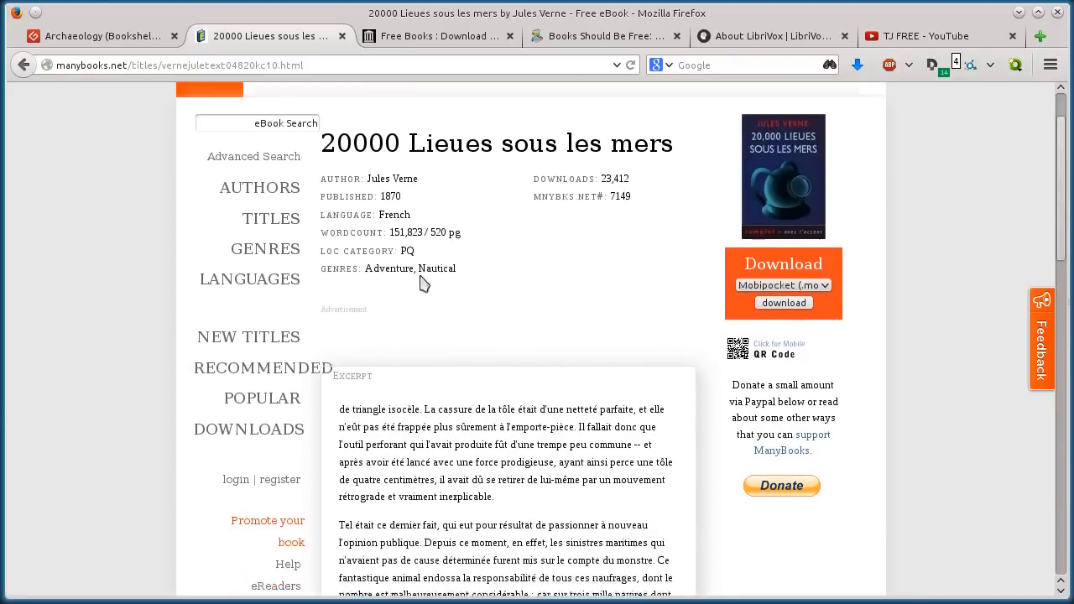
{"action": "scroll", "scroll_direction": "down", "scroll_amount": 3}
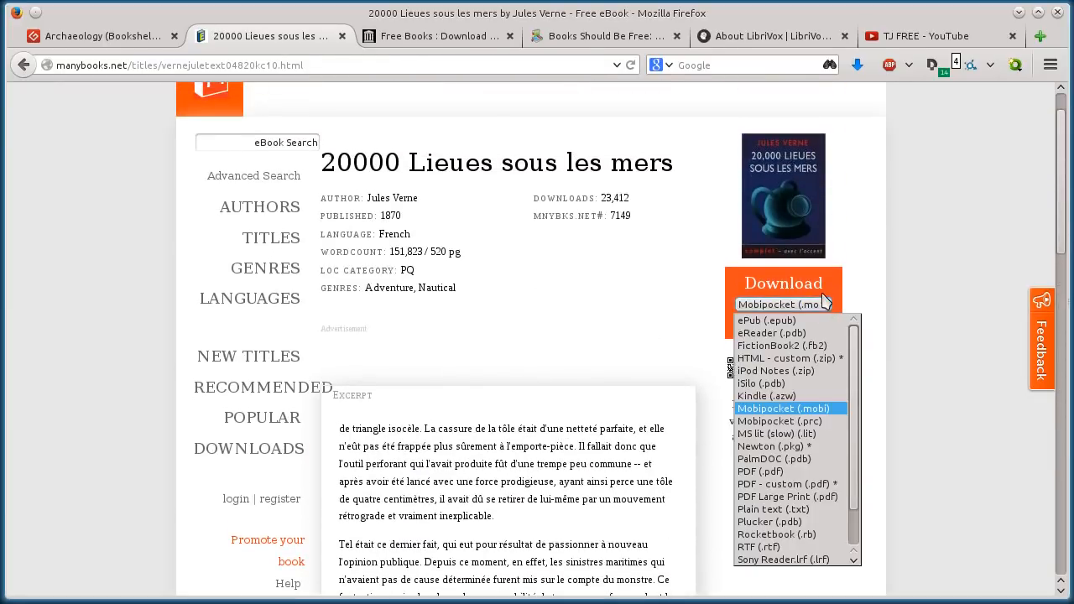
{"action": "mouse_move", "coordinate": [782, 446]}
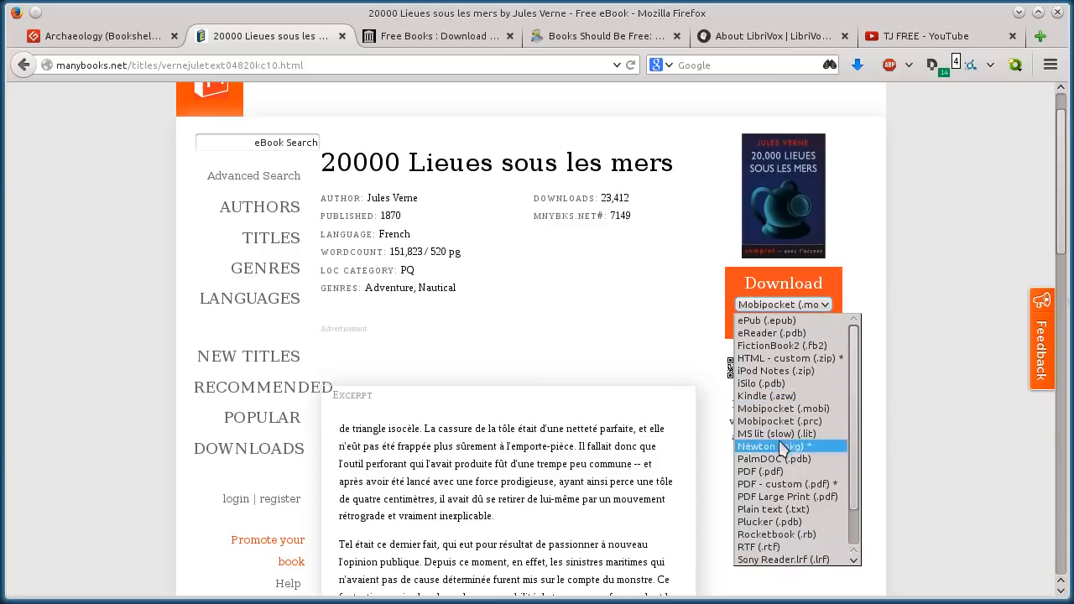
{"action": "left_click", "coordinate": [759, 470]}
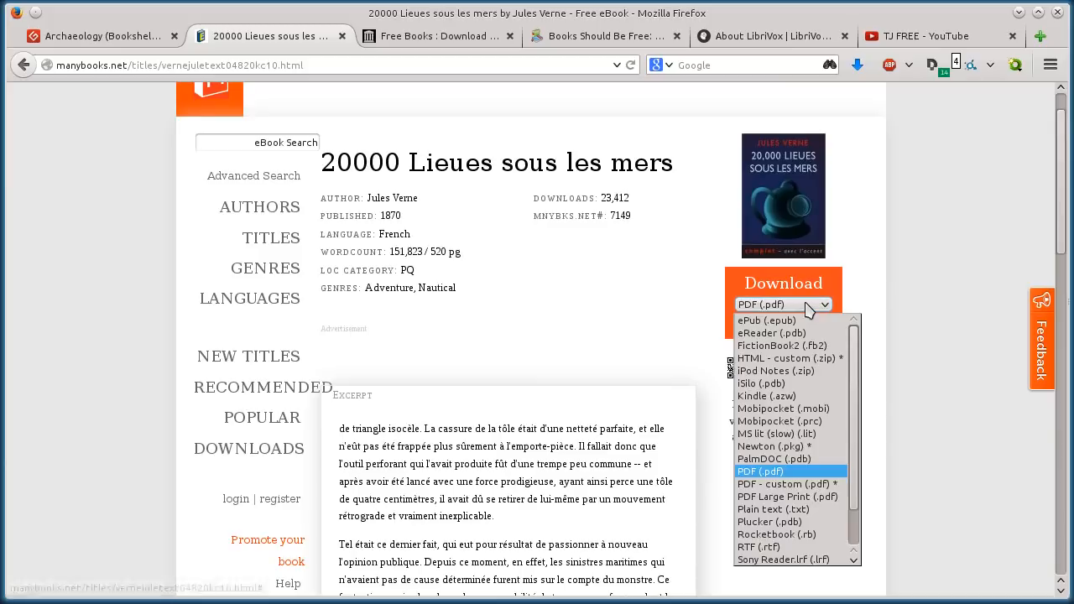
{"action": "left_click", "coordinate": [765, 319]}
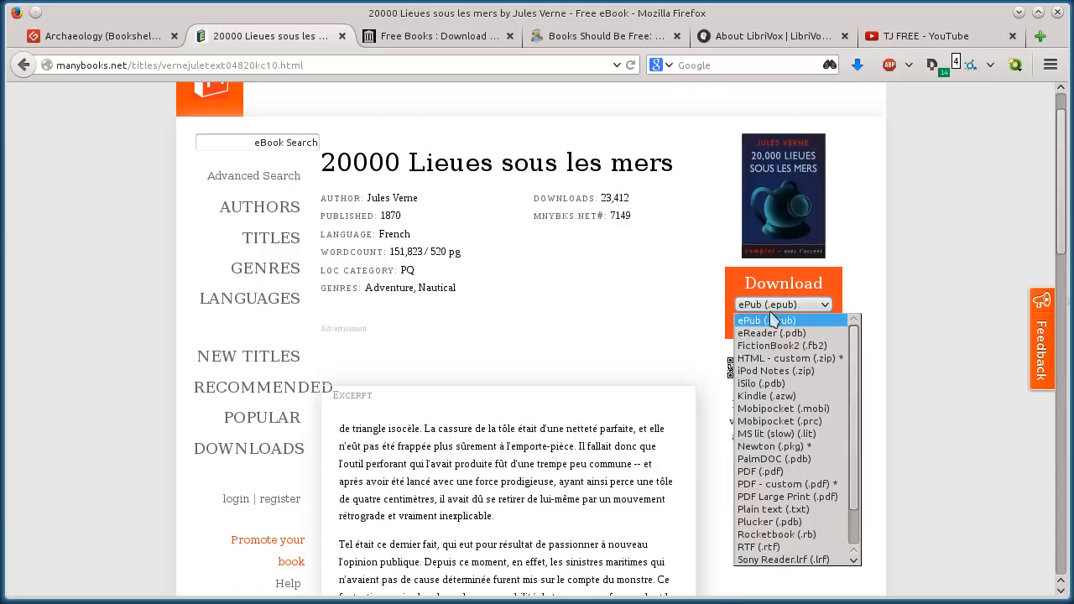
{"action": "mouse_move", "coordinate": [763, 346]}
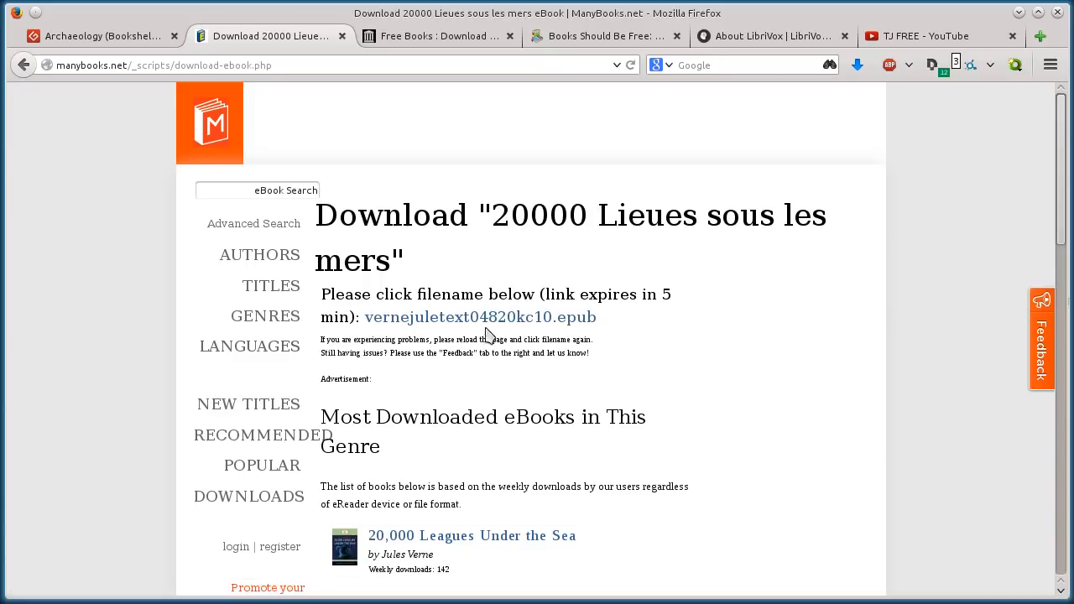
{"action": "left_click", "coordinate": [480, 318]}
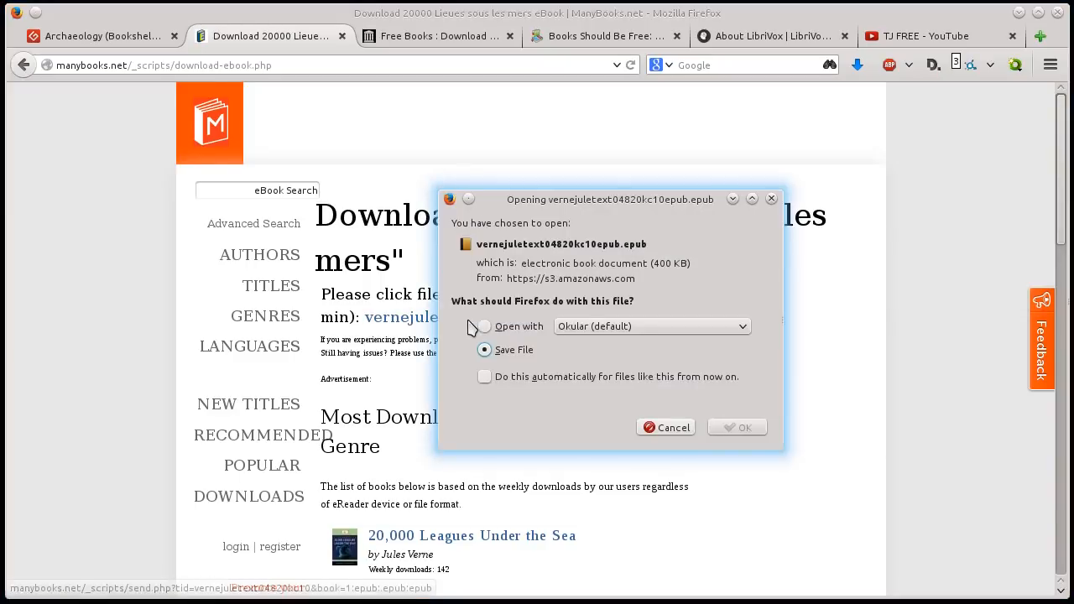
{"action": "left_click", "coordinate": [664, 427]}
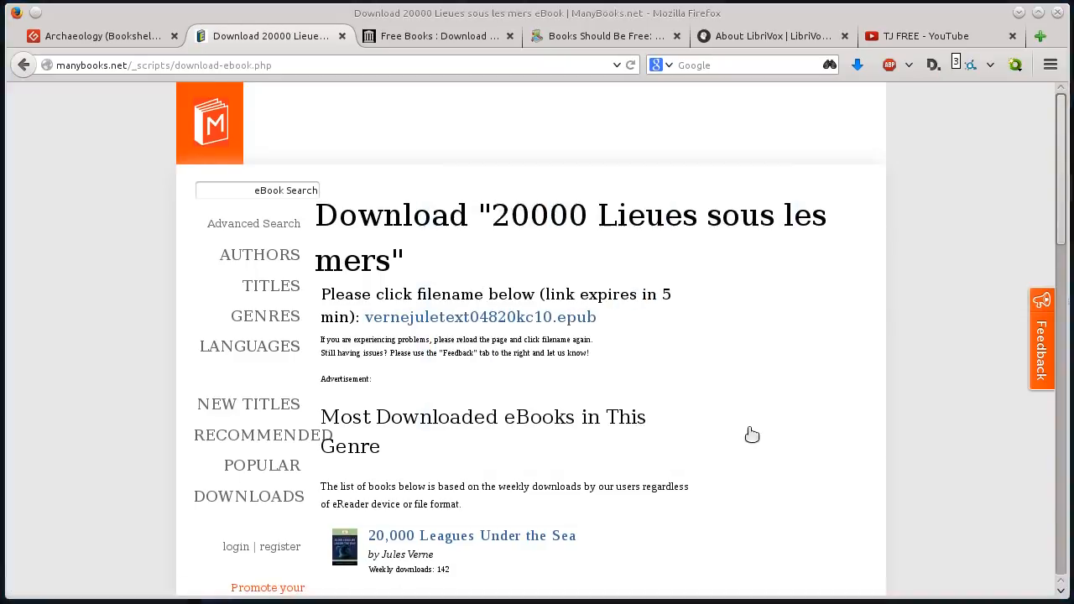
{"action": "left_click", "coordinate": [856, 64]}
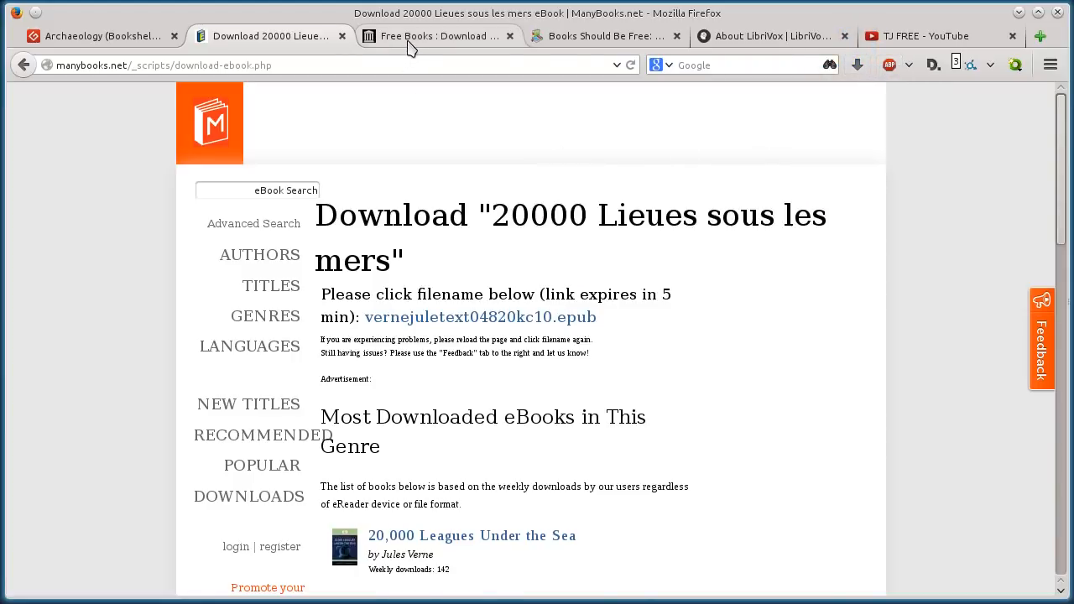
- Switch to Internet Archive and open the American Libraries sub-collection
{"action": "left_click", "coordinate": [437, 37]}
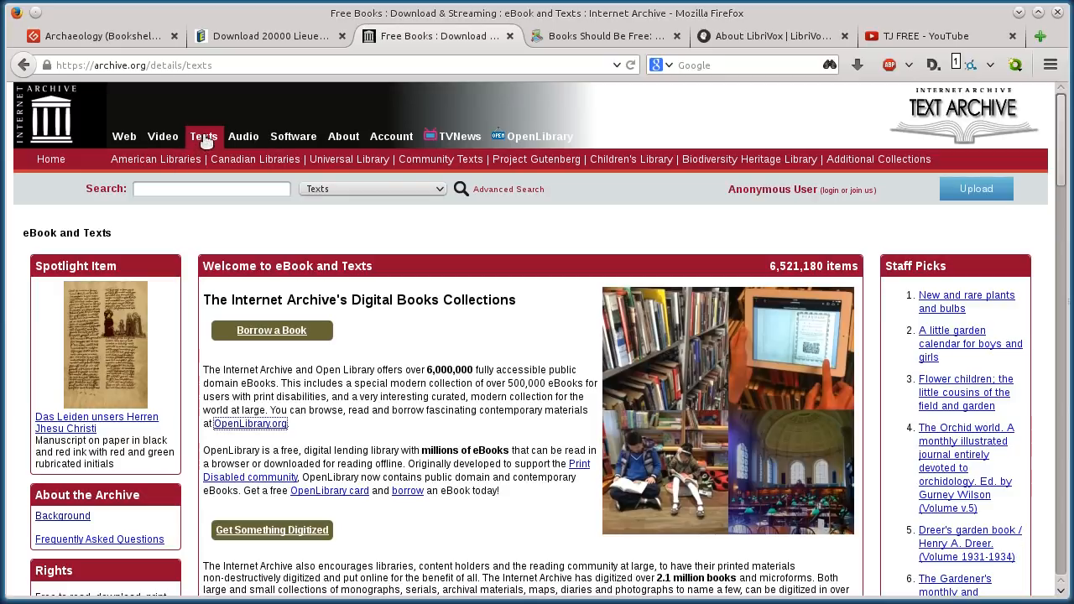
{"action": "scroll", "scroll_direction": "down", "scroll_amount": 3}
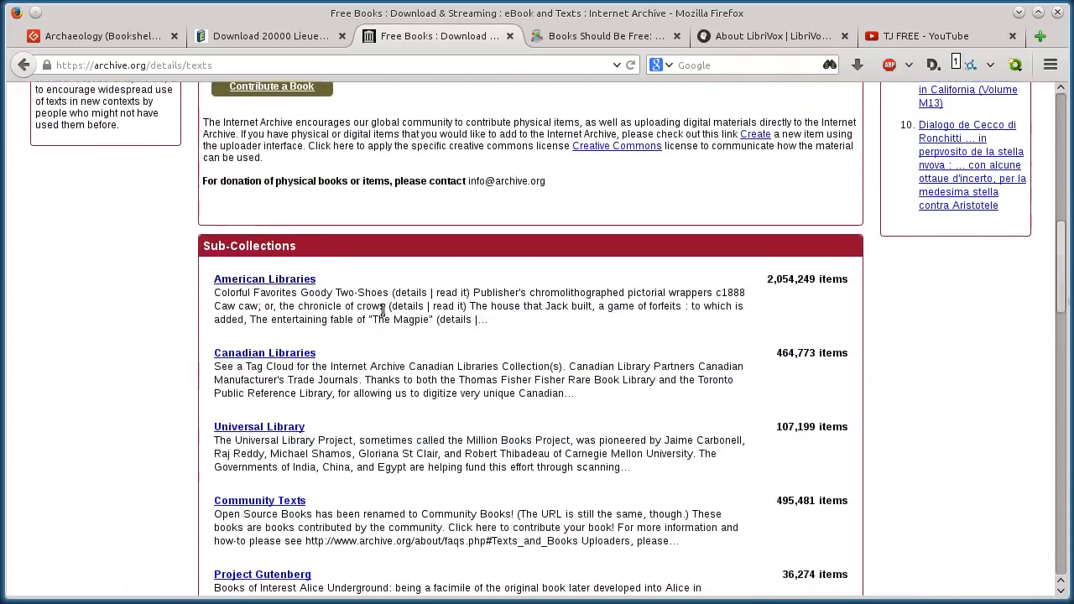
{"action": "scroll", "scroll_direction": "down", "scroll_amount": 3}
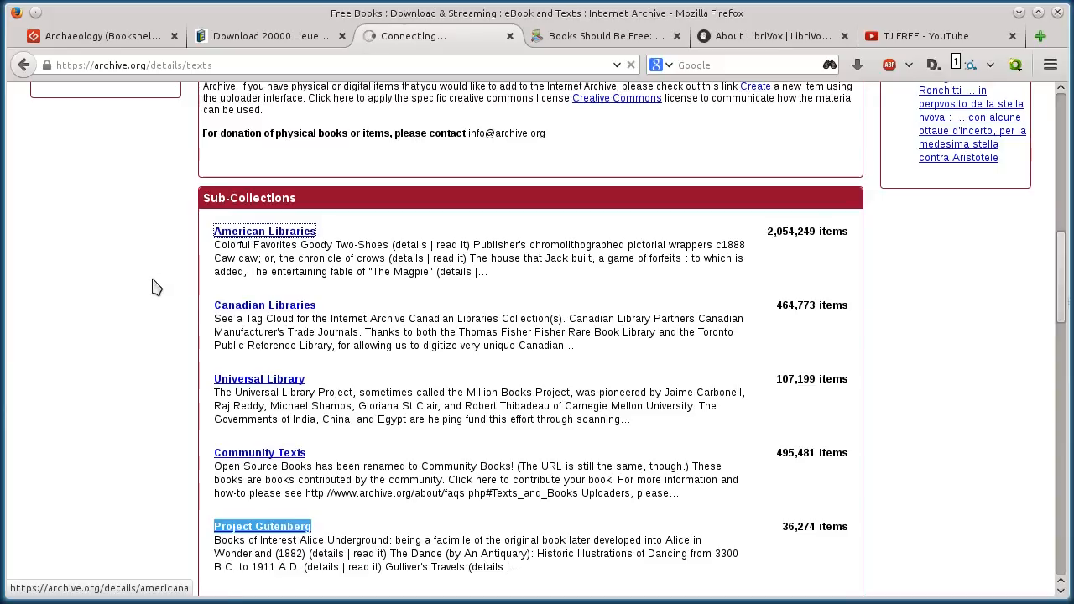
{"action": "left_click", "coordinate": [265, 232]}
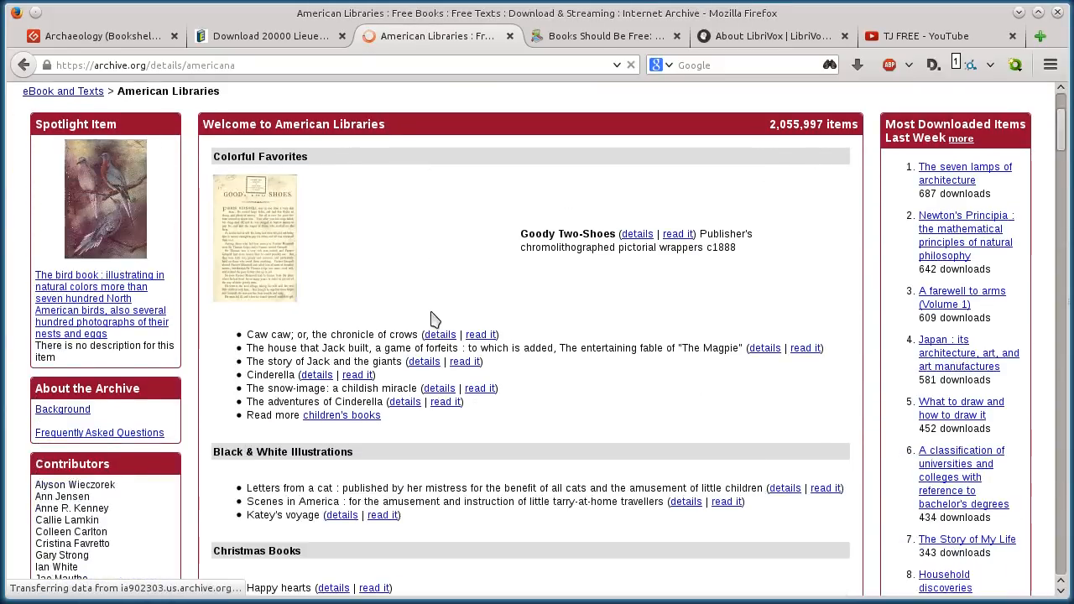
- Scroll through the American Libraries featured book listings
{"action": "scroll", "scroll_direction": "down", "scroll_amount": 3}
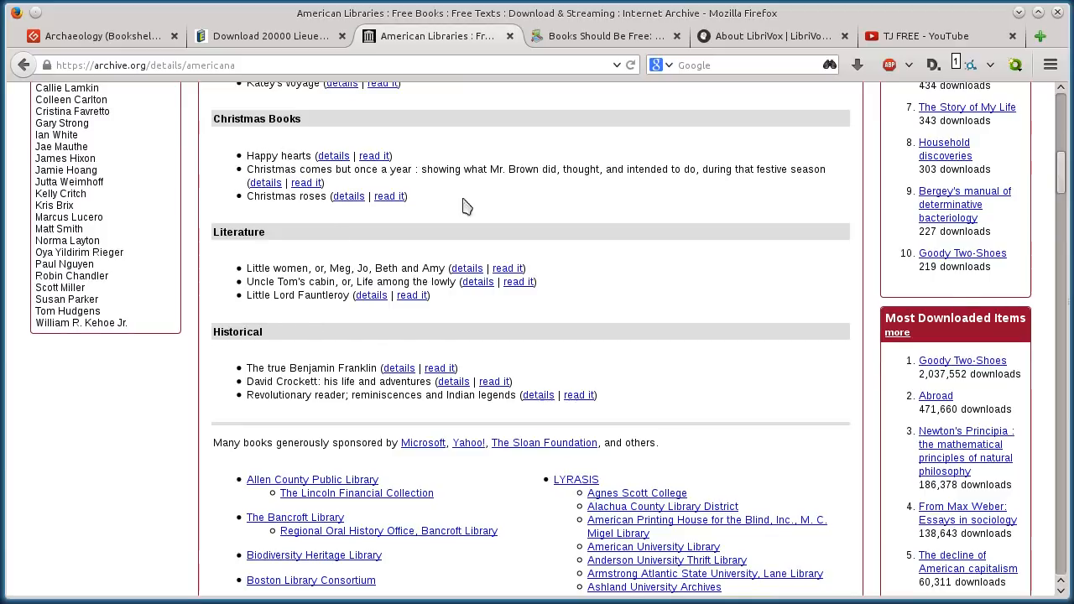
{"action": "scroll", "scroll_direction": "down", "scroll_amount": 3}
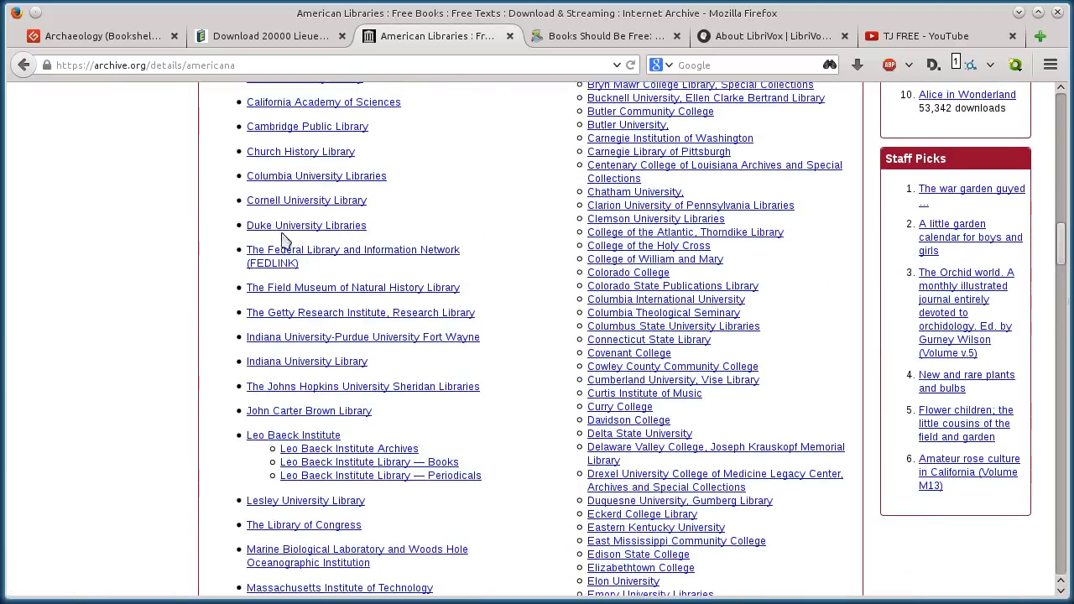
{"action": "scroll", "scroll_direction": "down", "scroll_amount": 3}
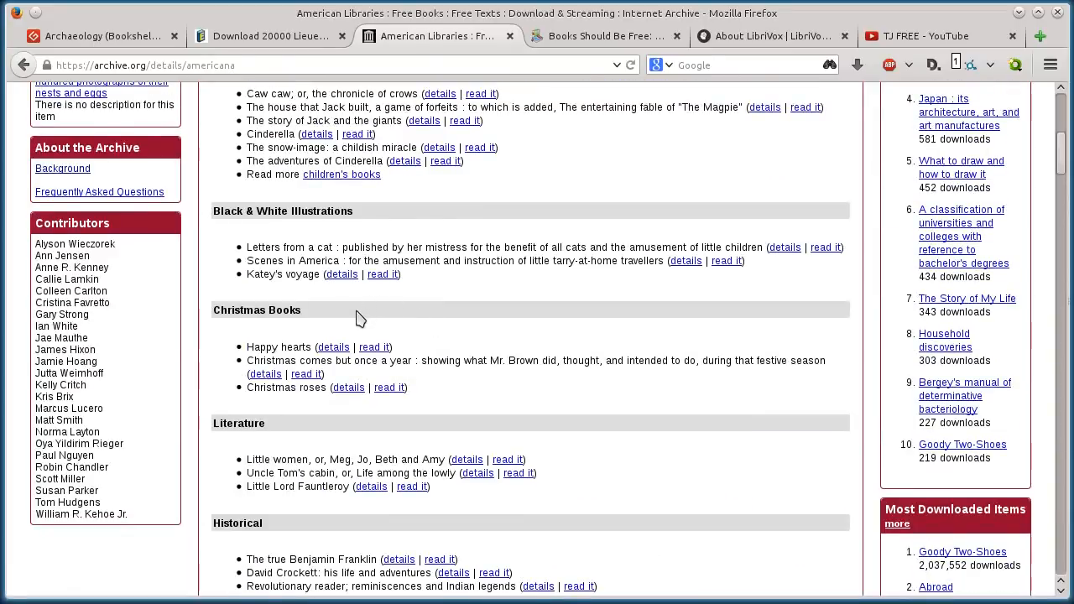
{"action": "scroll", "scroll_direction": "down", "scroll_amount": 3}
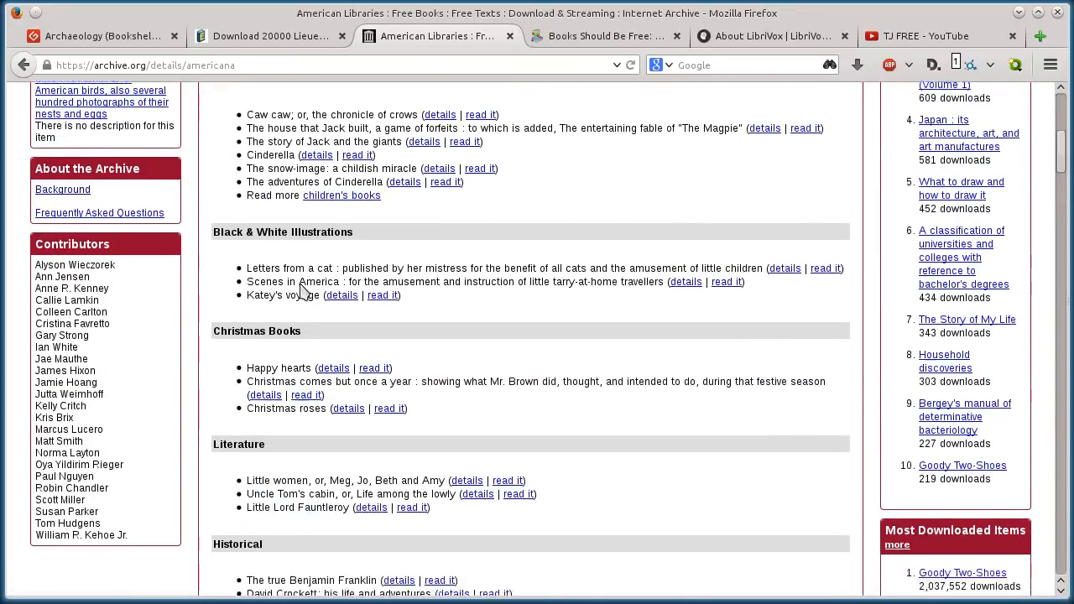
{"action": "scroll", "scroll_direction": "down", "scroll_amount": 3}
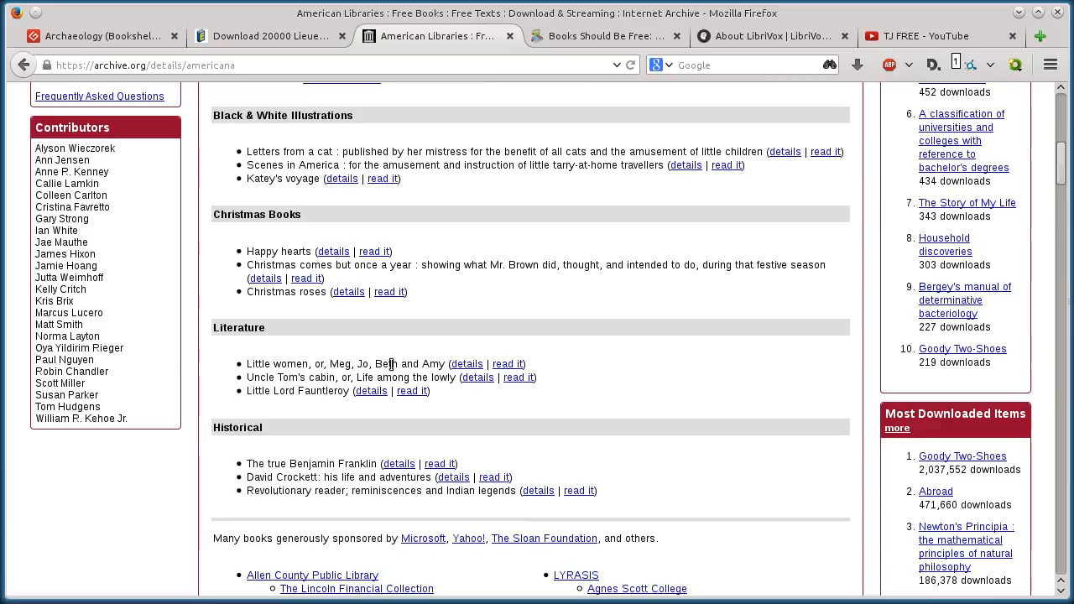
{"action": "left_click", "coordinate": [466, 362]}
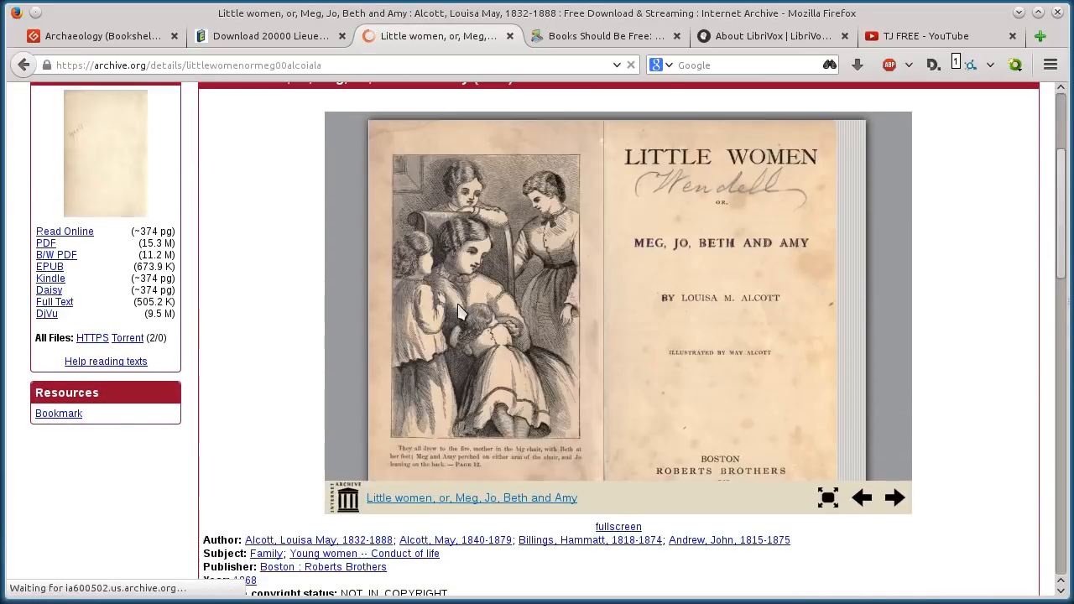
{"action": "left_click", "coordinate": [894, 497]}
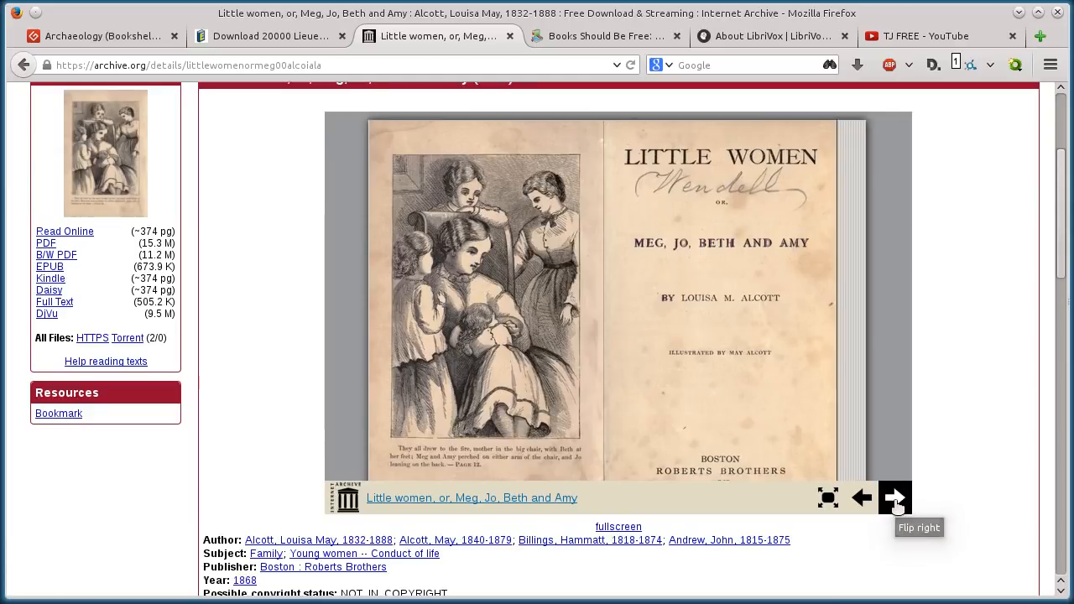
{"action": "left_click", "coordinate": [895, 496]}
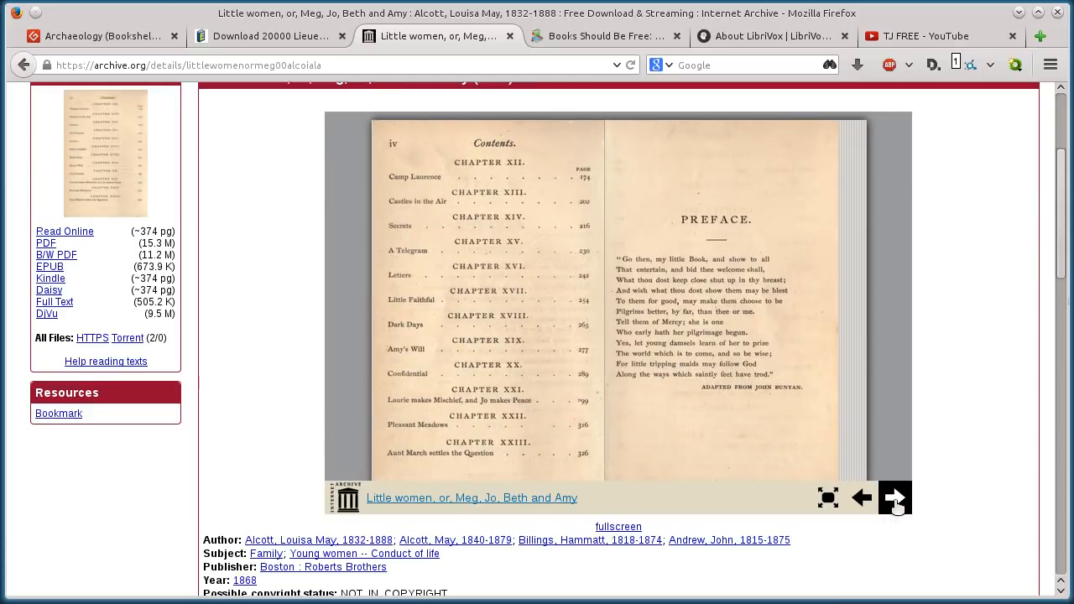
{"action": "left_click", "coordinate": [894, 496]}
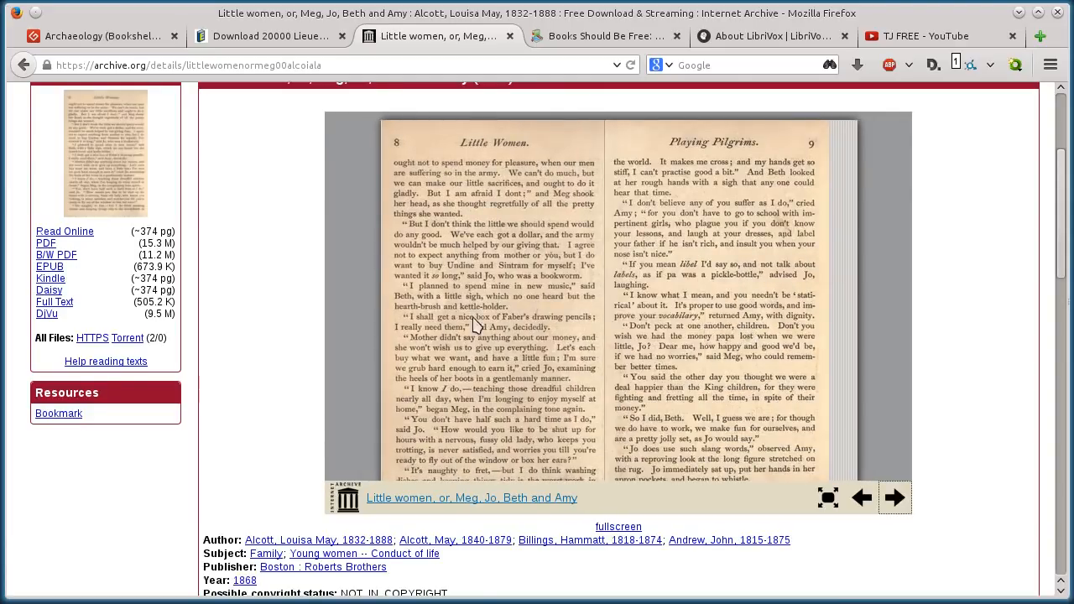
{"action": "scroll", "scroll_direction": "down", "scroll_amount": 3}
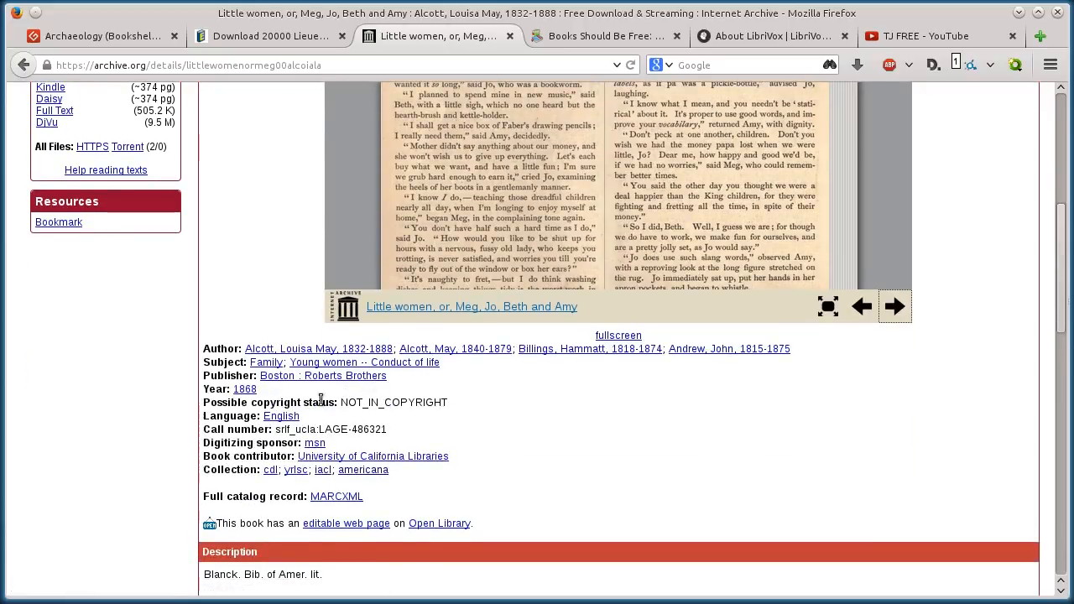
{"action": "scroll", "scroll_direction": "down", "scroll_amount": 3}
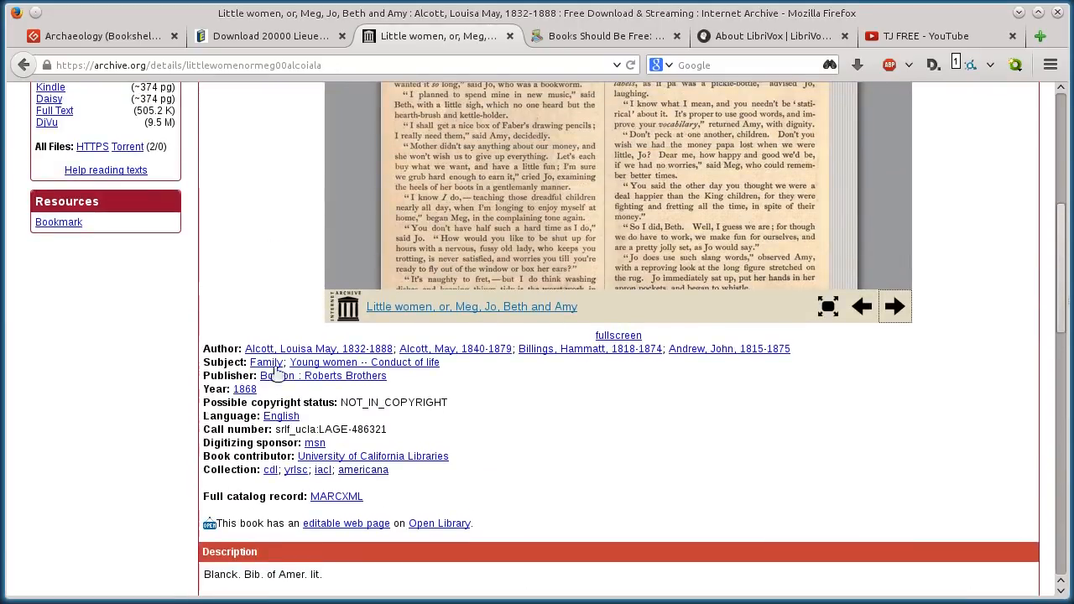
{"action": "scroll", "scroll_direction": "up", "scroll_amount": 3}
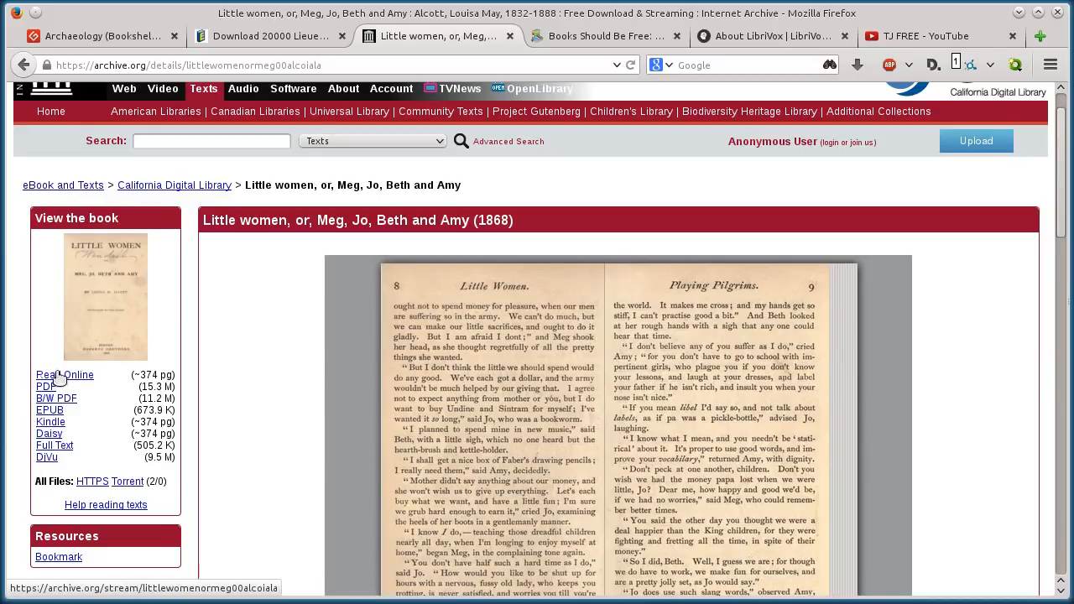
{"action": "left_click", "coordinate": [47, 386]}
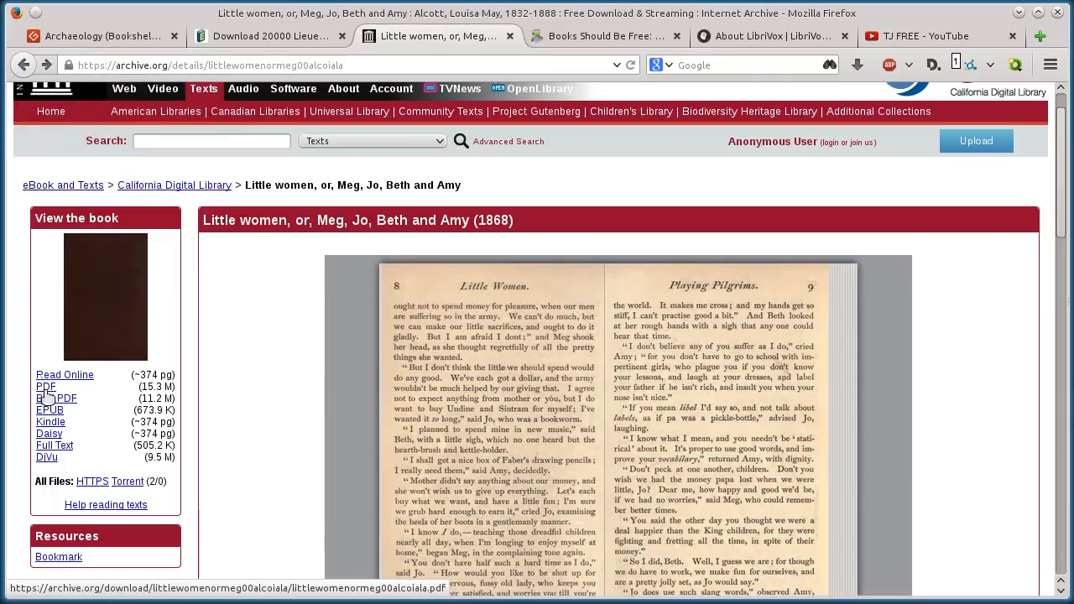
- Save the Little Women PDF link to the Desktop via Save Link As
{"action": "right_click", "coordinate": [45, 386]}
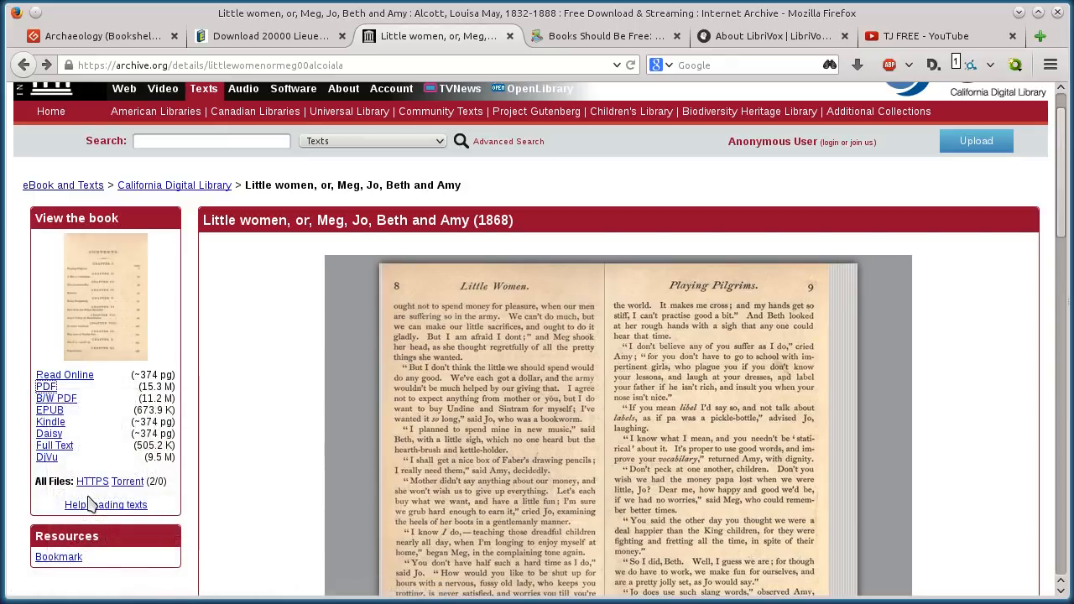
{"action": "left_click", "coordinate": [45, 386]}
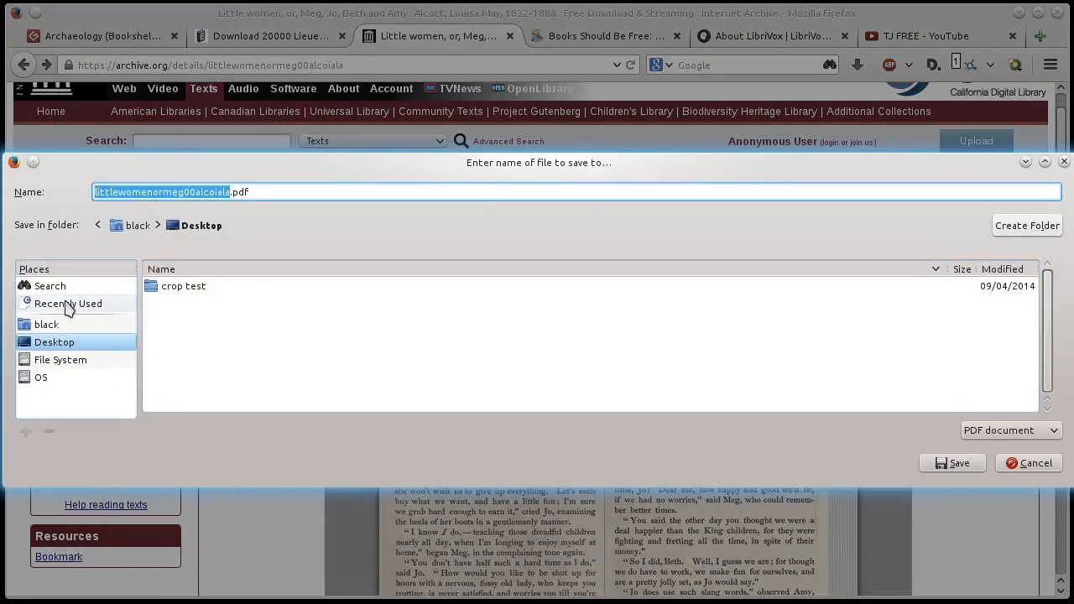
{"action": "left_click", "coordinate": [47, 324]}
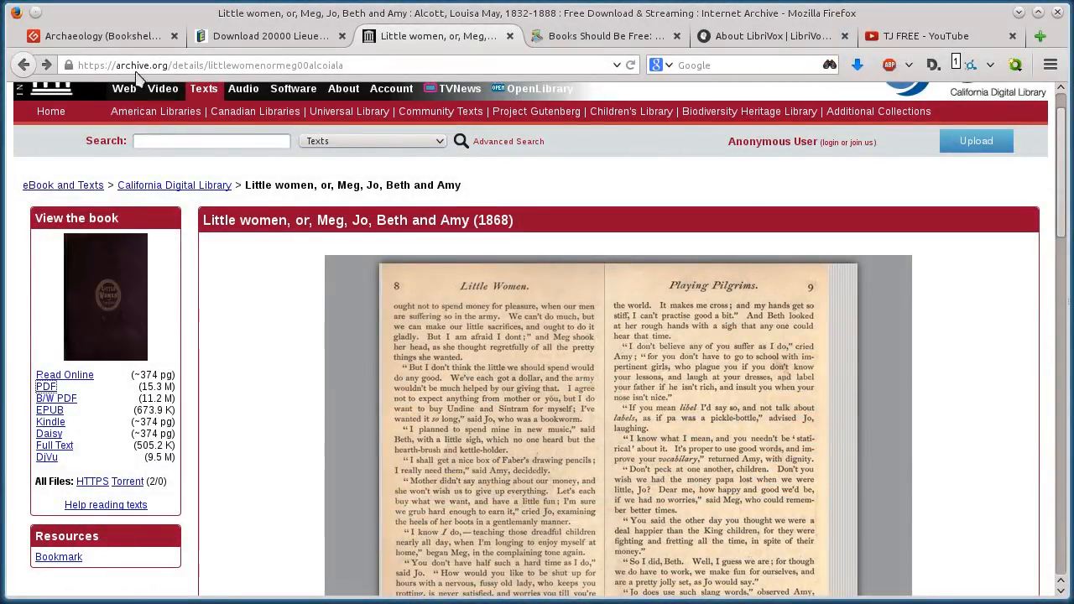
- Switch to Books Should Be Free and browse down to the Pride and Prejudice audiobook
{"action": "left_click", "coordinate": [601, 37]}
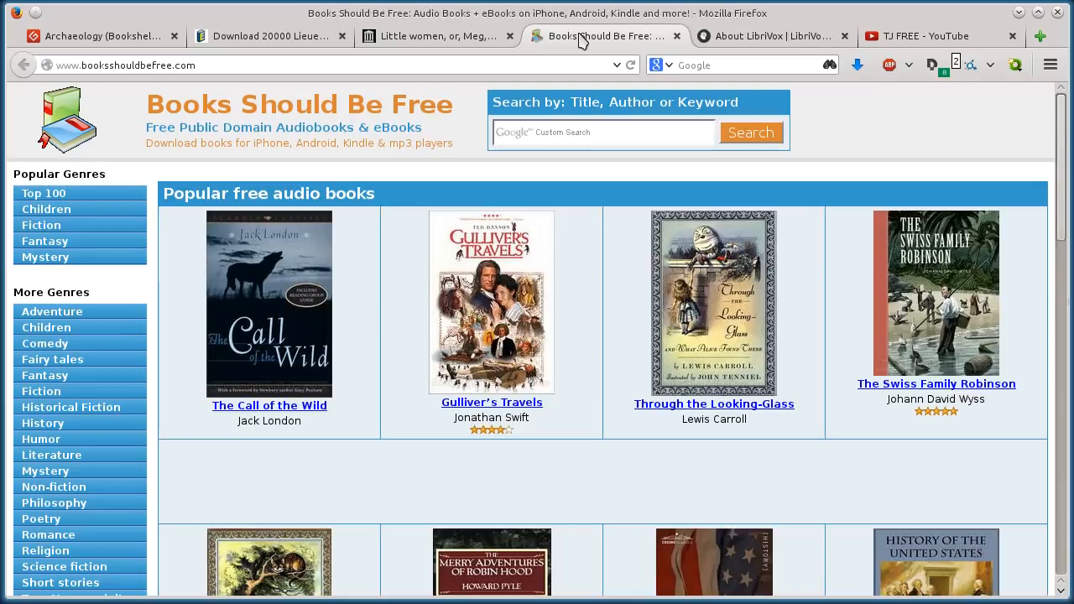
{"action": "mouse_move", "coordinate": [449, 201]}
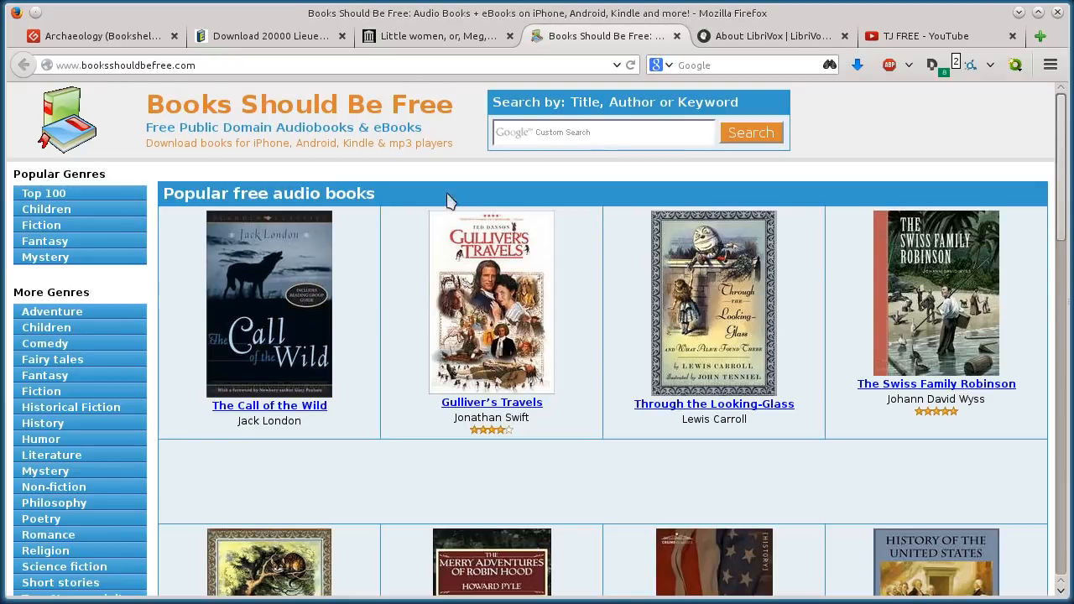
{"action": "left_click", "coordinate": [602, 131]}
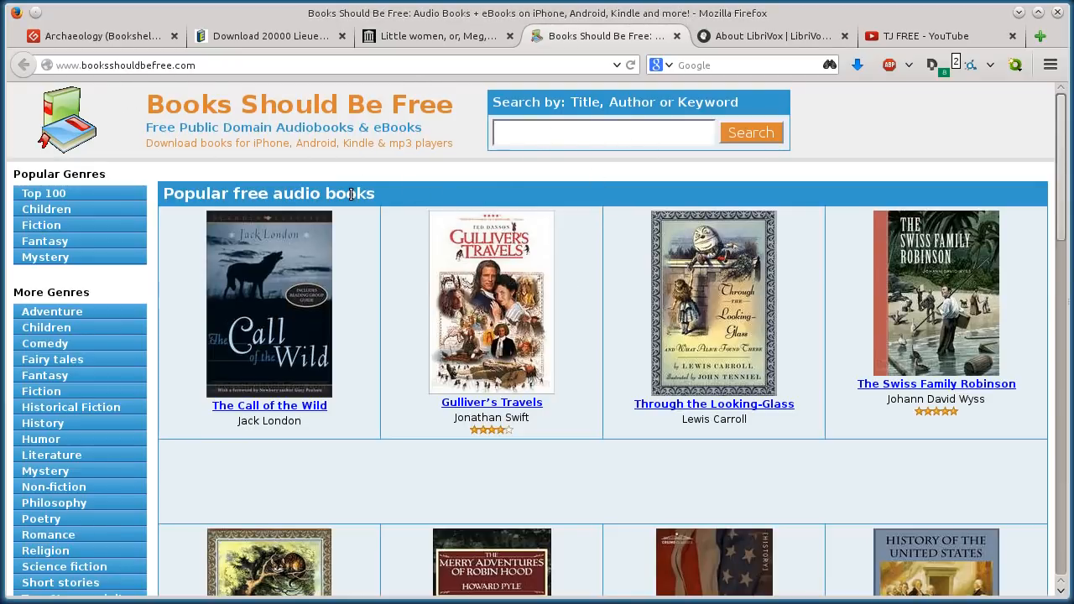
{"action": "scroll", "scroll_direction": "down", "scroll_amount": 3}
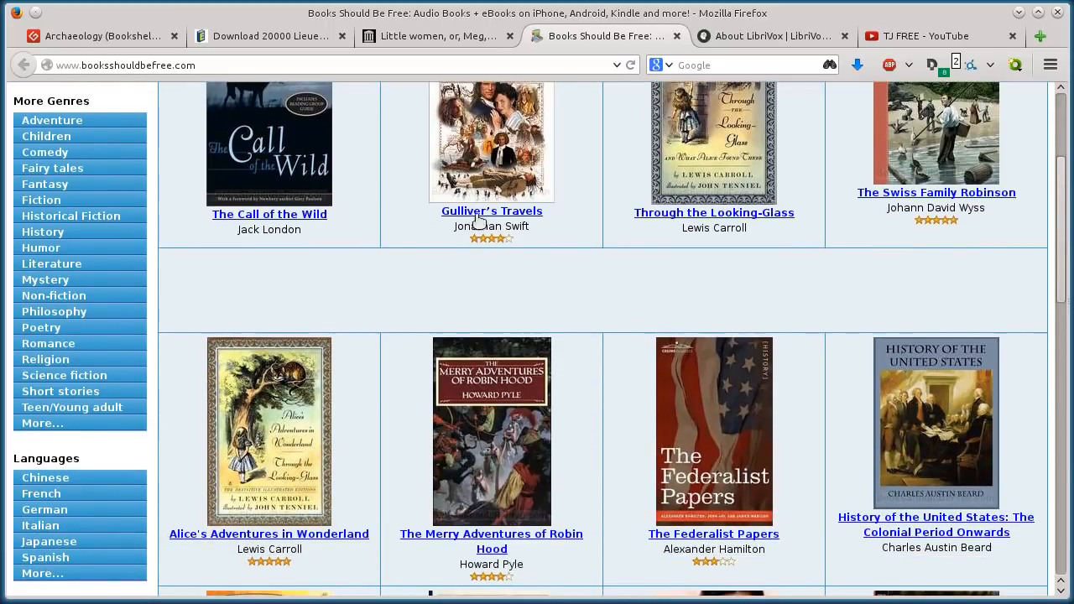
{"action": "scroll", "scroll_direction": "down", "scroll_amount": 3}
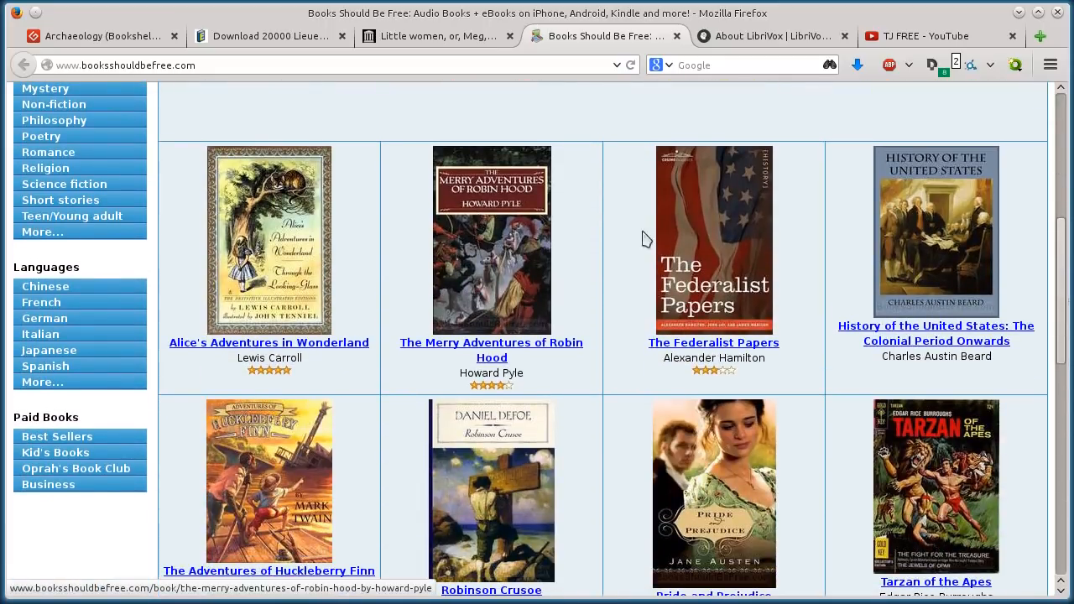
{"action": "scroll", "scroll_direction": "down", "scroll_amount": 3}
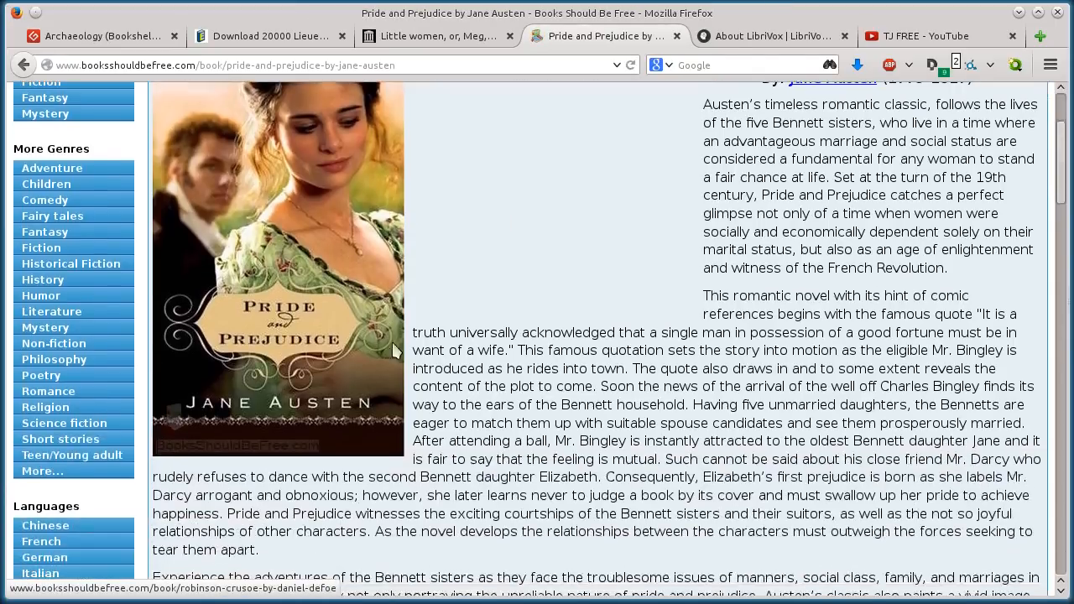
{"action": "scroll", "scroll_direction": "down", "scroll_amount": 3}
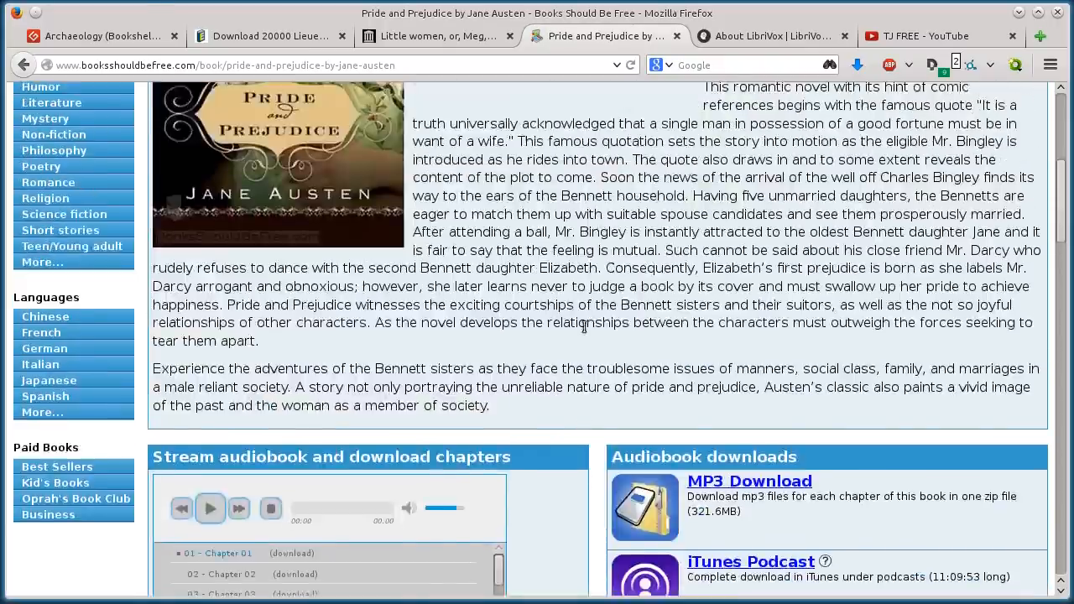
- Start streaming Chapter 01 of Pride and Prejudice in the page's player
{"action": "scroll", "scroll_direction": "up", "scroll_amount": 3}
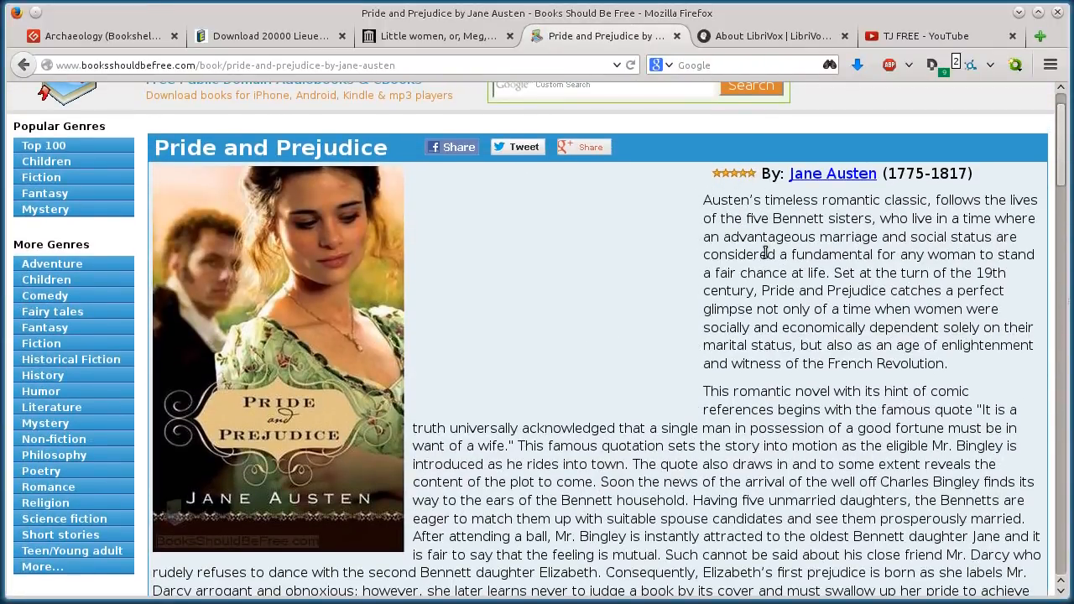
{"action": "scroll", "scroll_direction": "down", "scroll_amount": 3}
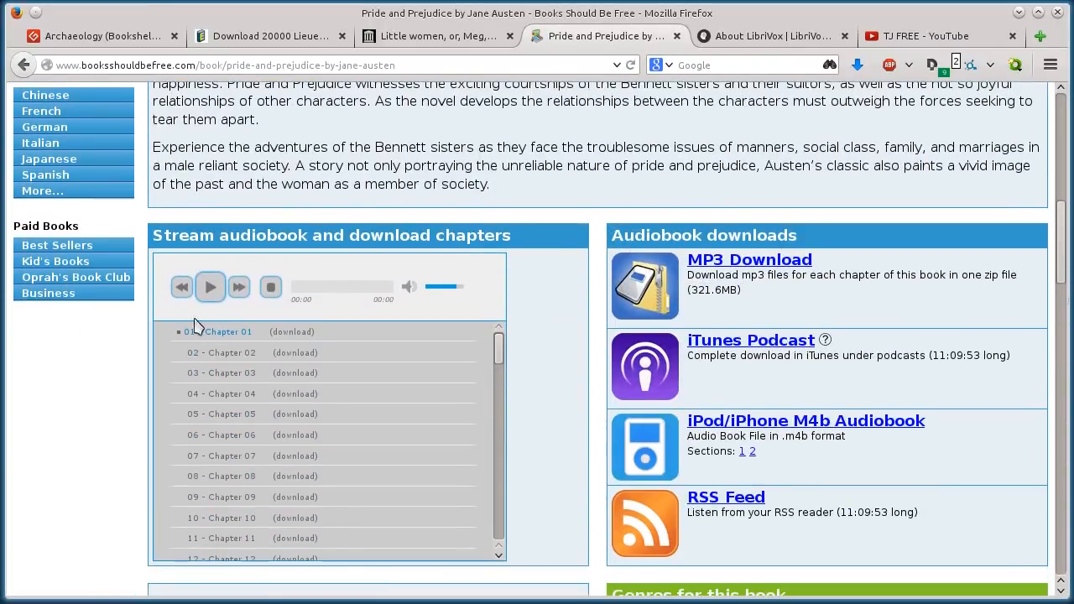
{"action": "left_click", "coordinate": [211, 287]}
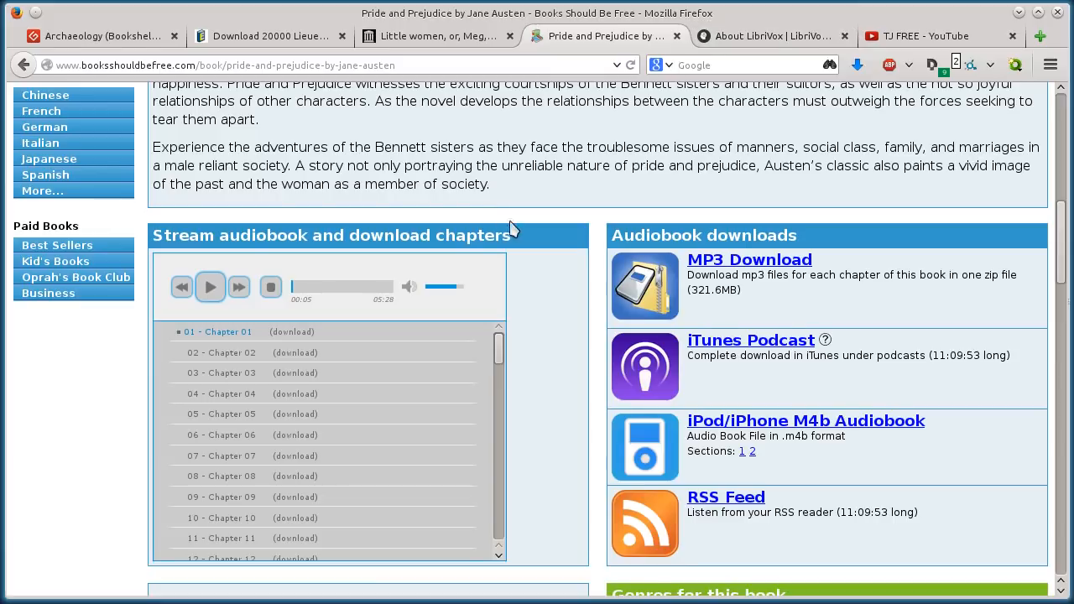
- Save the Kindle eBook of Pride and Prejudice, then move to the LibriVox site
{"action": "scroll", "scroll_direction": "down", "scroll_amount": 3}
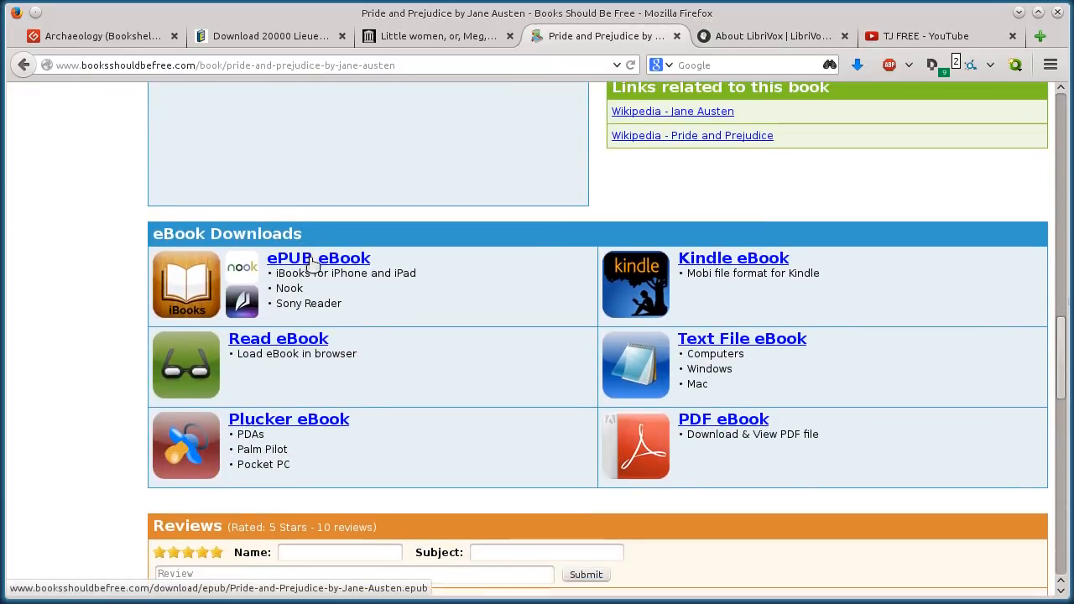
{"action": "mouse_move", "coordinate": [736, 353]}
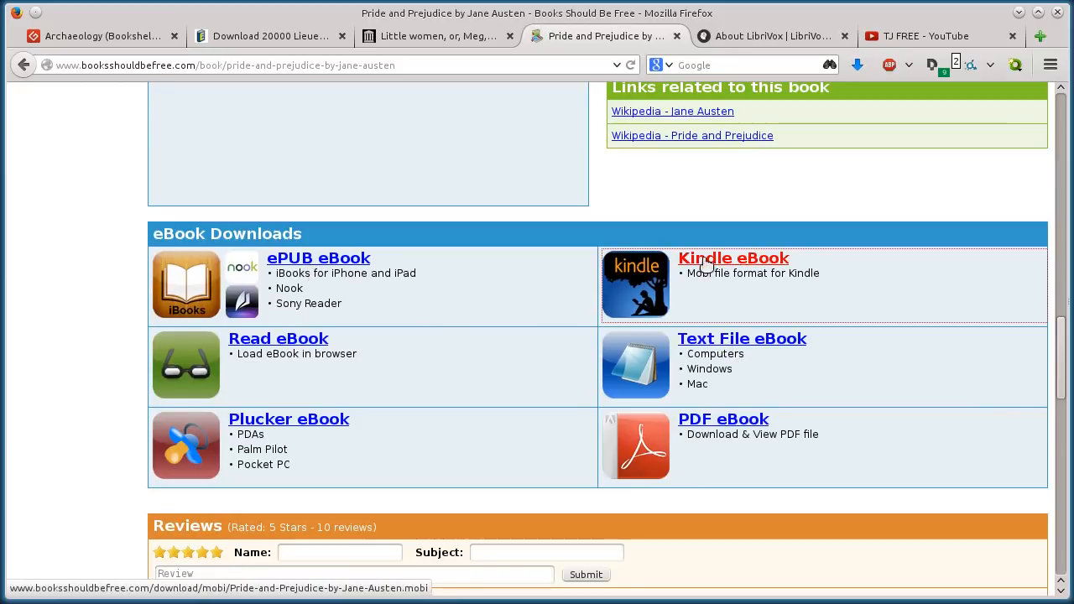
{"action": "left_click", "coordinate": [733, 258]}
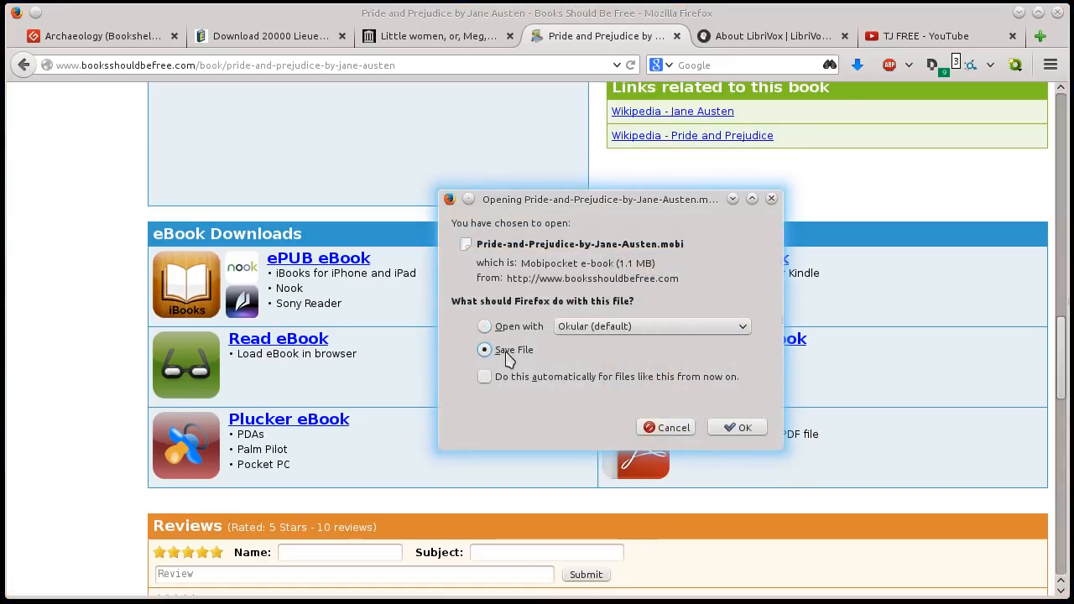
{"action": "left_click", "coordinate": [737, 428]}
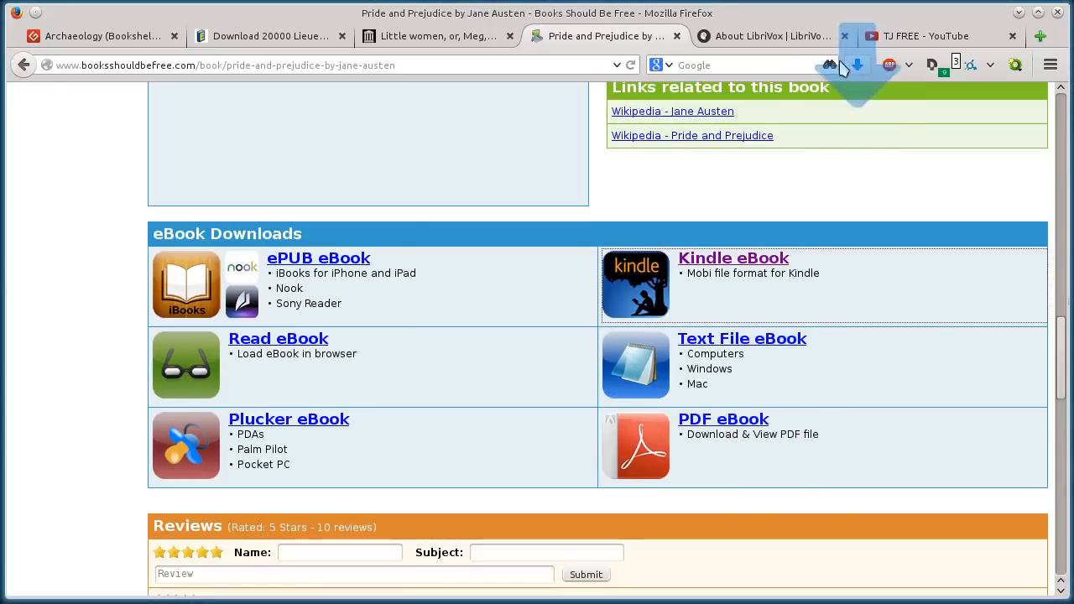
{"action": "scroll", "scroll_direction": "up", "scroll_amount": 3}
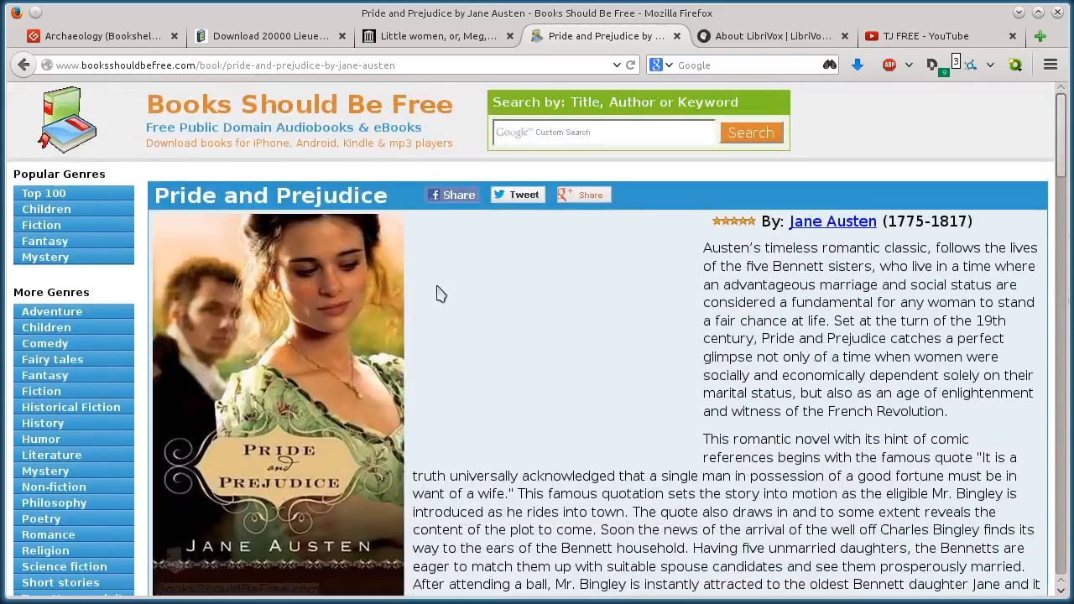
{"action": "left_click", "coordinate": [769, 37]}
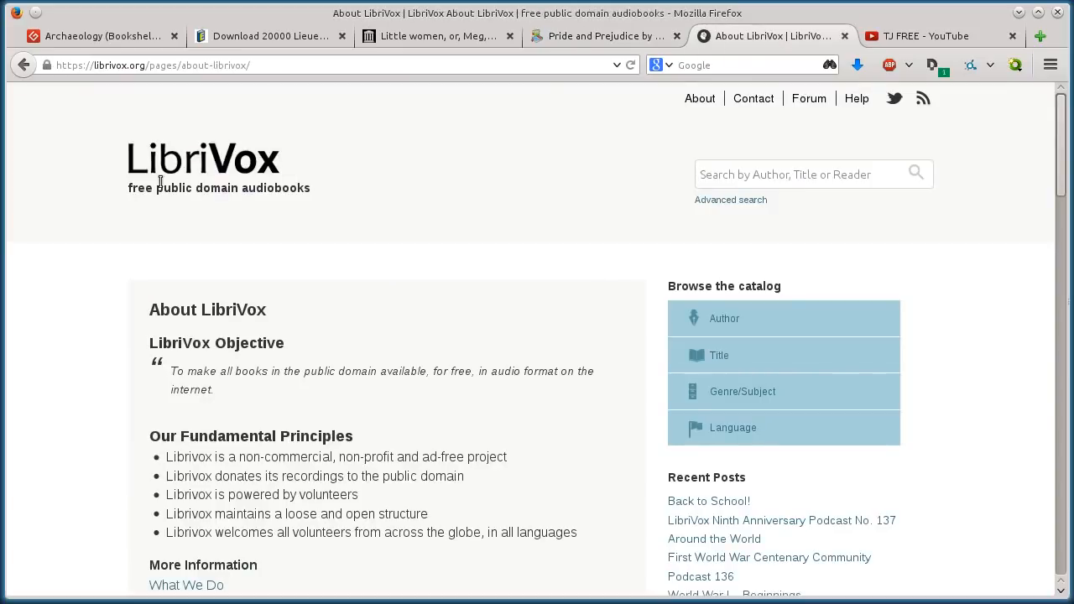
{"action": "mouse_move", "coordinate": [100, 218]}
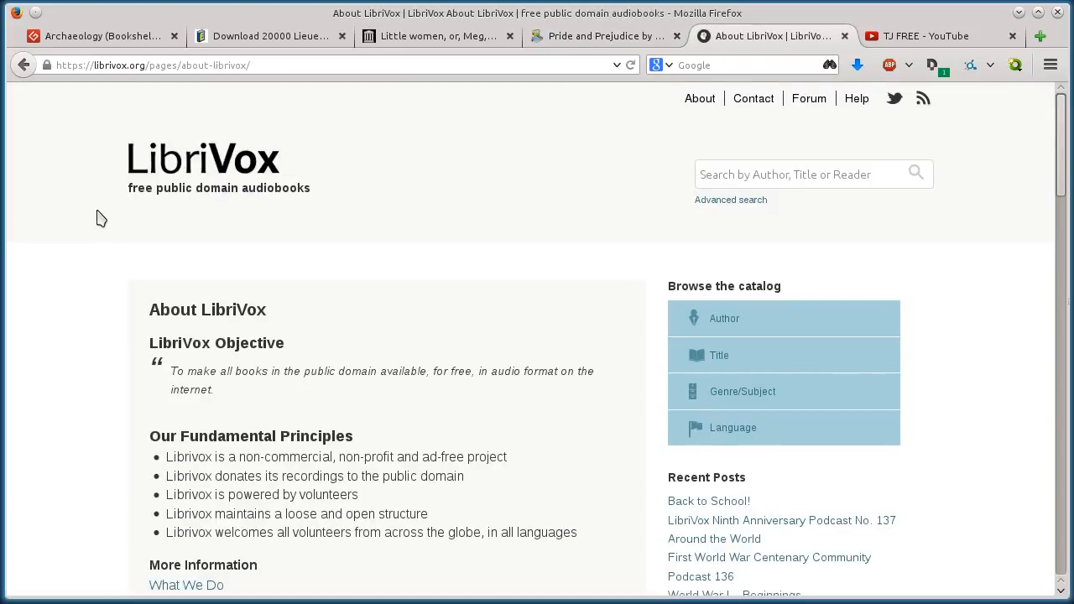
{"action": "mouse_move", "coordinate": [151, 228]}
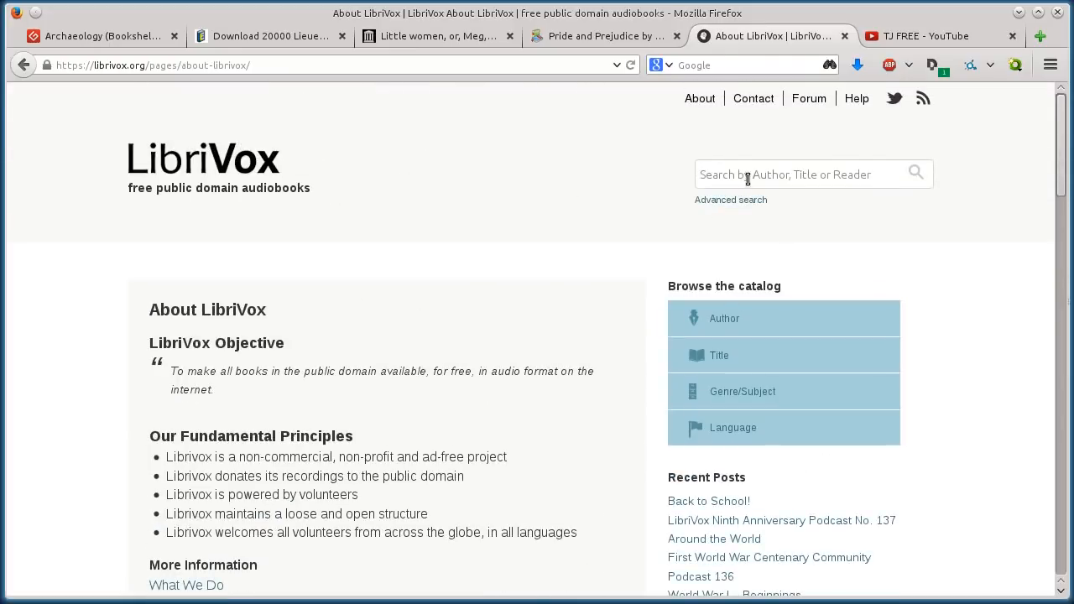
- Open LibriVox's Genre/Subject catalogue listing Children's Fiction and its subgenres
{"action": "scroll", "scroll_direction": "down", "scroll_amount": 3}
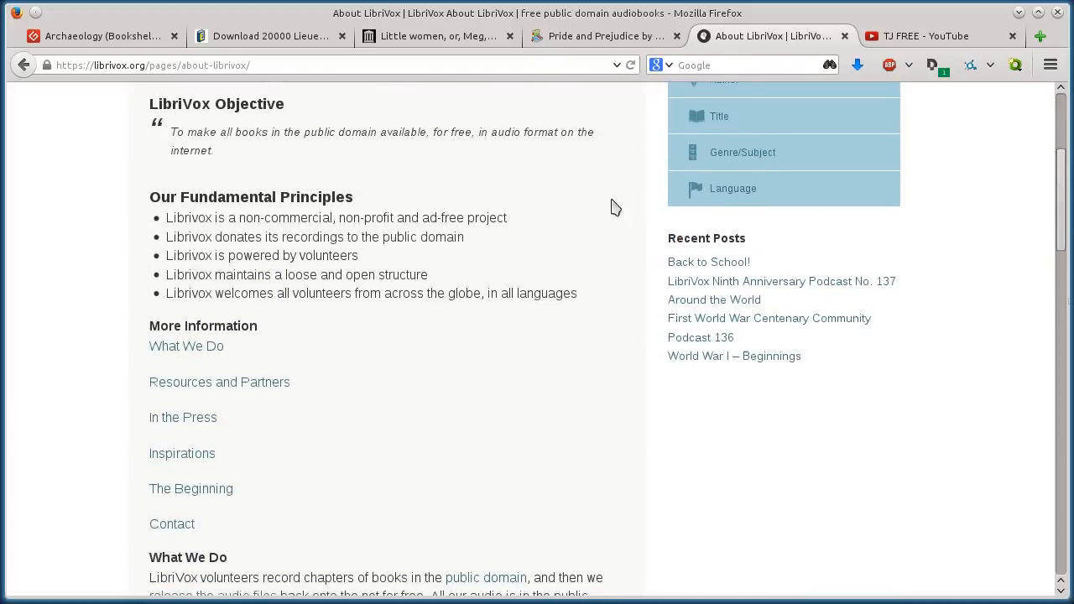
{"action": "scroll", "scroll_direction": "down", "scroll_amount": 3}
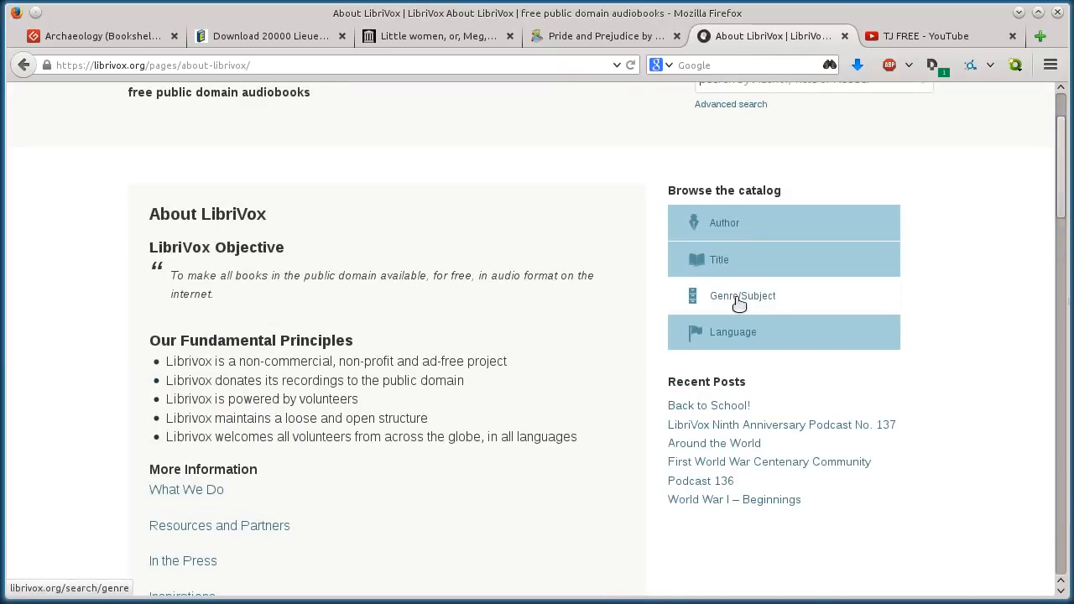
{"action": "left_click", "coordinate": [741, 296]}
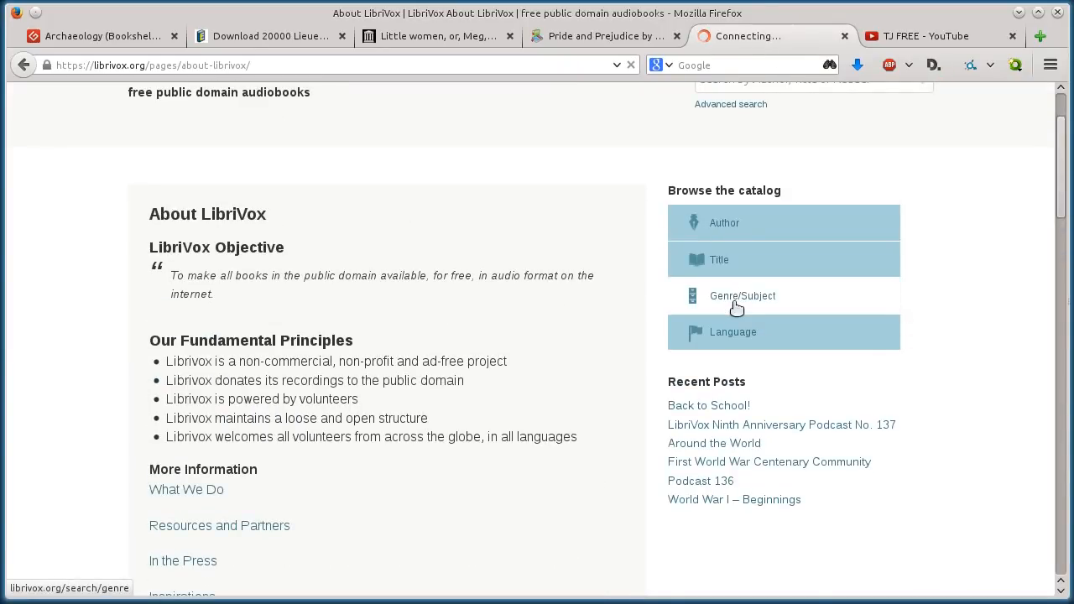
{"action": "left_click", "coordinate": [742, 295]}
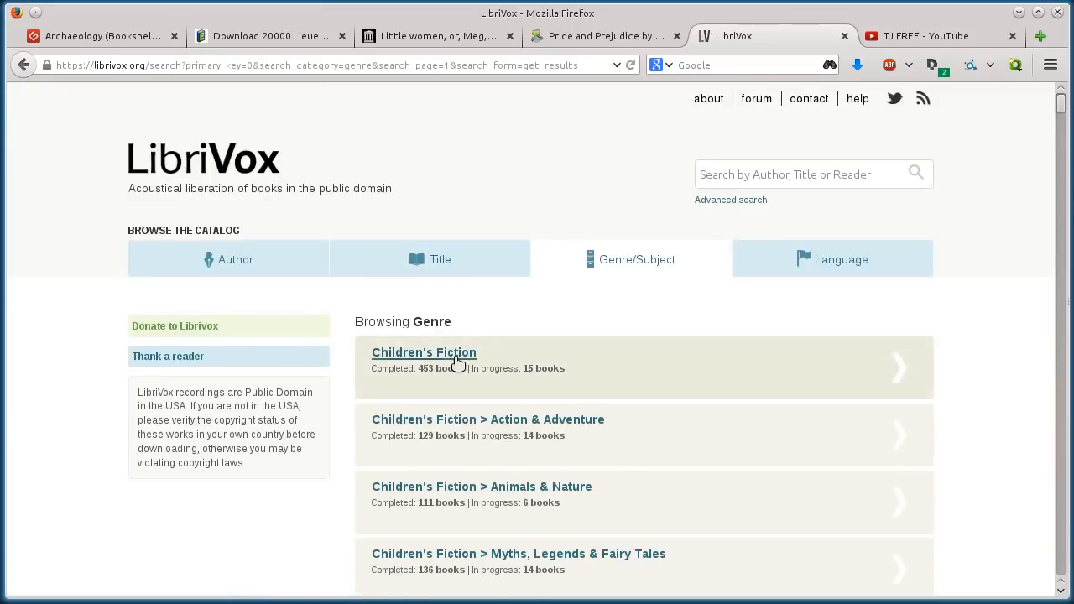
- From the Westerns genre, open Bear Creek Collection Volume 1 by Robert E. Howard
{"action": "scroll", "scroll_direction": "down", "scroll_amount": 3}
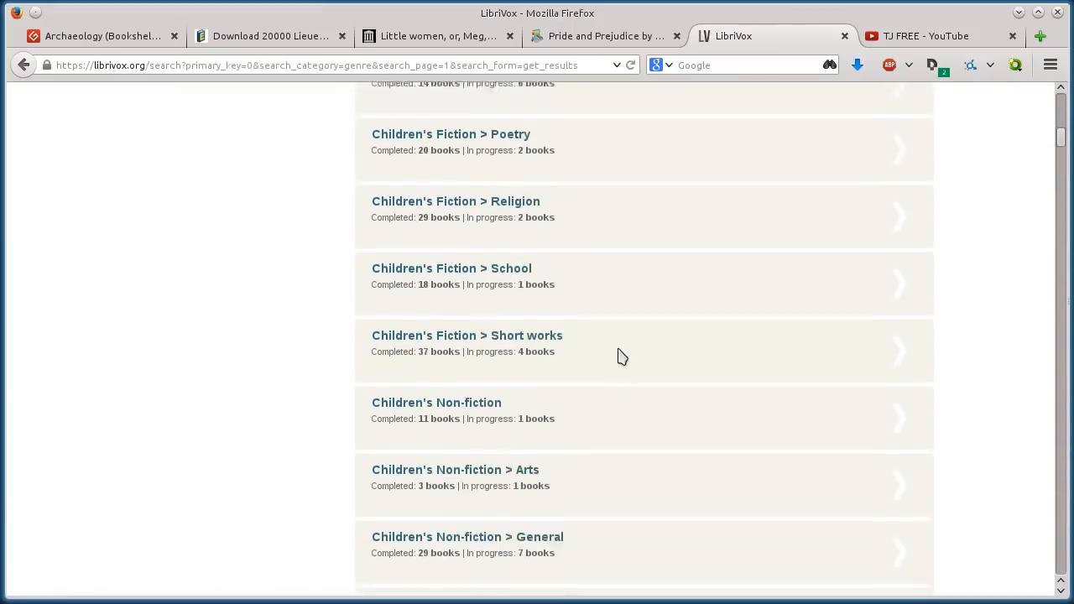
{"action": "scroll", "scroll_direction": "down", "scroll_amount": 3}
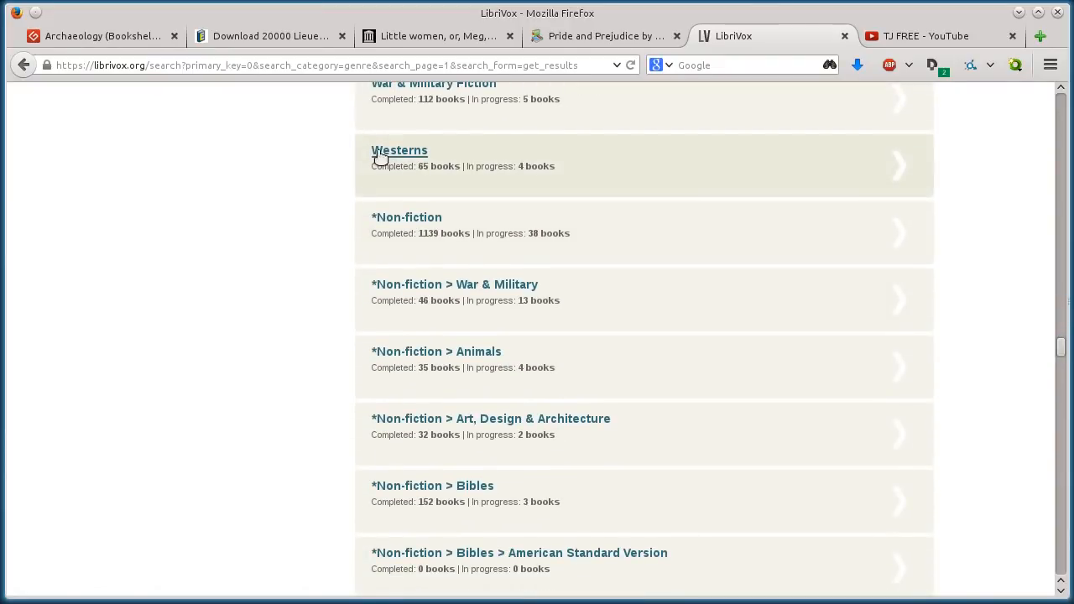
{"action": "left_click", "coordinate": [399, 152]}
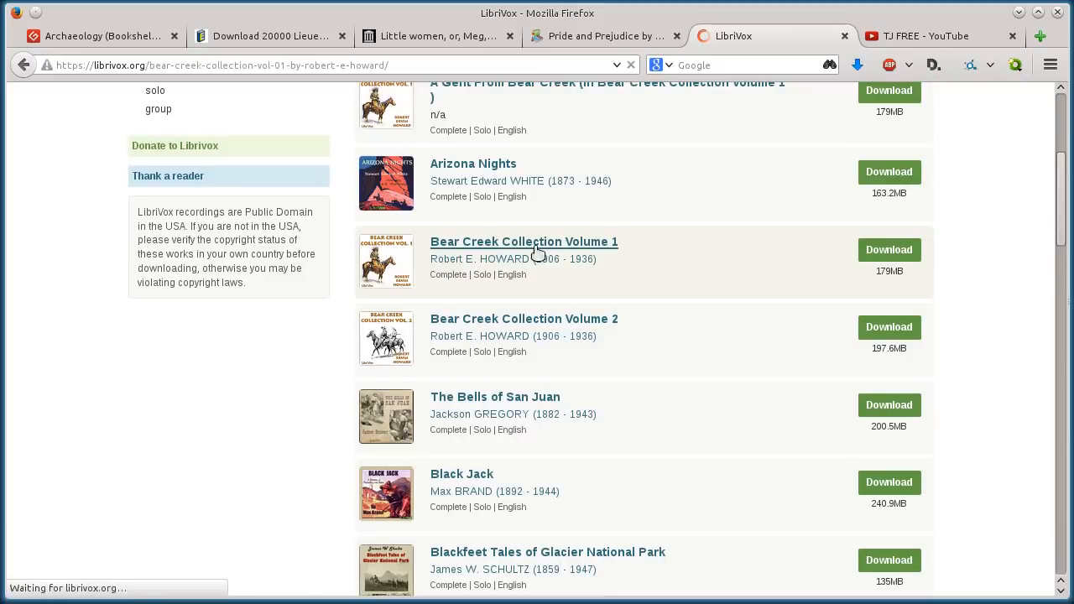
{"action": "left_click", "coordinate": [523, 241]}
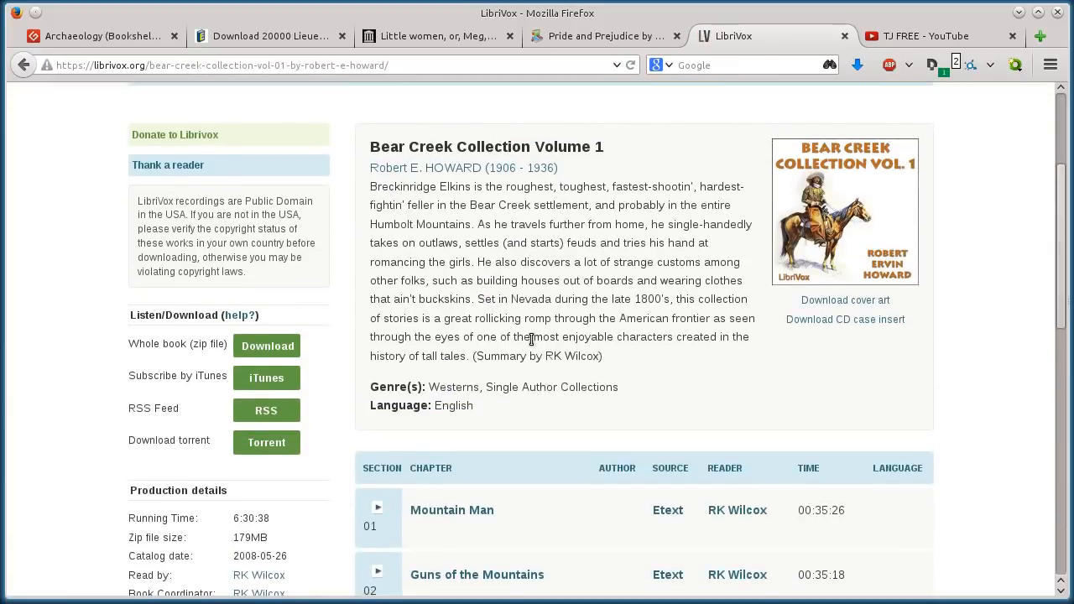
- Browse the chapter list and download the whole Bear Creek Collection as a zip file
{"action": "scroll", "scroll_direction": "down", "scroll_amount": 3}
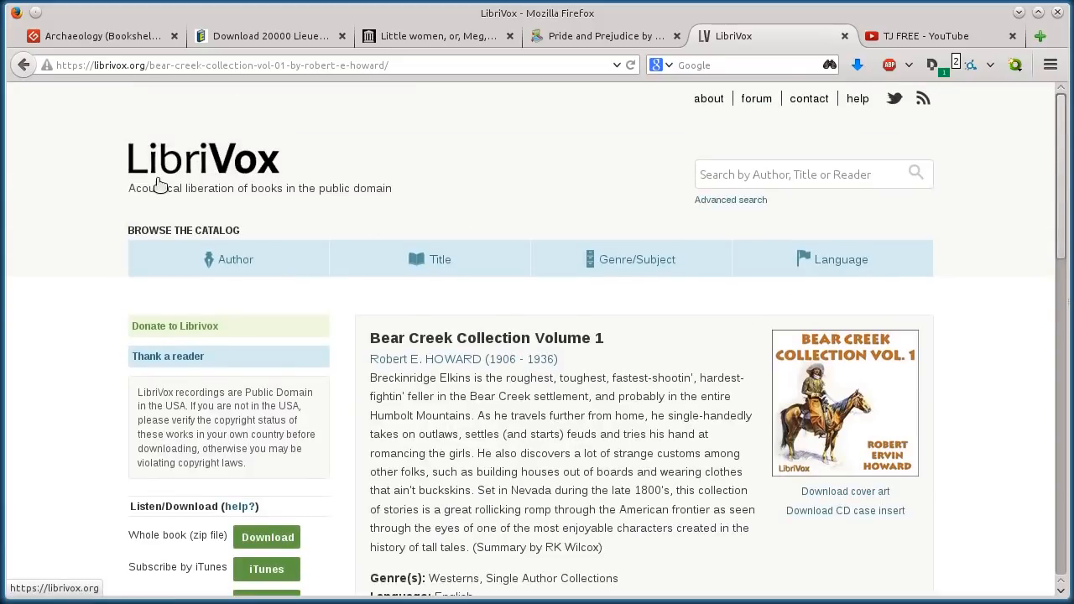
{"action": "mouse_move", "coordinate": [124, 182]}
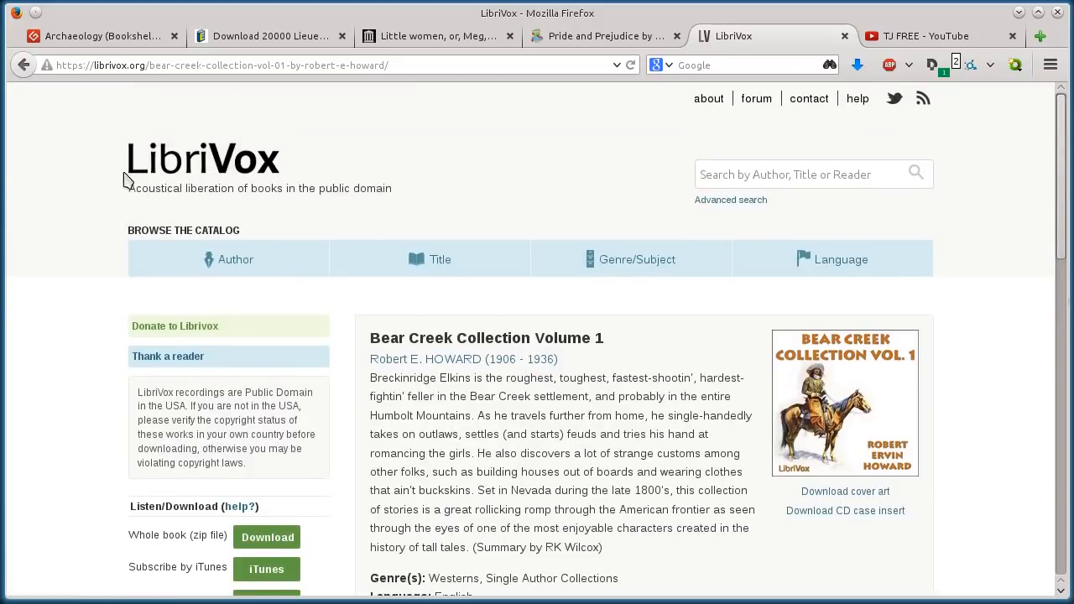
{"action": "mouse_move", "coordinate": [553, 398]}
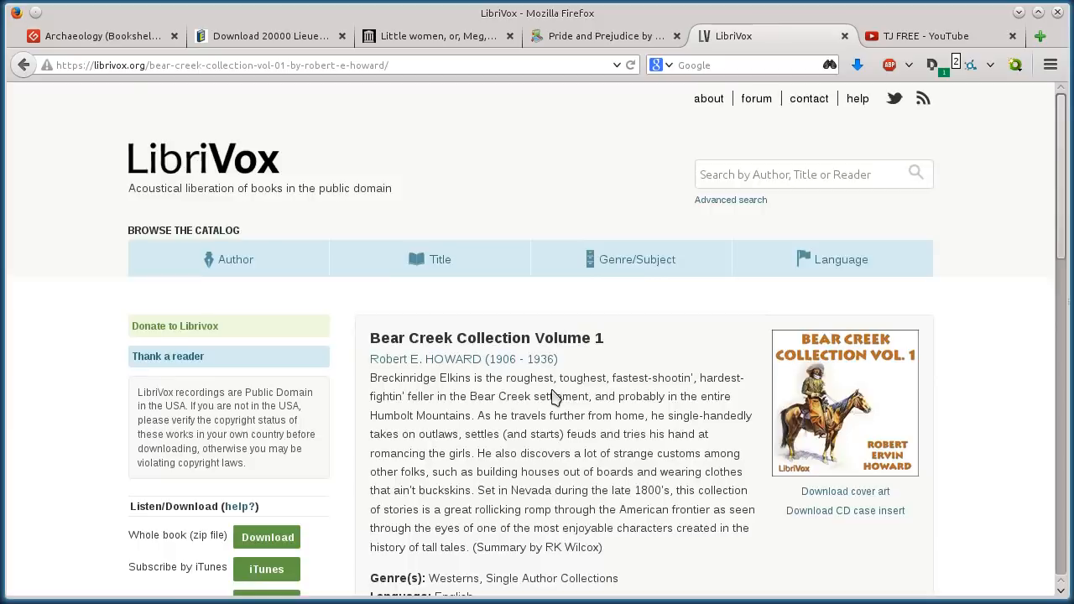
{"action": "scroll", "scroll_direction": "down", "scroll_amount": 3}
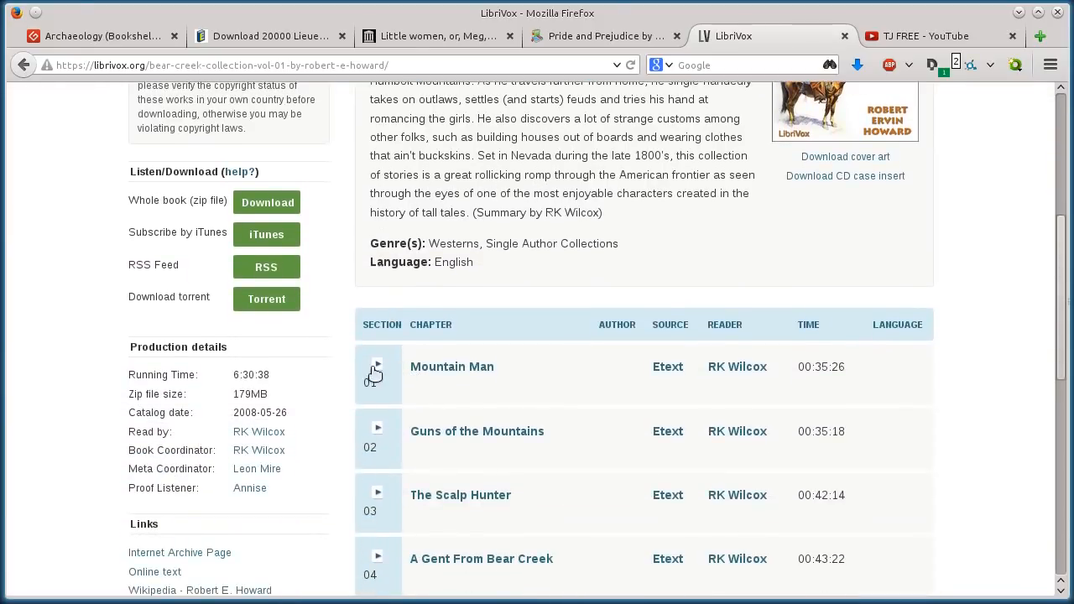
{"action": "scroll", "scroll_direction": "down", "scroll_amount": 3}
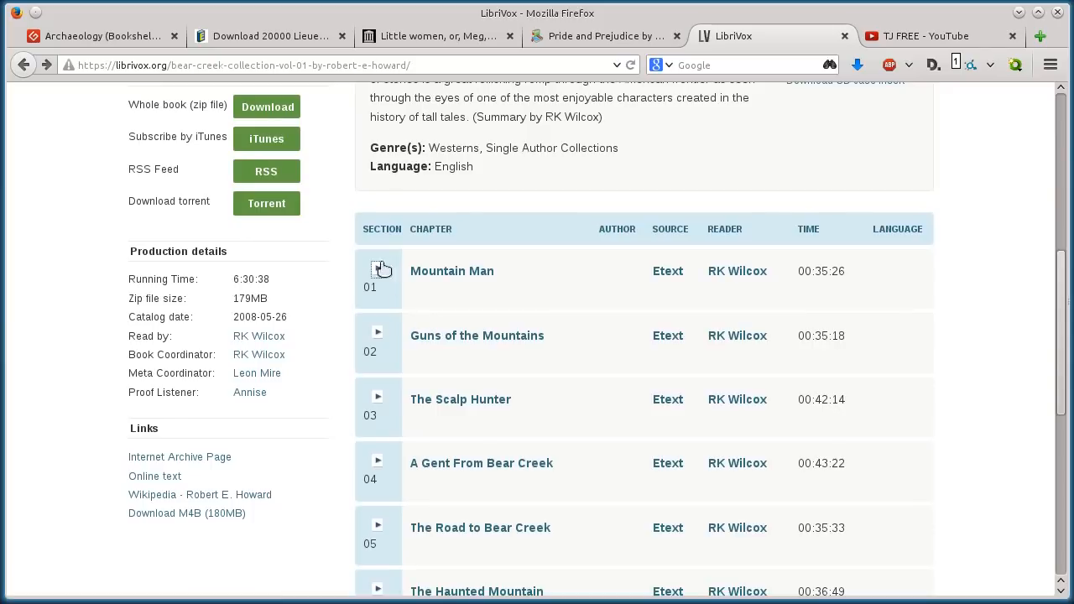
{"action": "scroll", "scroll_direction": "up", "scroll_amount": 3}
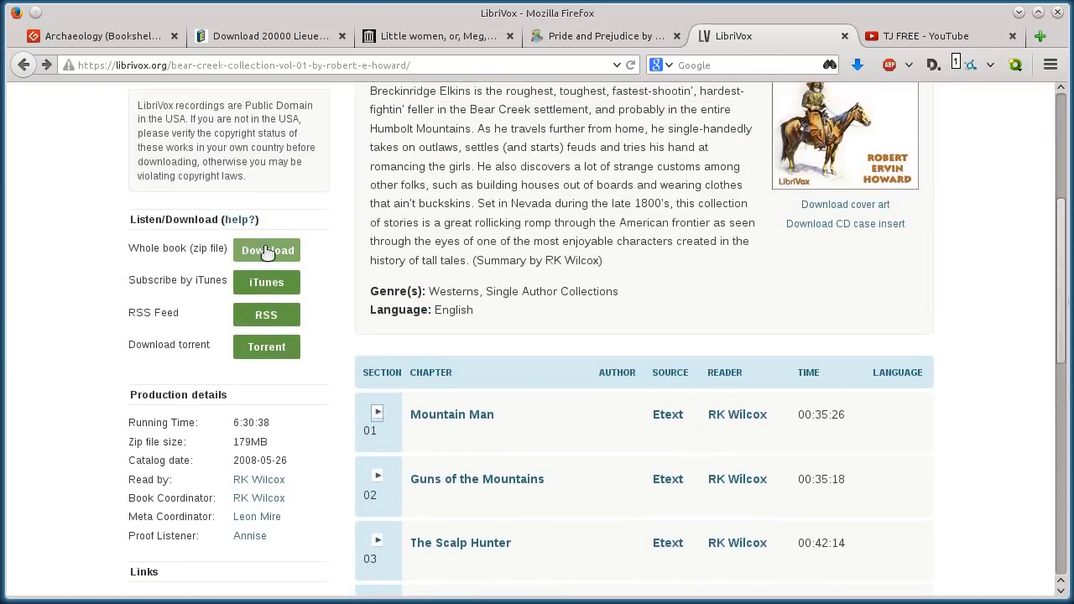
{"action": "left_click", "coordinate": [265, 250]}
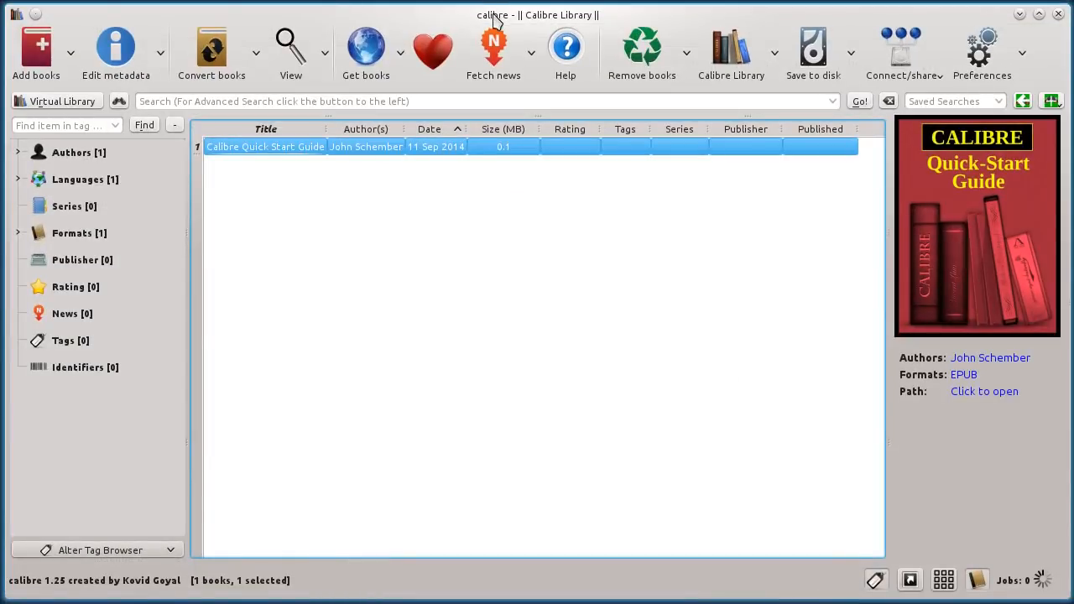
{"action": "mouse_move", "coordinate": [396, 218]}
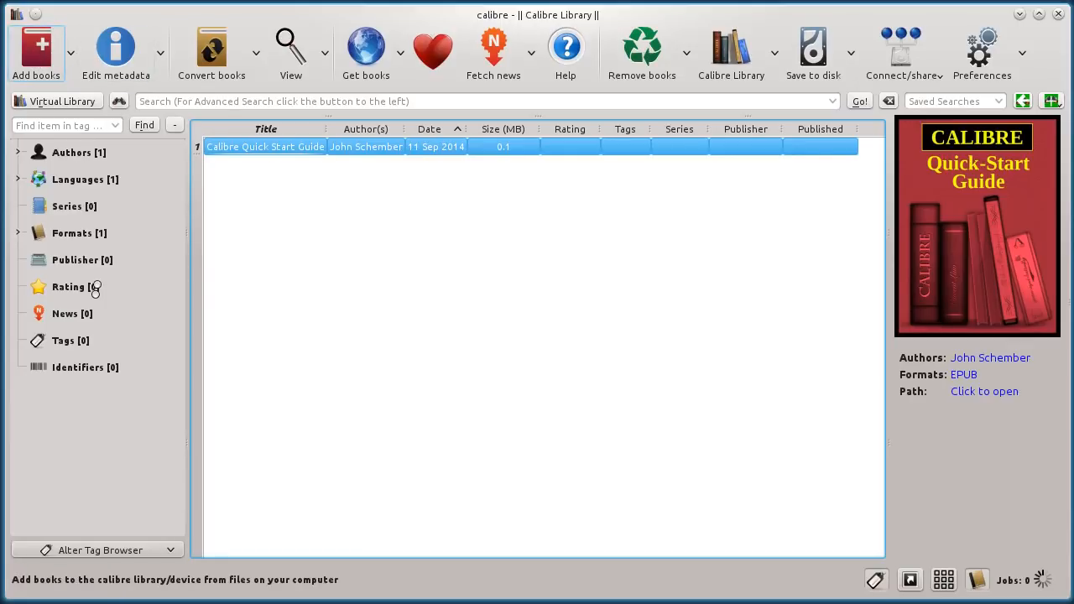
- Add the downloaded Little Women PDF to the library and select the Calibre Quick Start Guide
{"action": "left_click", "coordinate": [35, 47]}
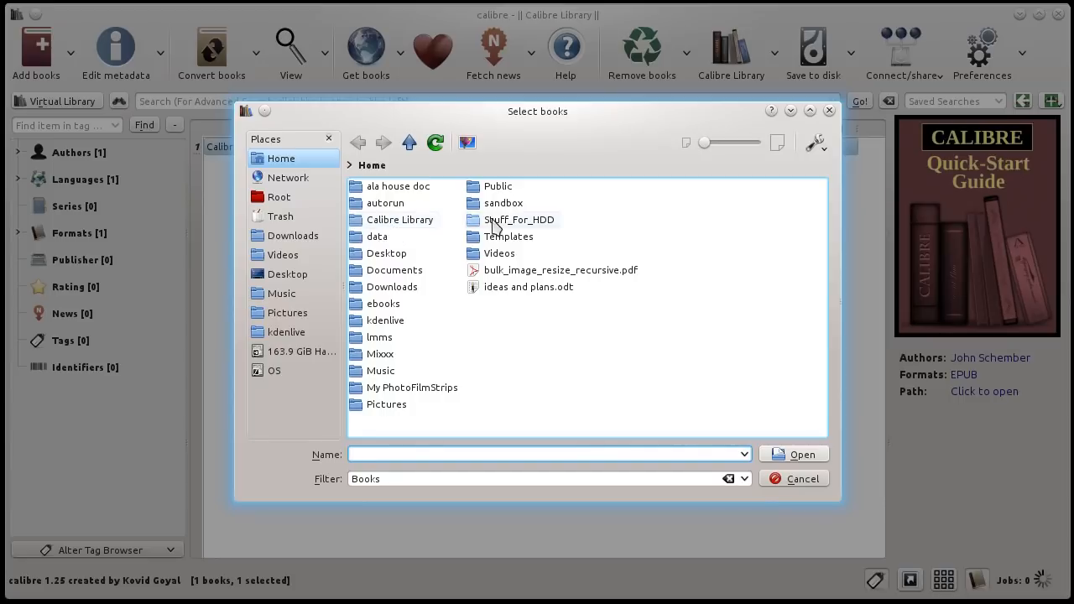
{"action": "left_click", "coordinate": [795, 478]}
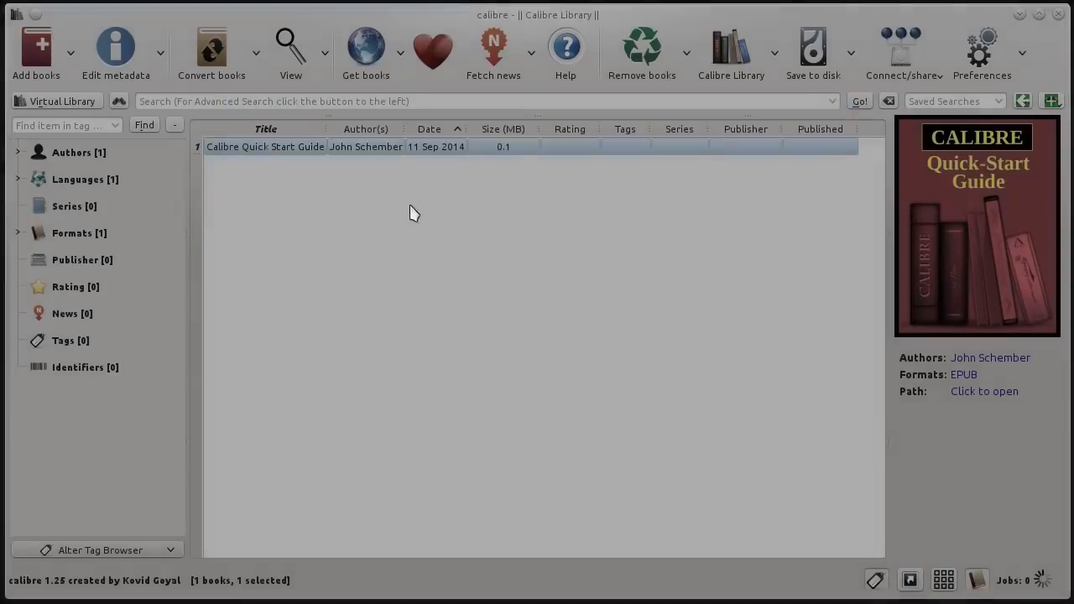
{"action": "left_click", "coordinate": [36, 47]}
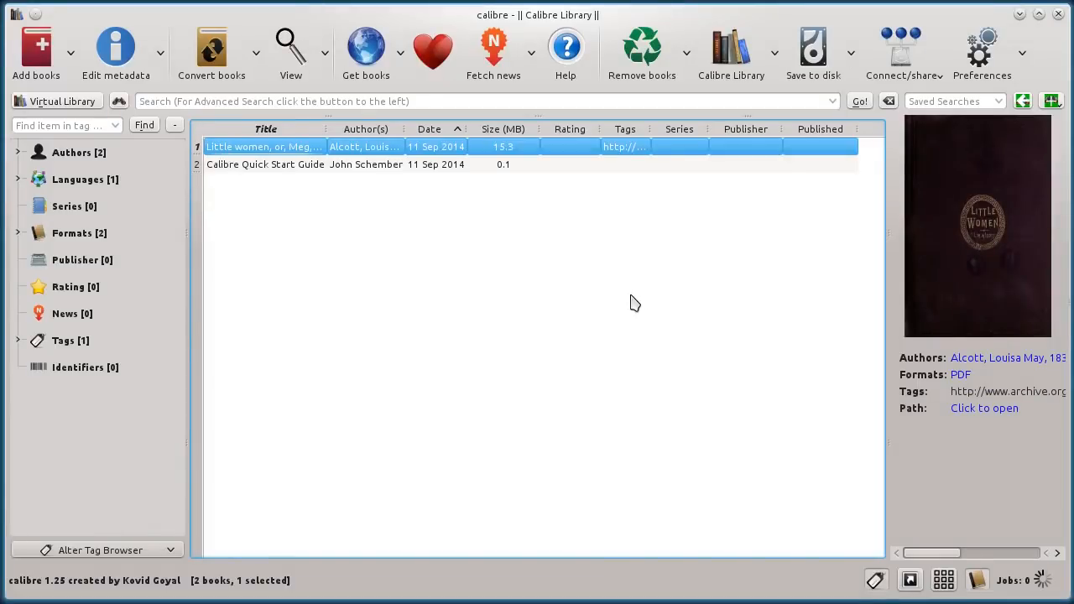
{"action": "mouse_move", "coordinate": [278, 173]}
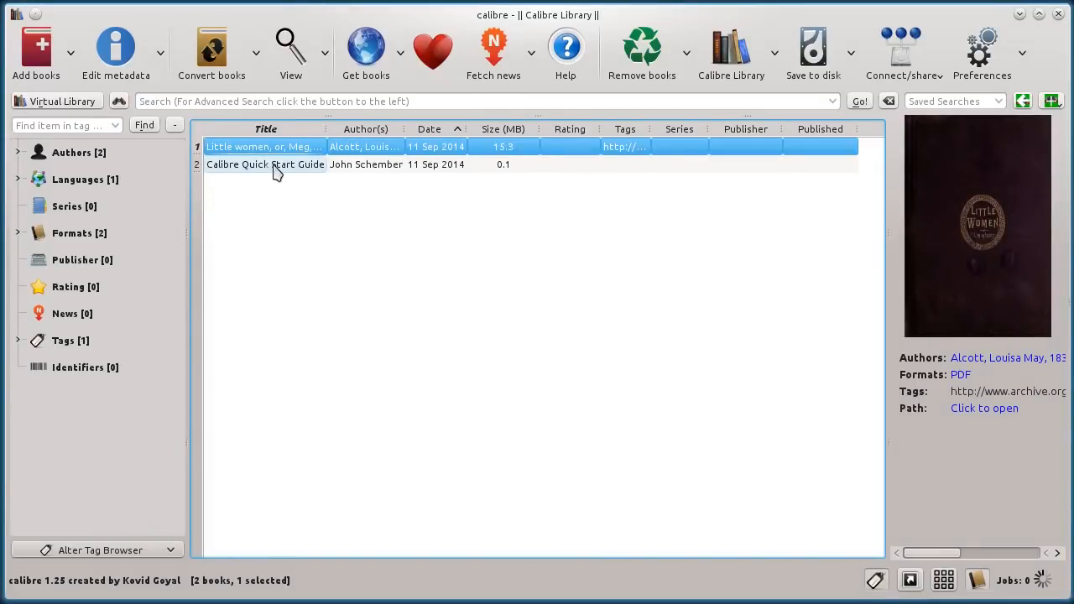
{"action": "left_click", "coordinate": [265, 165]}
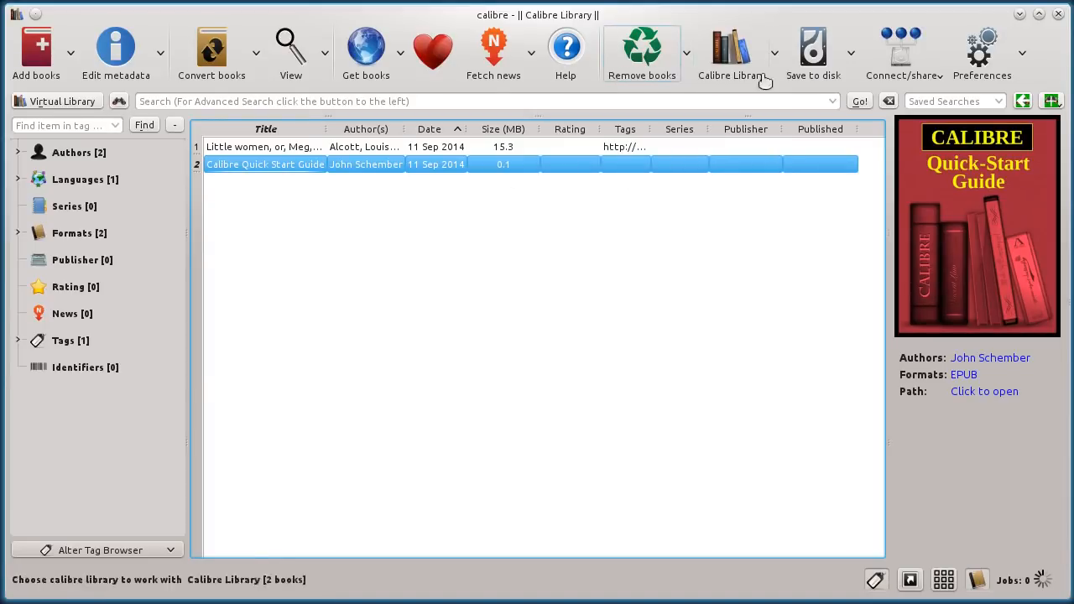
{"action": "mouse_move", "coordinate": [114, 47]}
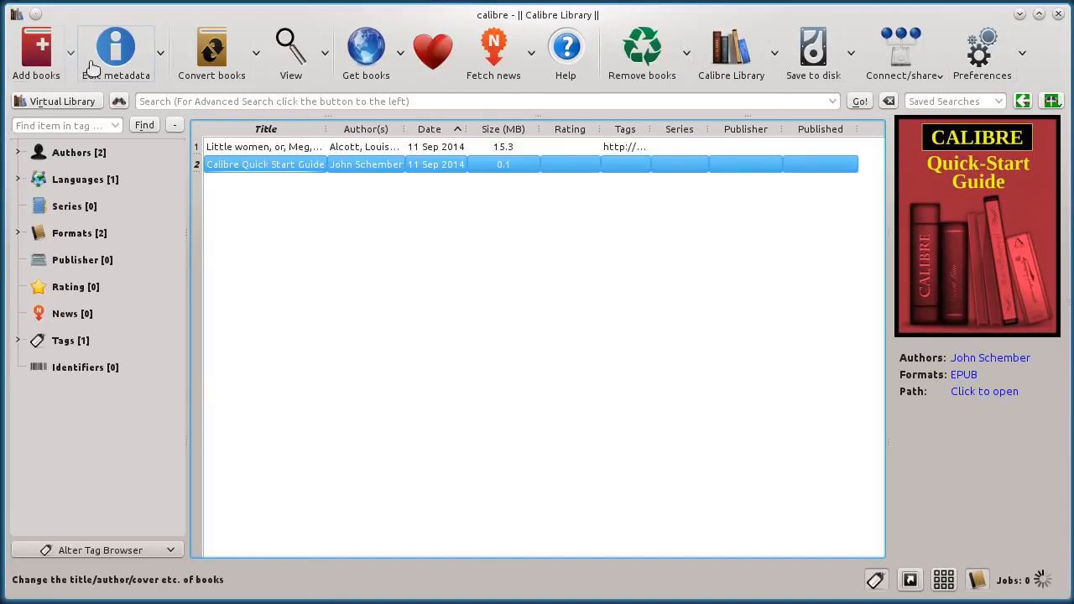
{"action": "left_click", "coordinate": [212, 51]}
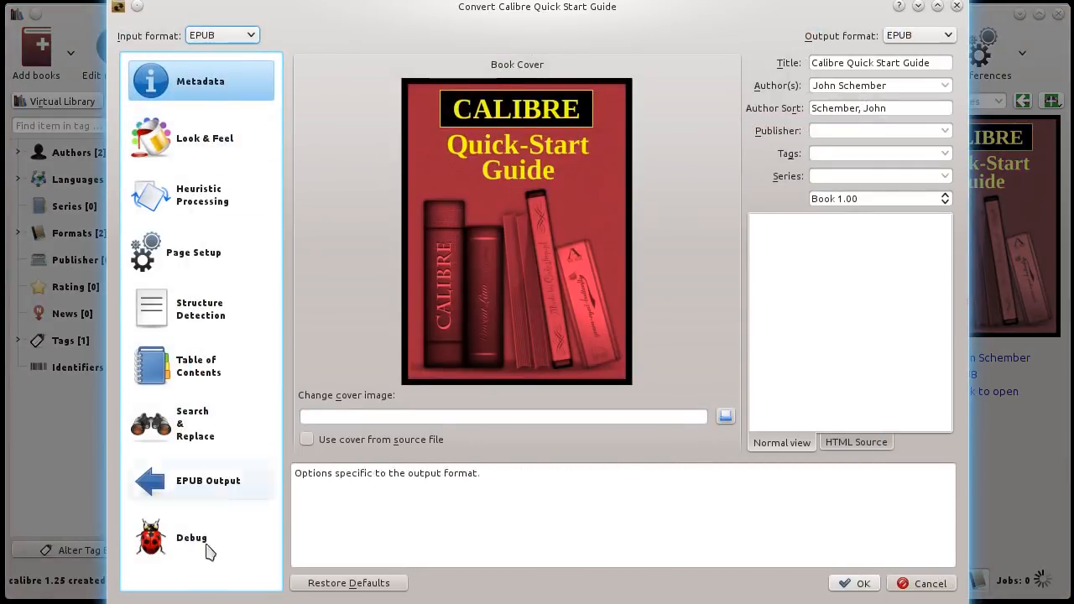
{"action": "left_click", "coordinate": [221, 34]}
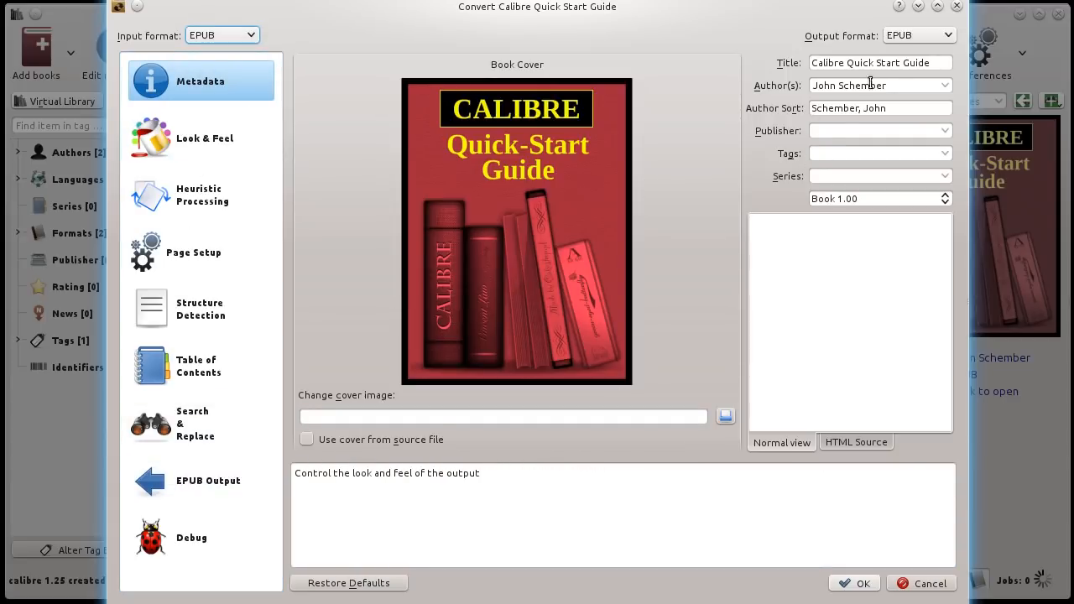
{"action": "left_click", "coordinate": [920, 35]}
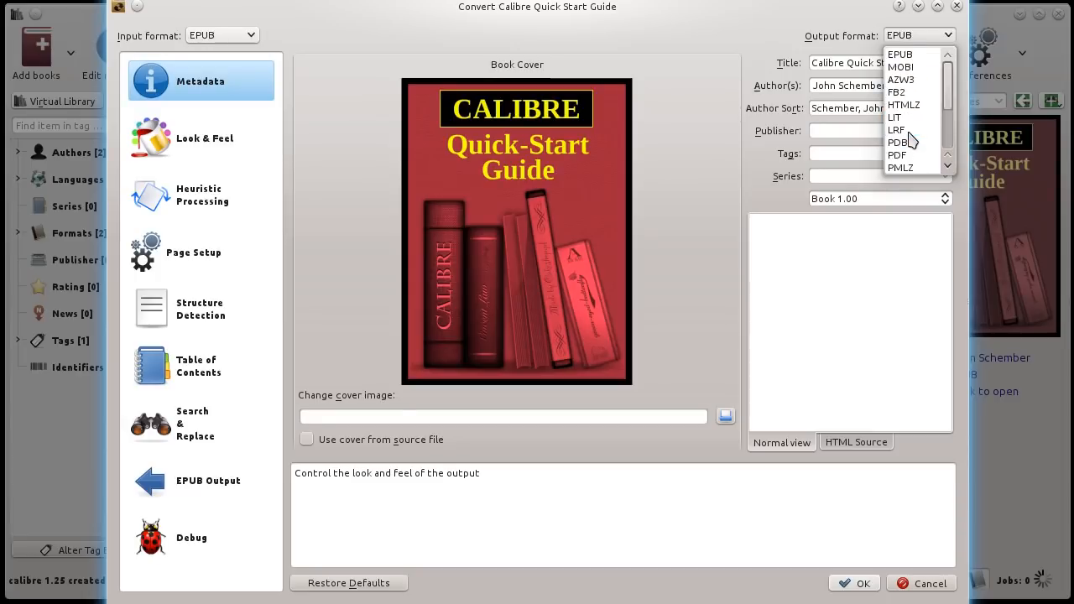
{"action": "left_click", "coordinate": [900, 67]}
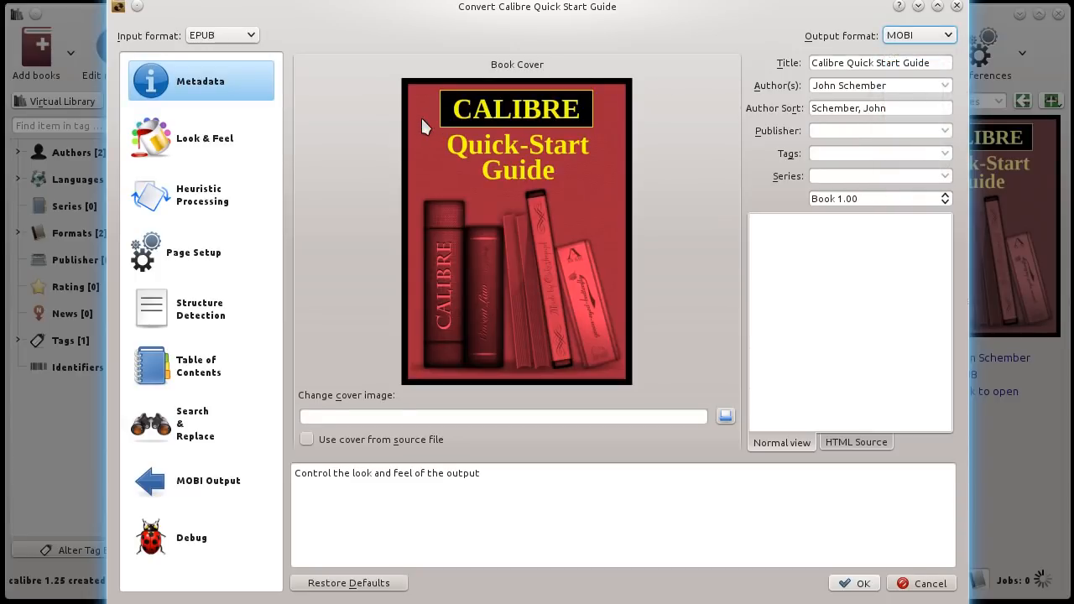
{"action": "left_click", "coordinate": [205, 138]}
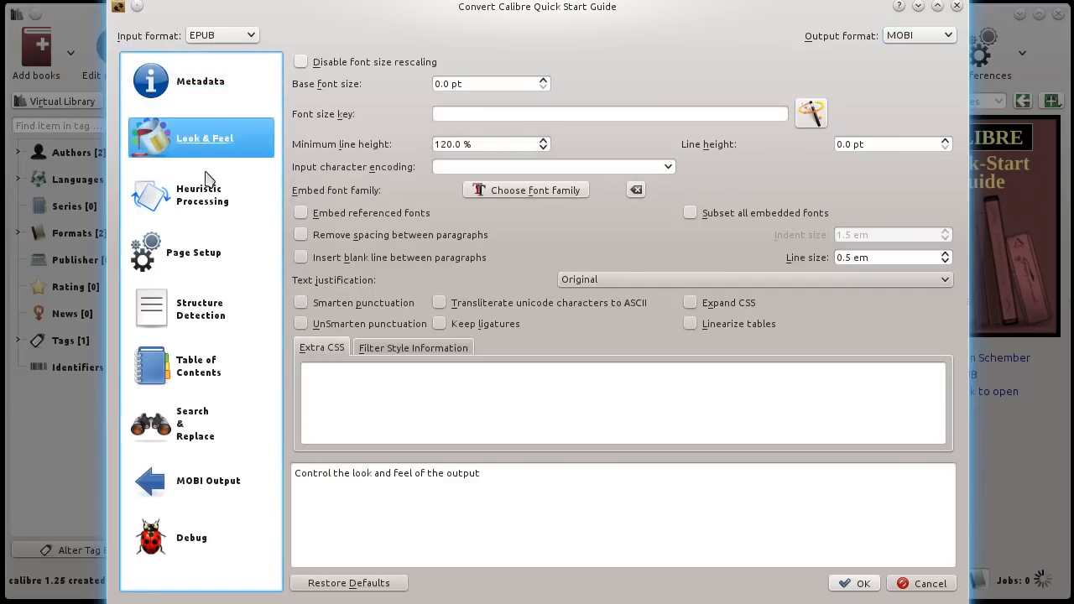
{"action": "left_click", "coordinate": [194, 252]}
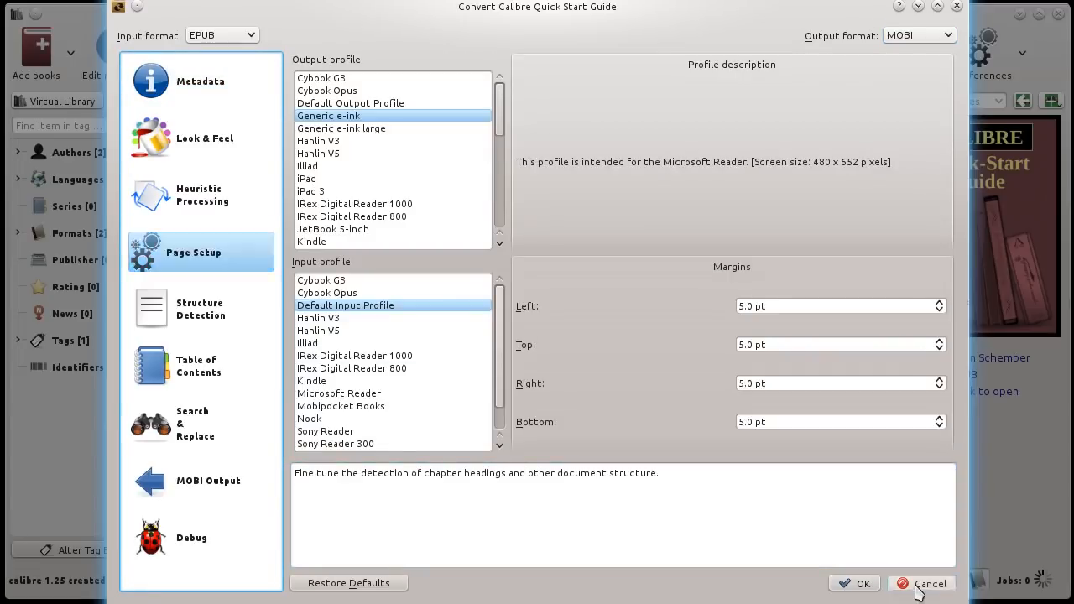
{"action": "left_click", "coordinate": [930, 584]}
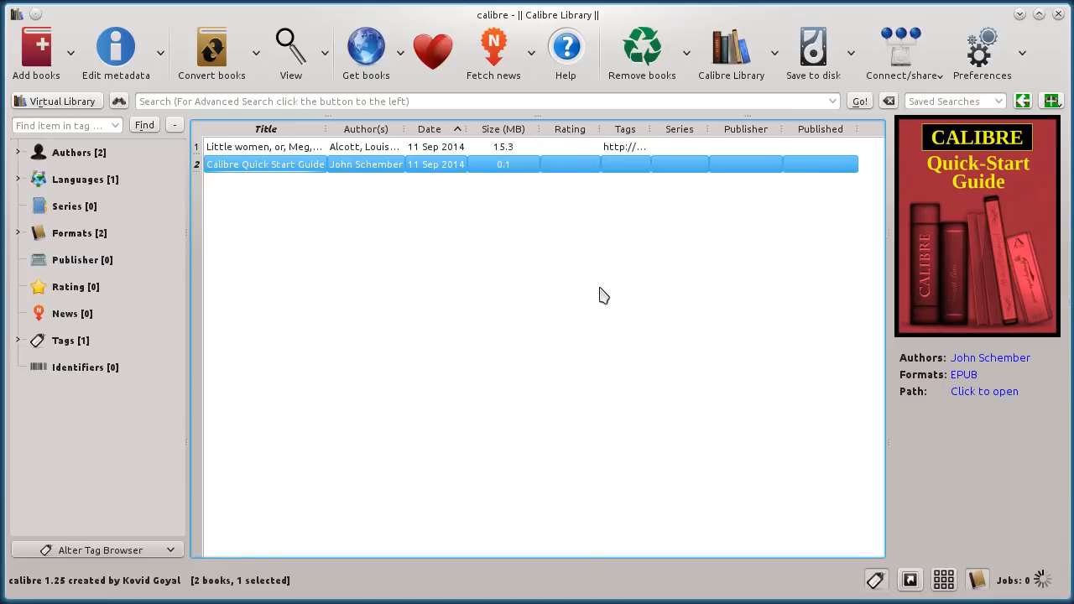
{"action": "mouse_move", "coordinate": [445, 271]}
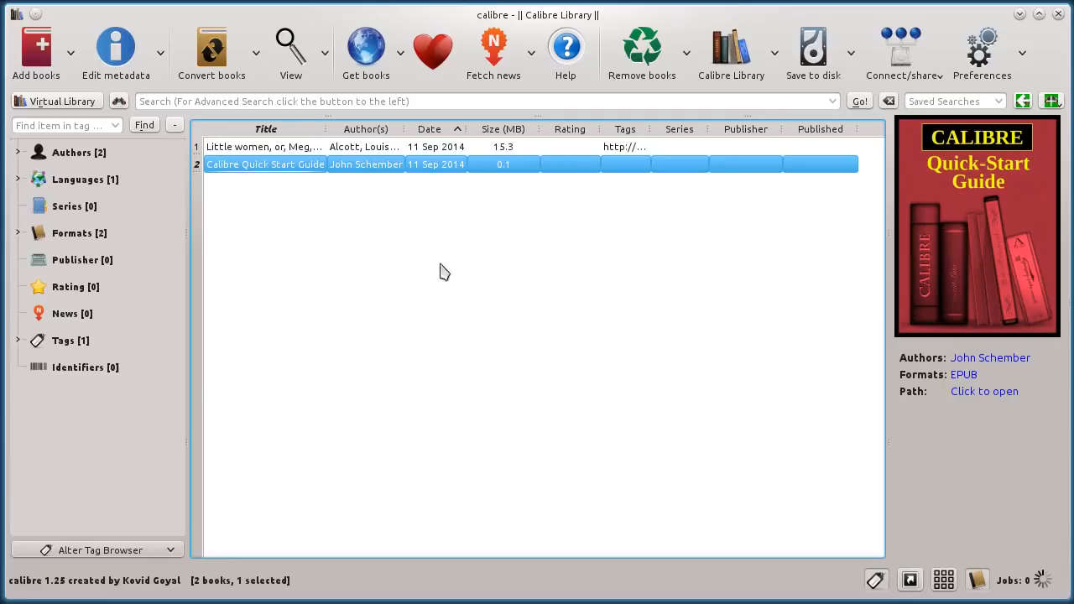
{"action": "mouse_move", "coordinate": [805, 208]}
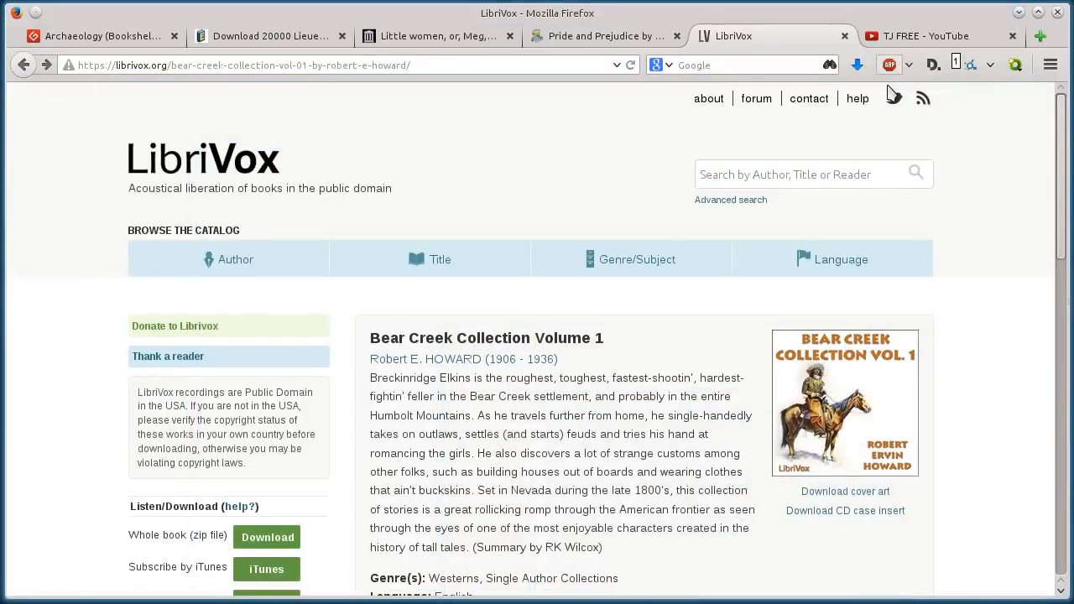
- Return to the TJ FREE YouTube channel and scroll its Videos list
{"action": "left_click", "coordinate": [942, 37]}
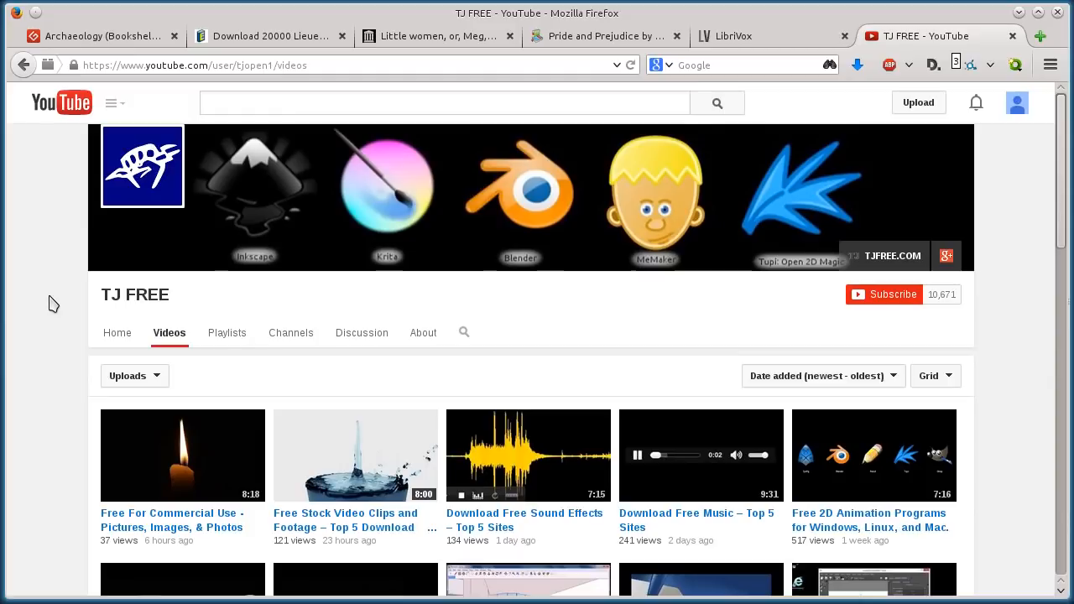
{"action": "scroll", "scroll_direction": "down", "scroll_amount": 3}
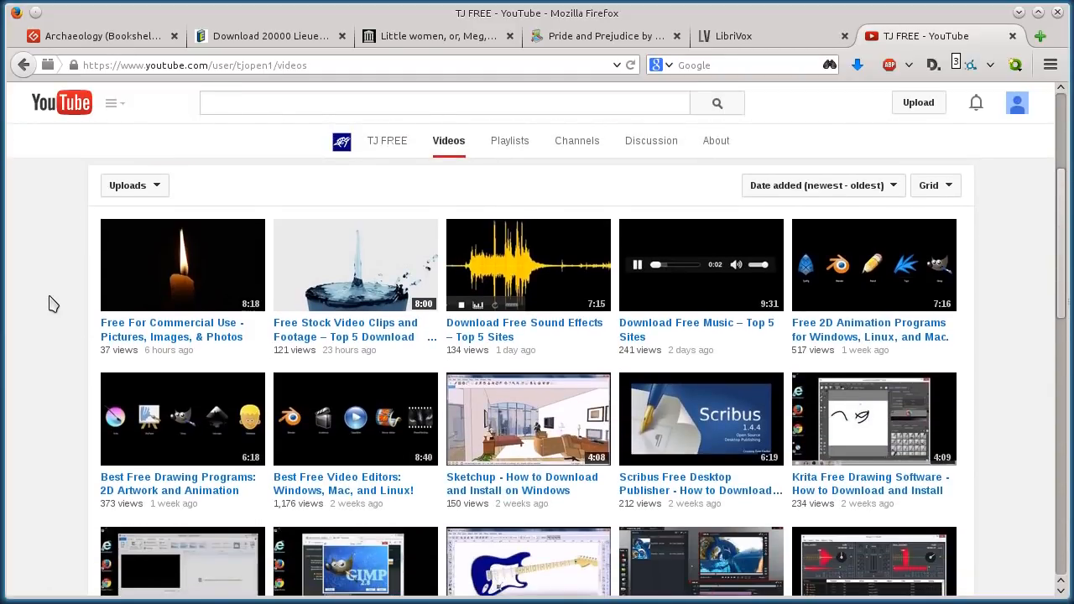